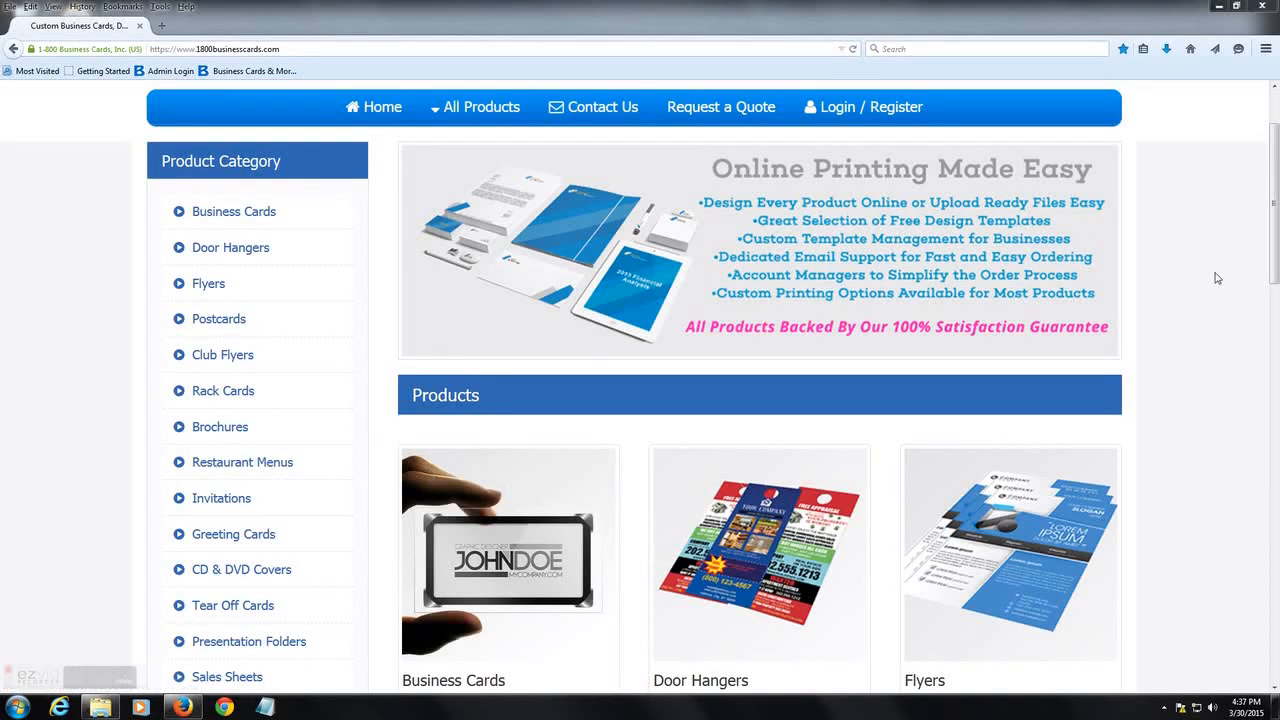
pyautogui.moveTo(241, 211)
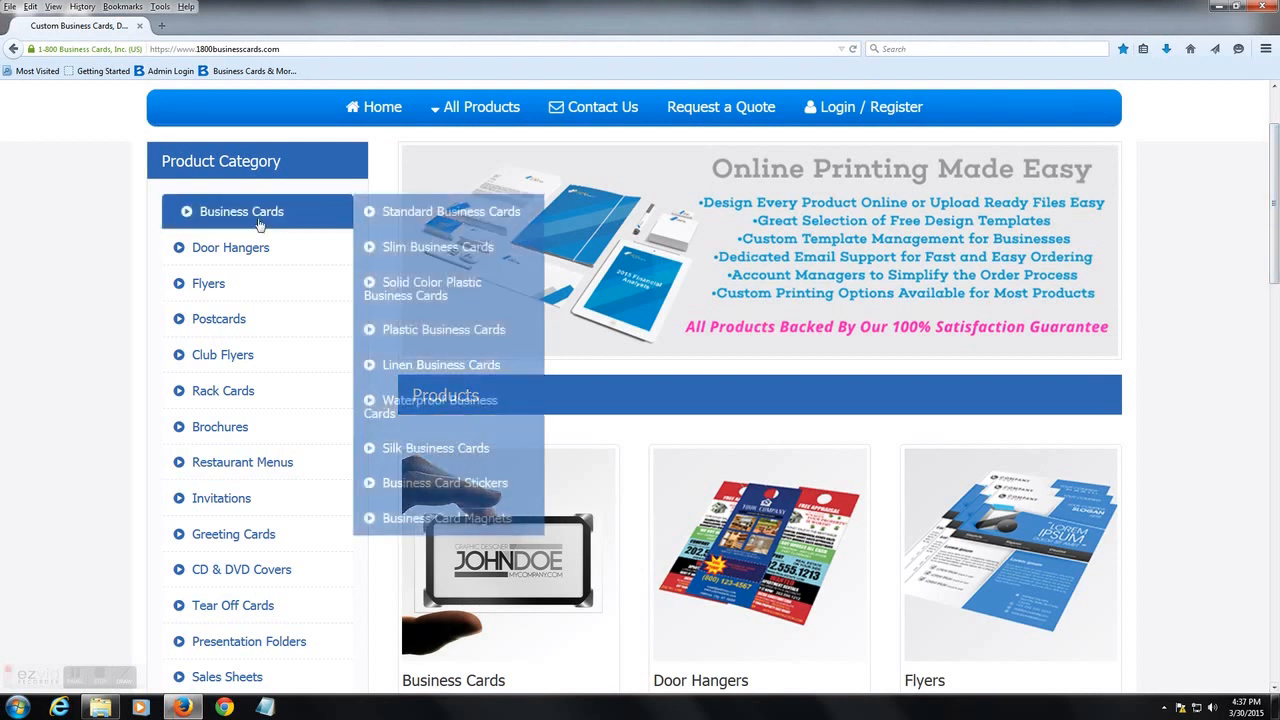
pyautogui.moveTo(417, 222)
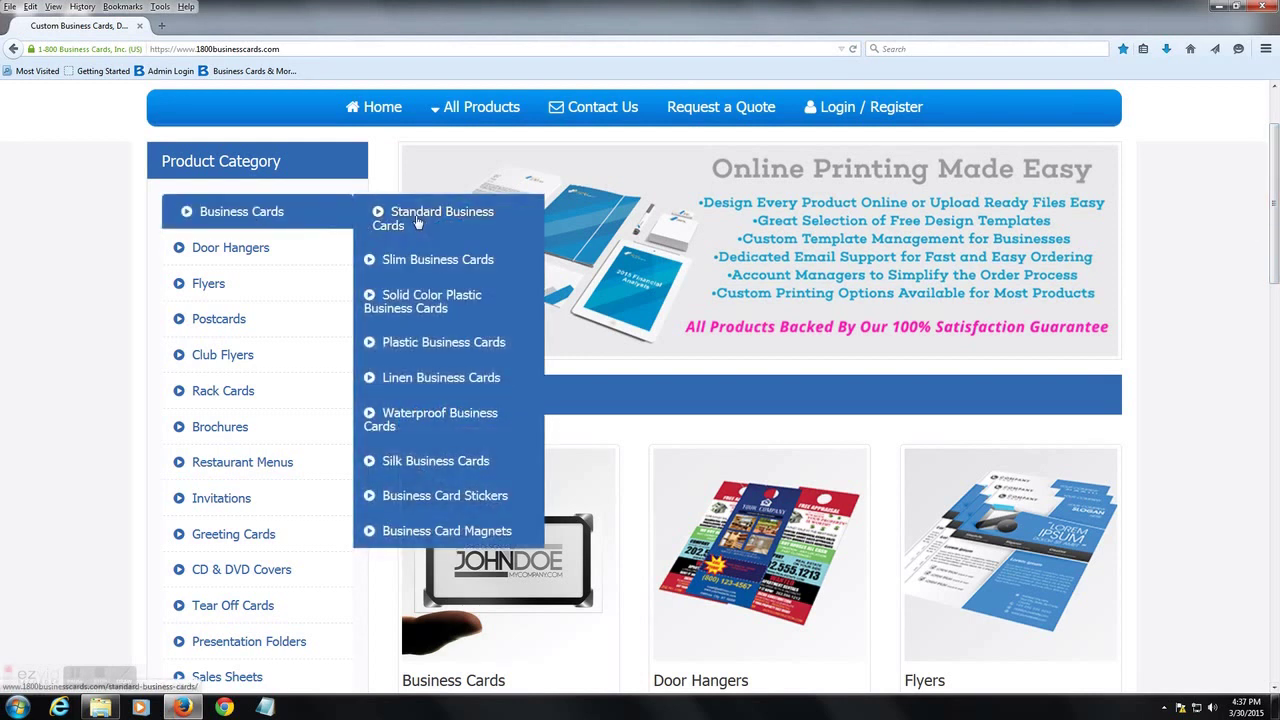
# - Go to the Standard Business Cards product page on the 1-800 Business Cards site
pyautogui.click(440, 218)
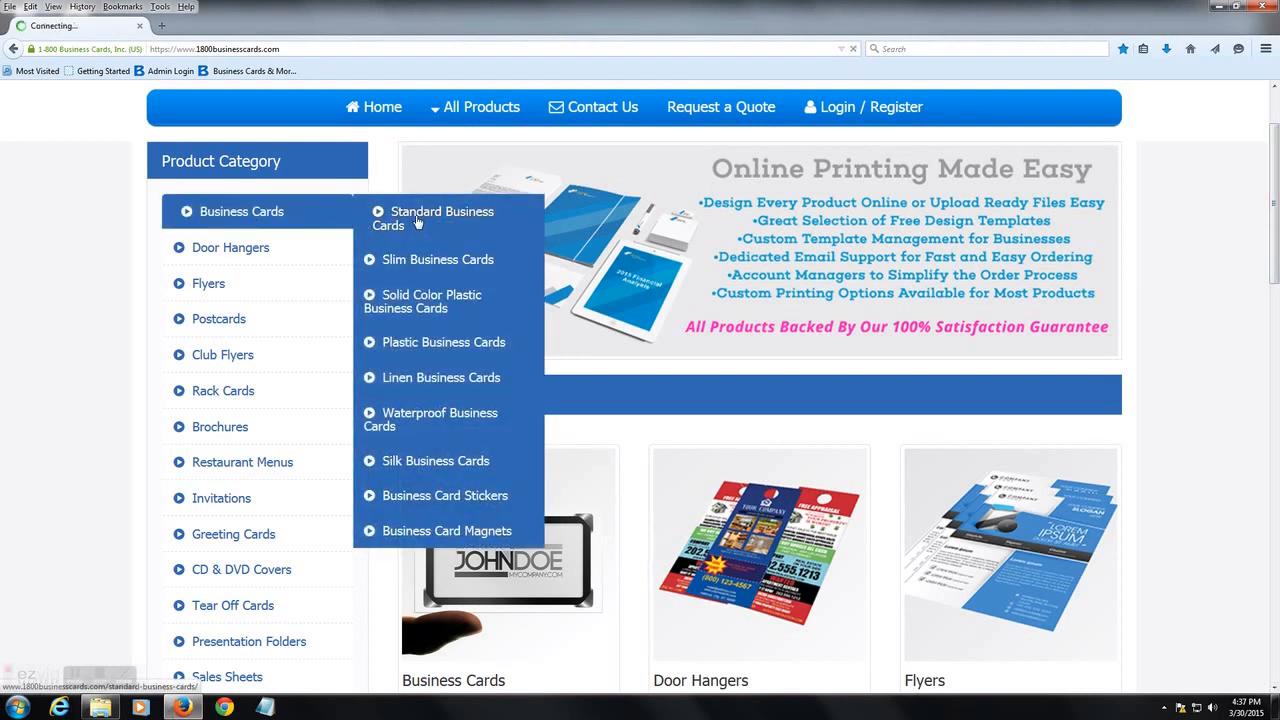
pyautogui.click(440, 217)
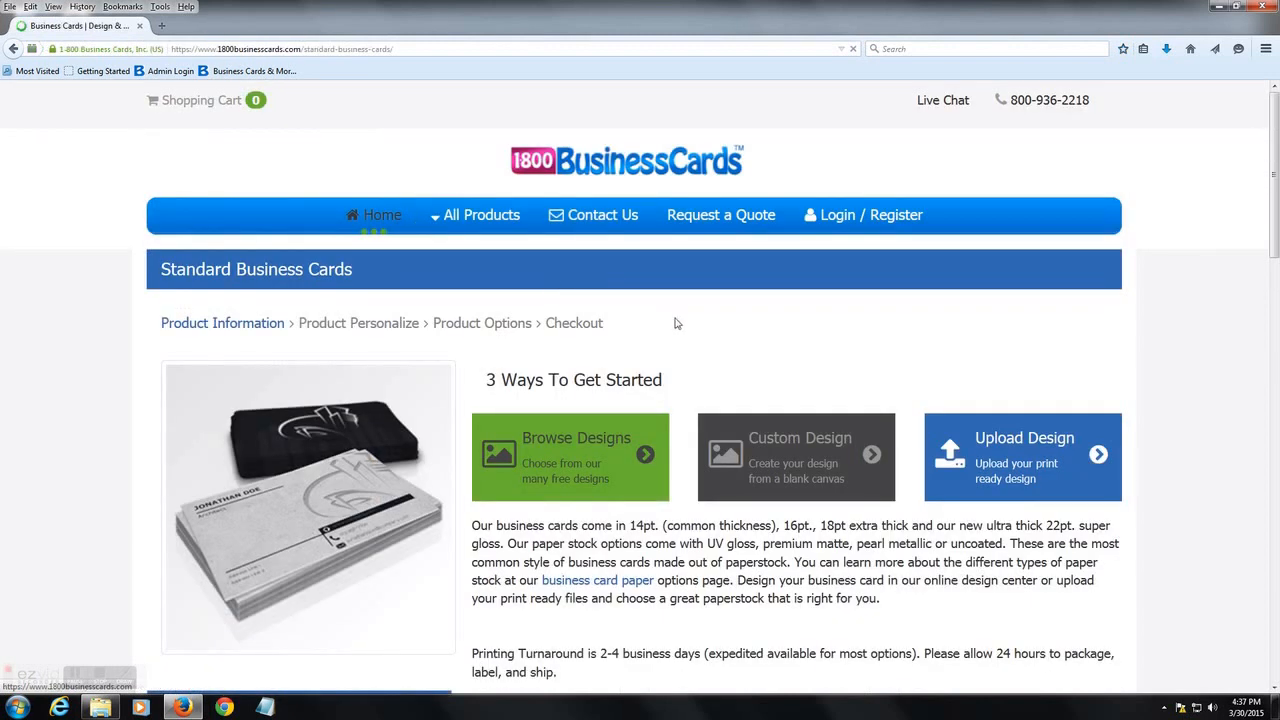
pyautogui.scroll(-3)
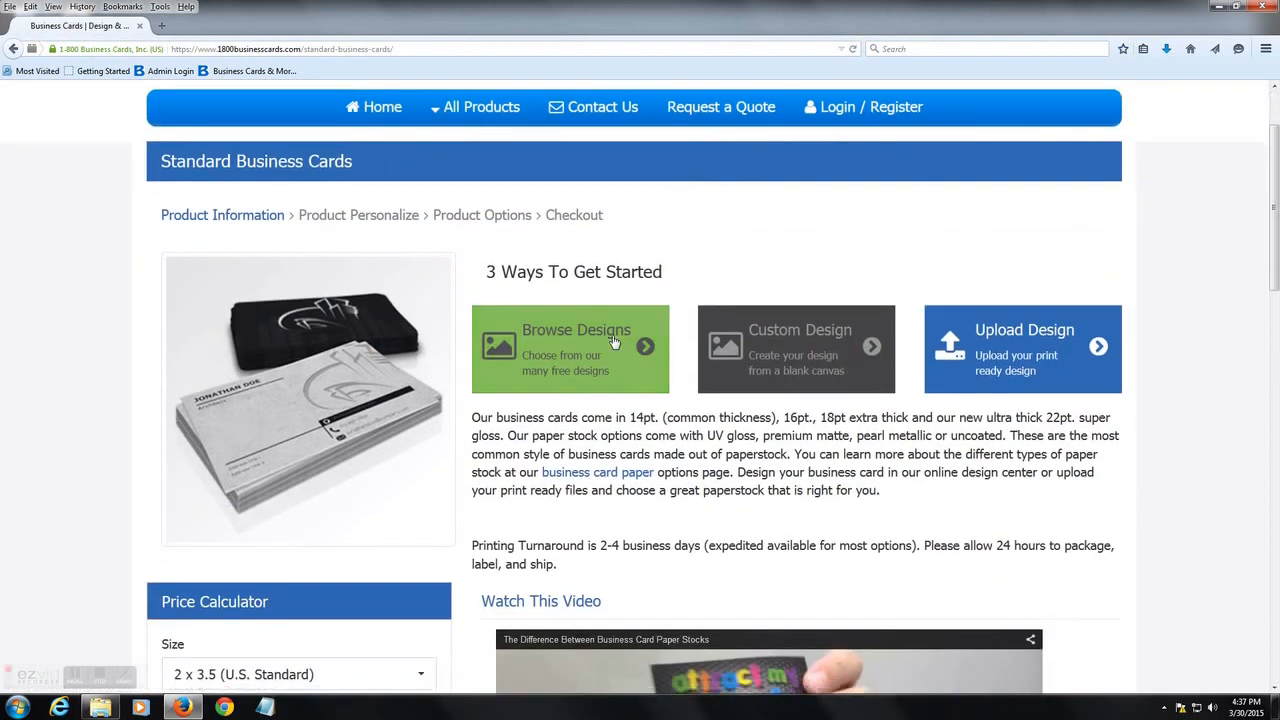
# - Browse the free design template gallery for standard business cards, scrolling through the templates
pyautogui.click(575, 345)
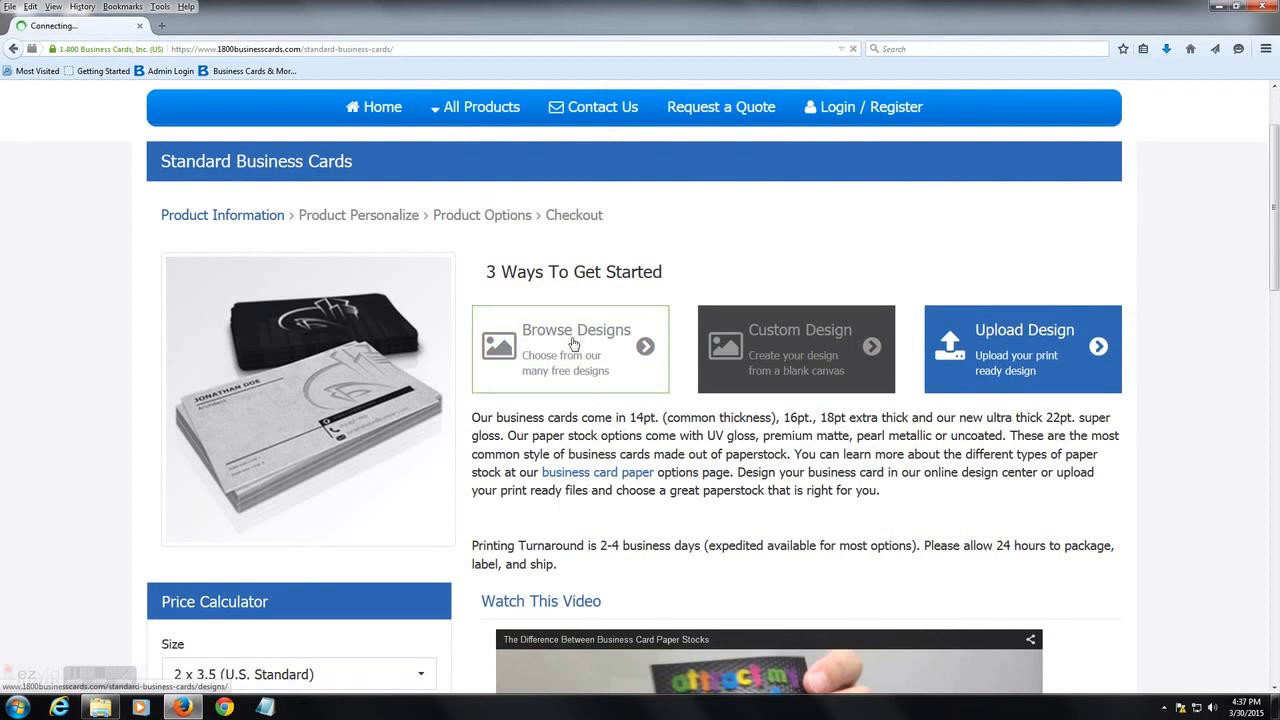
pyautogui.click(574, 345)
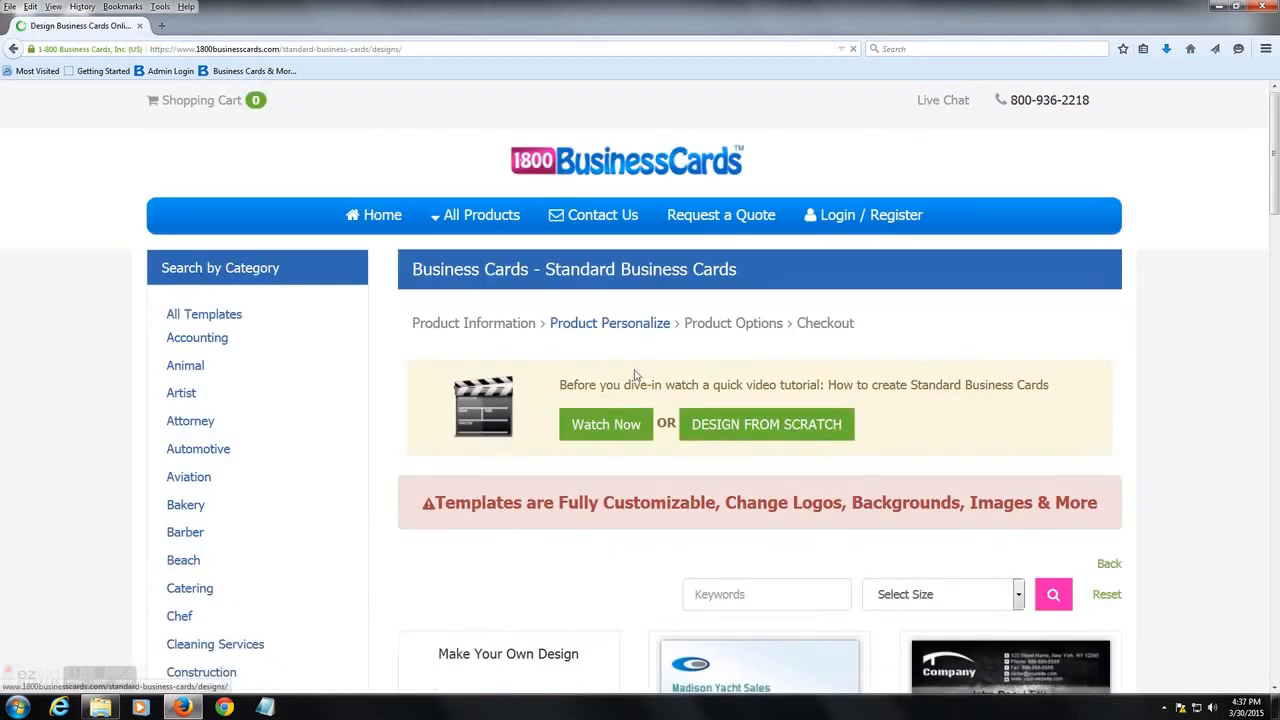
pyautogui.scroll(-3)
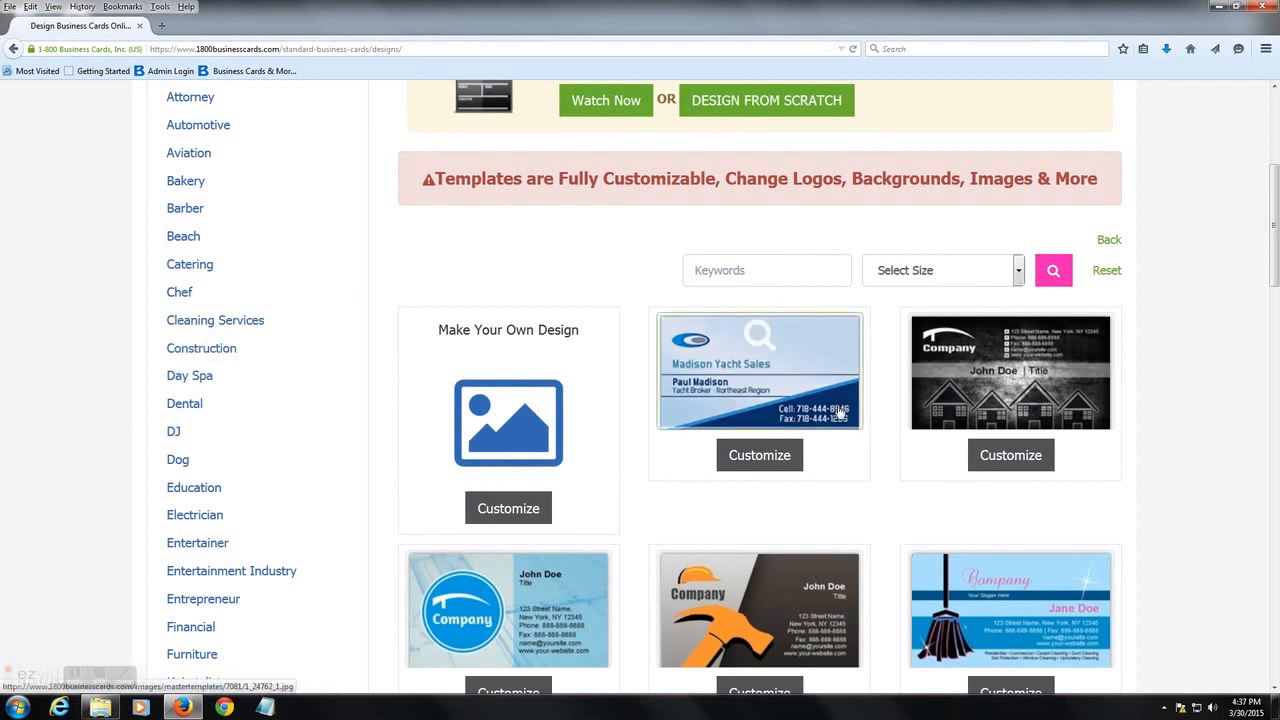
pyautogui.scroll(-3)
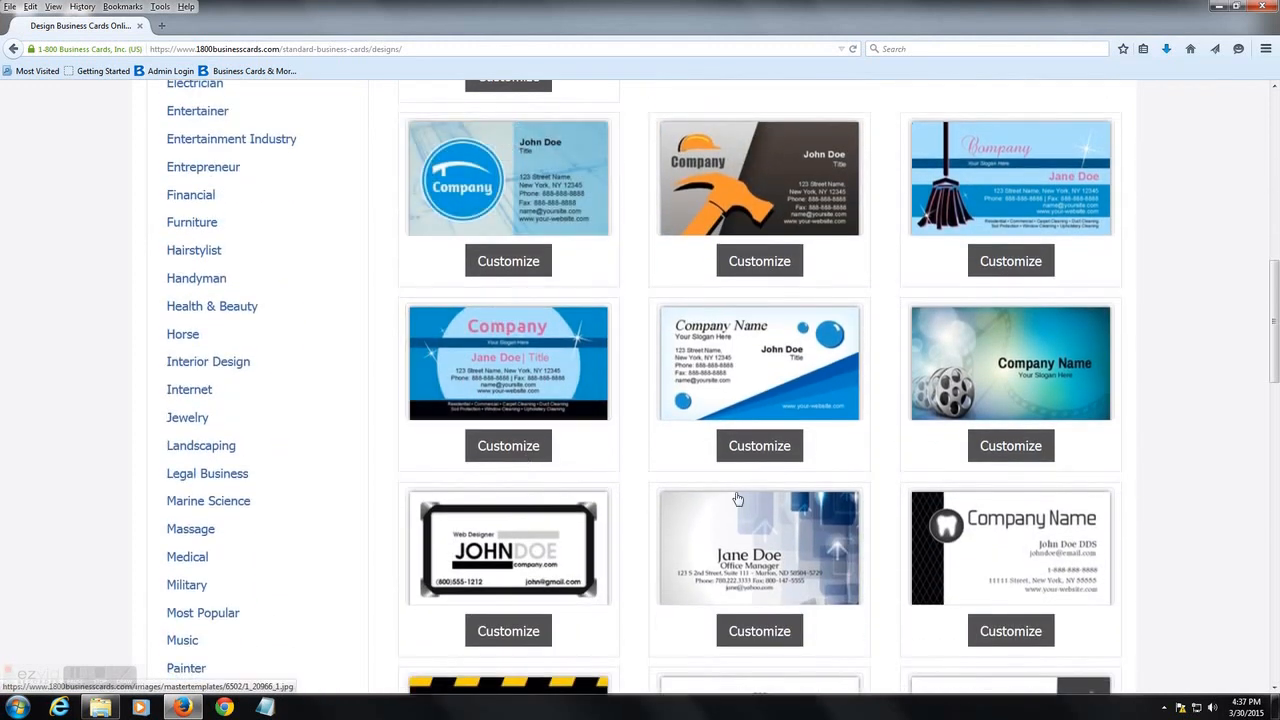
pyautogui.moveTo(759, 446)
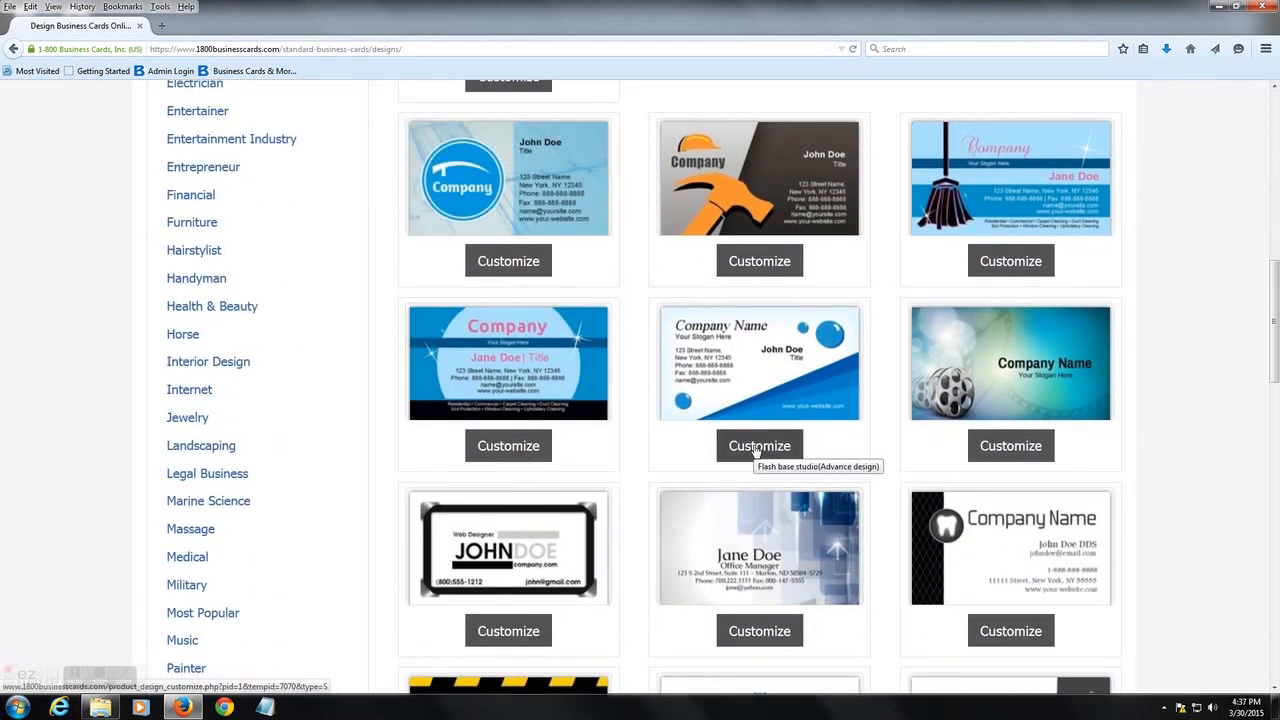
# - Load the blue bubbles Company Name template into the Design Studio editor for customizing
pyautogui.click(759, 445)
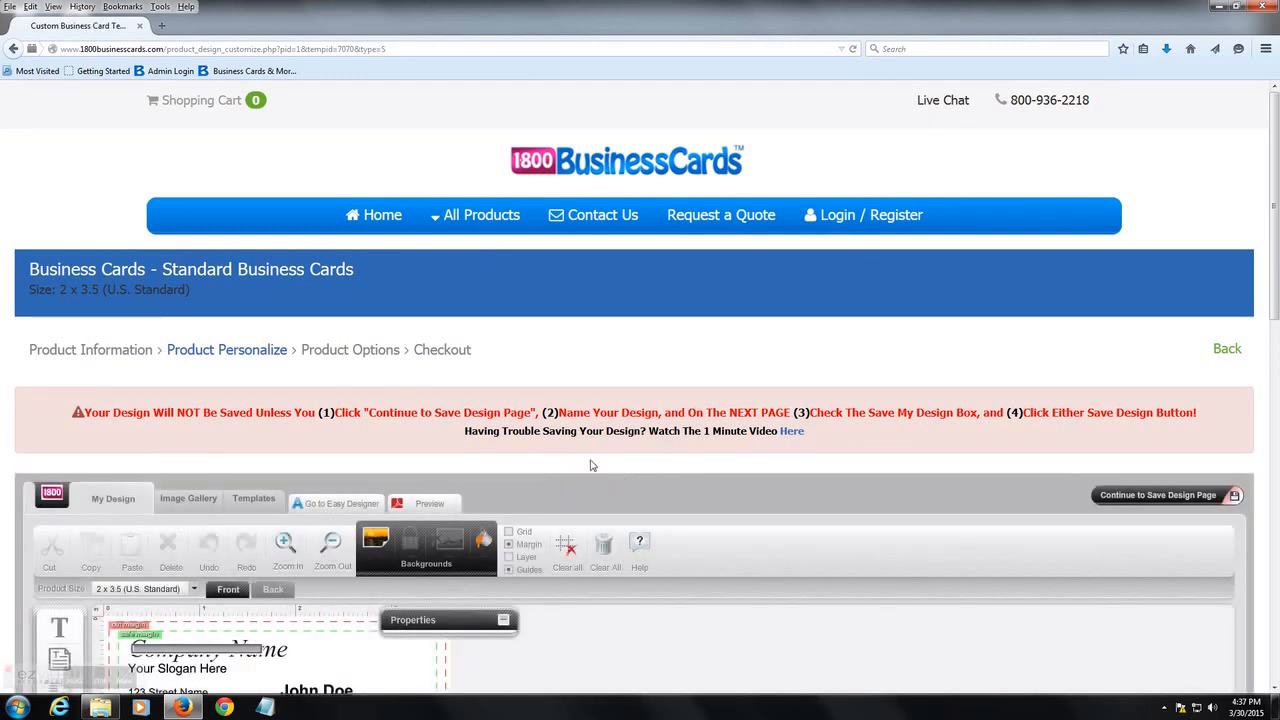
pyautogui.scroll(-3)
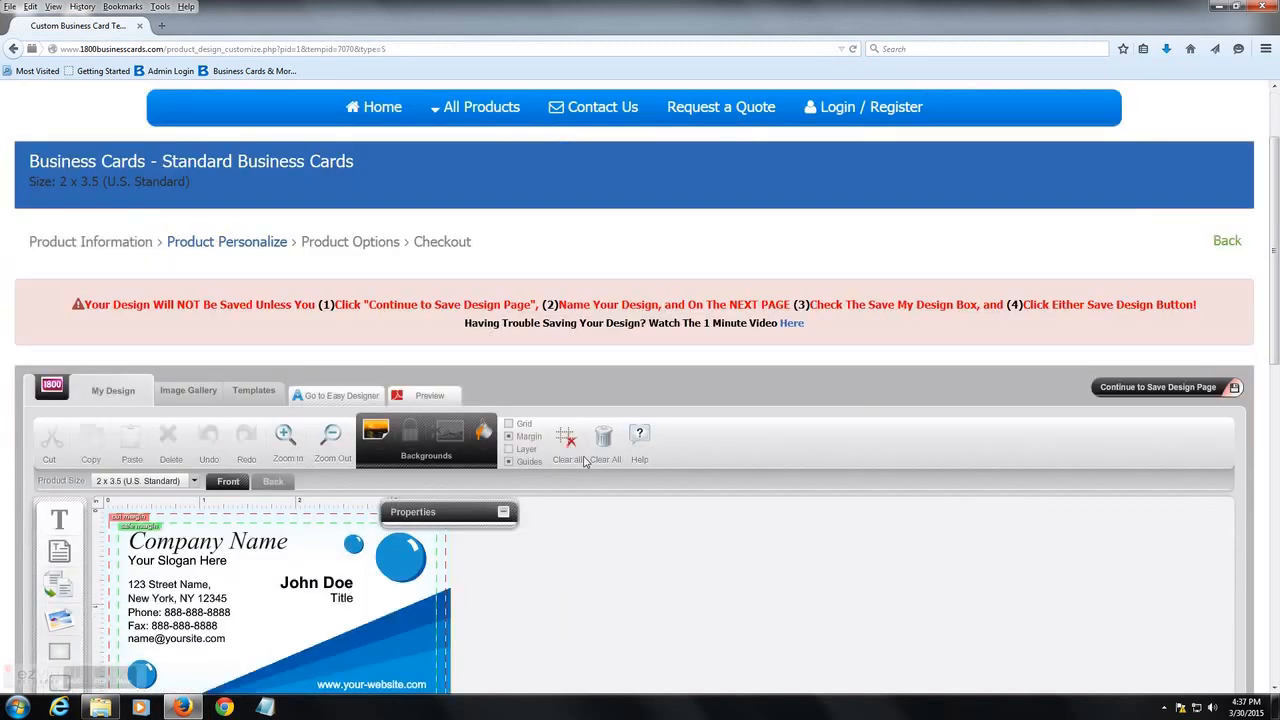
pyautogui.scroll(-3)
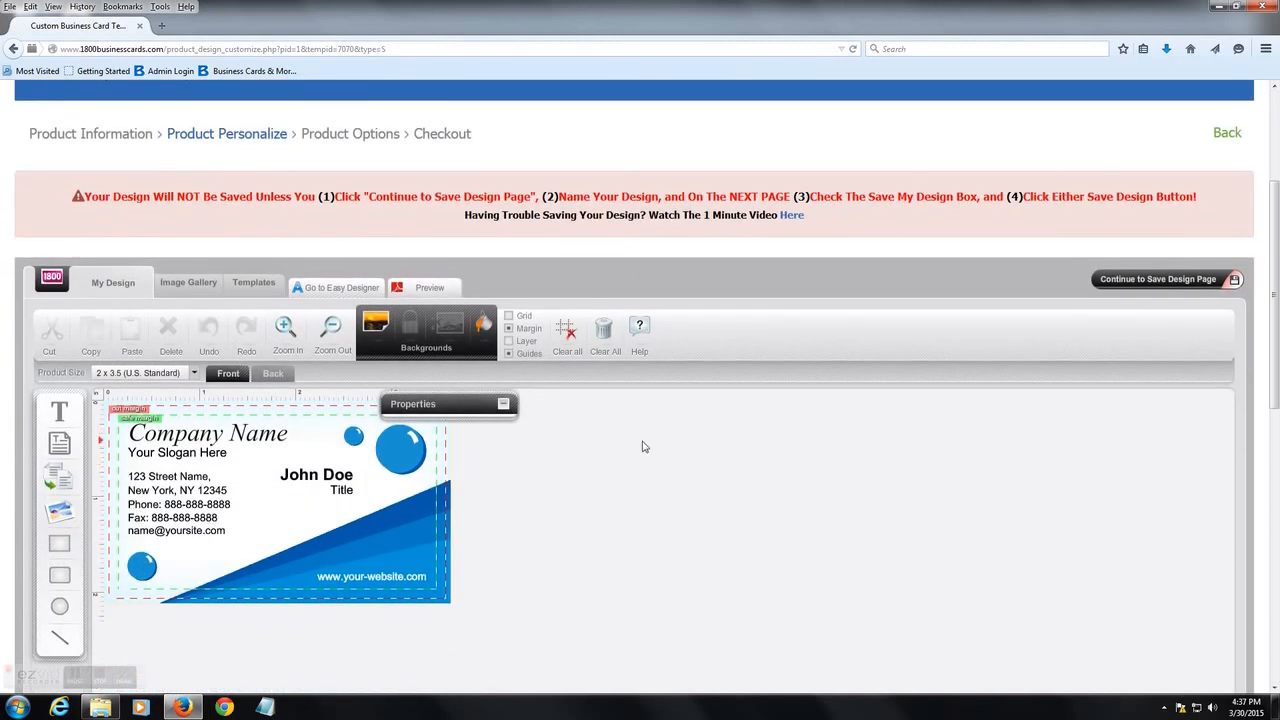
pyautogui.moveTo(639, 327)
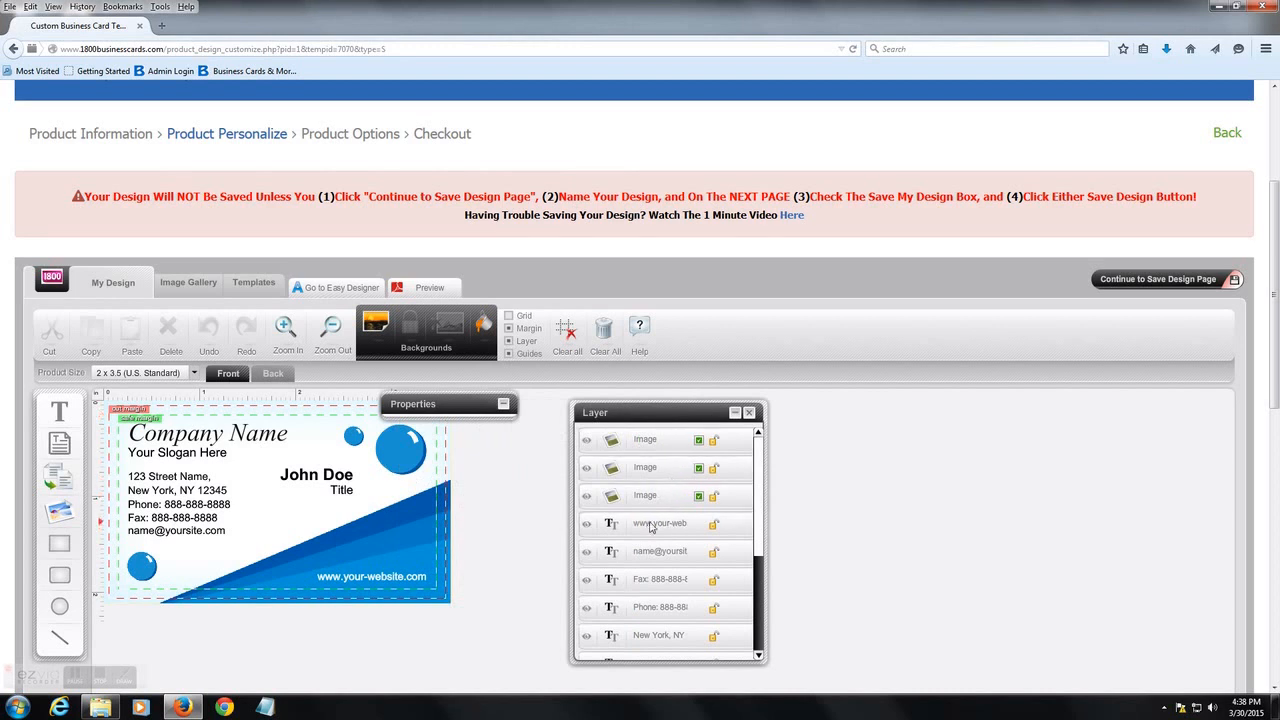
# - Select the website text, then the small blue bubble image to view its properties, and hide the layer list
pyautogui.click(661, 523)
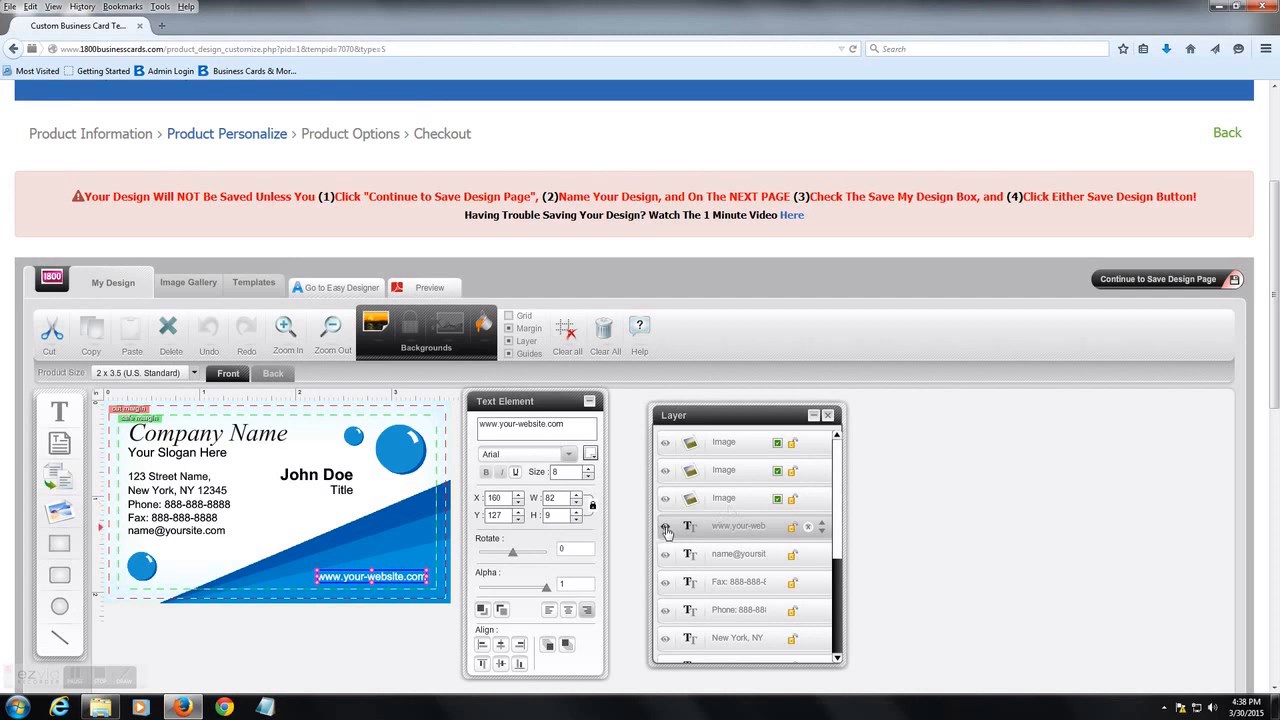
pyautogui.click(665, 529)
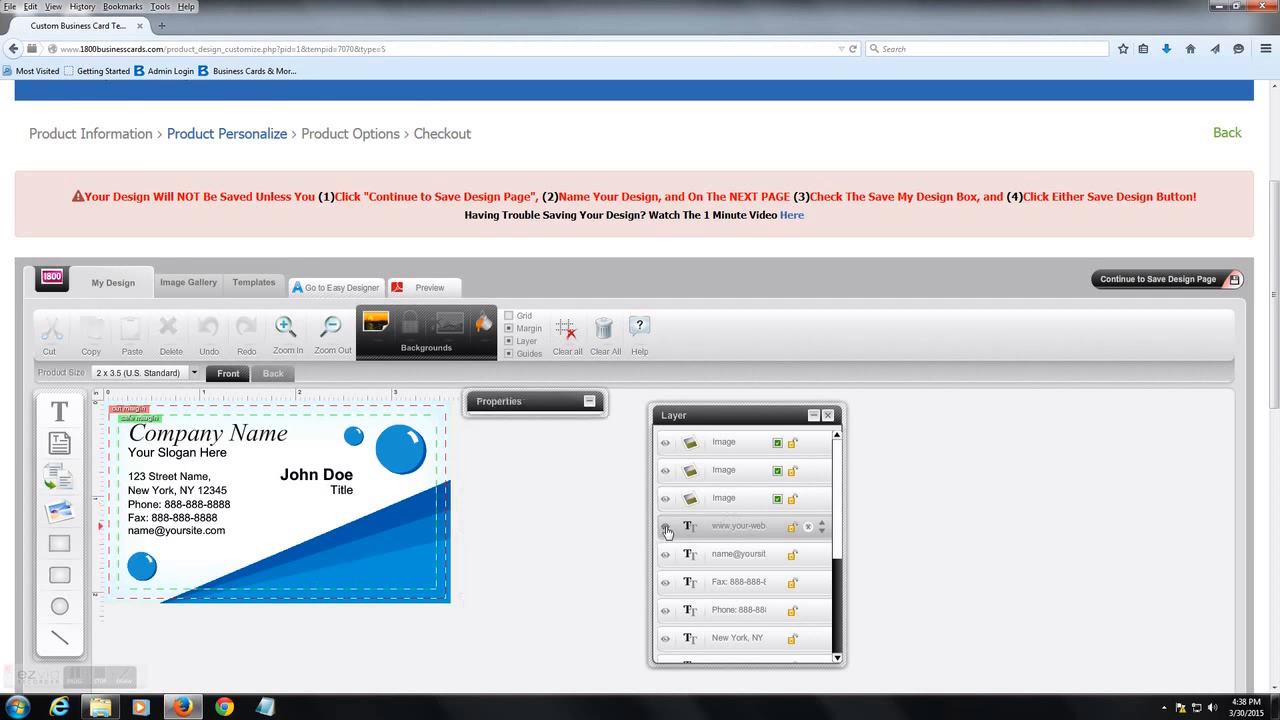
pyautogui.click(745, 526)
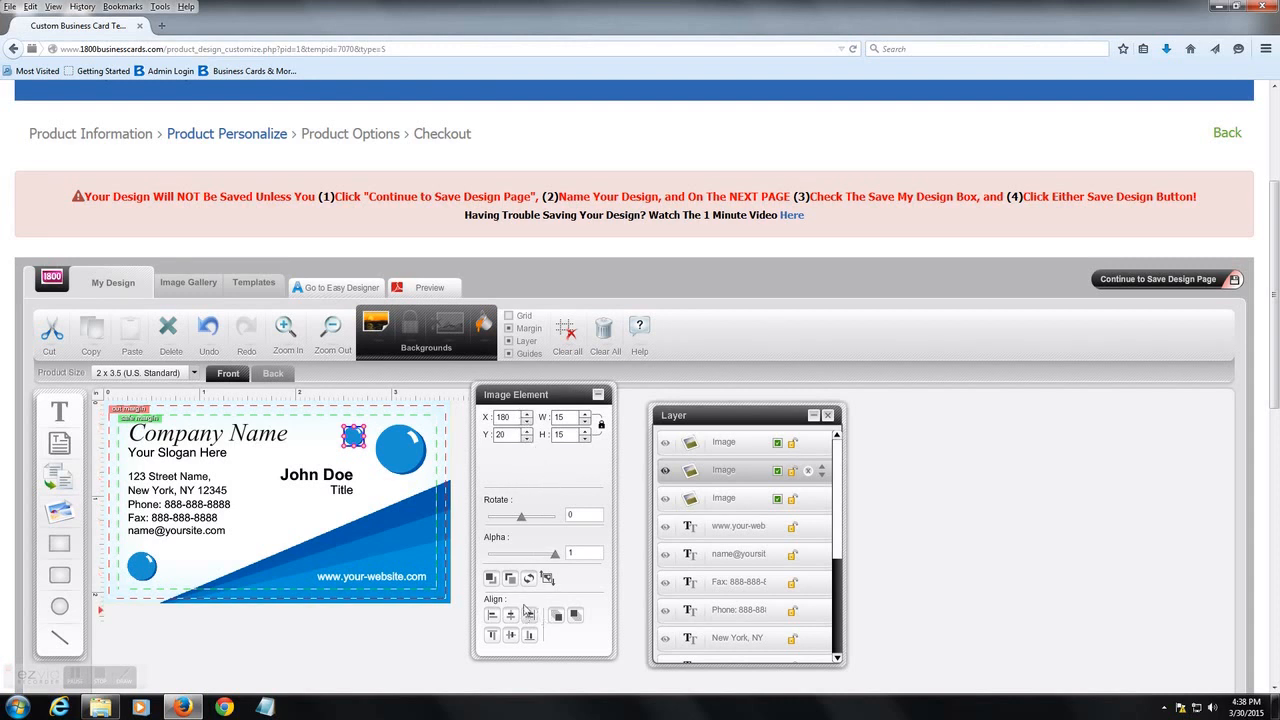
pyautogui.moveTo(556, 480)
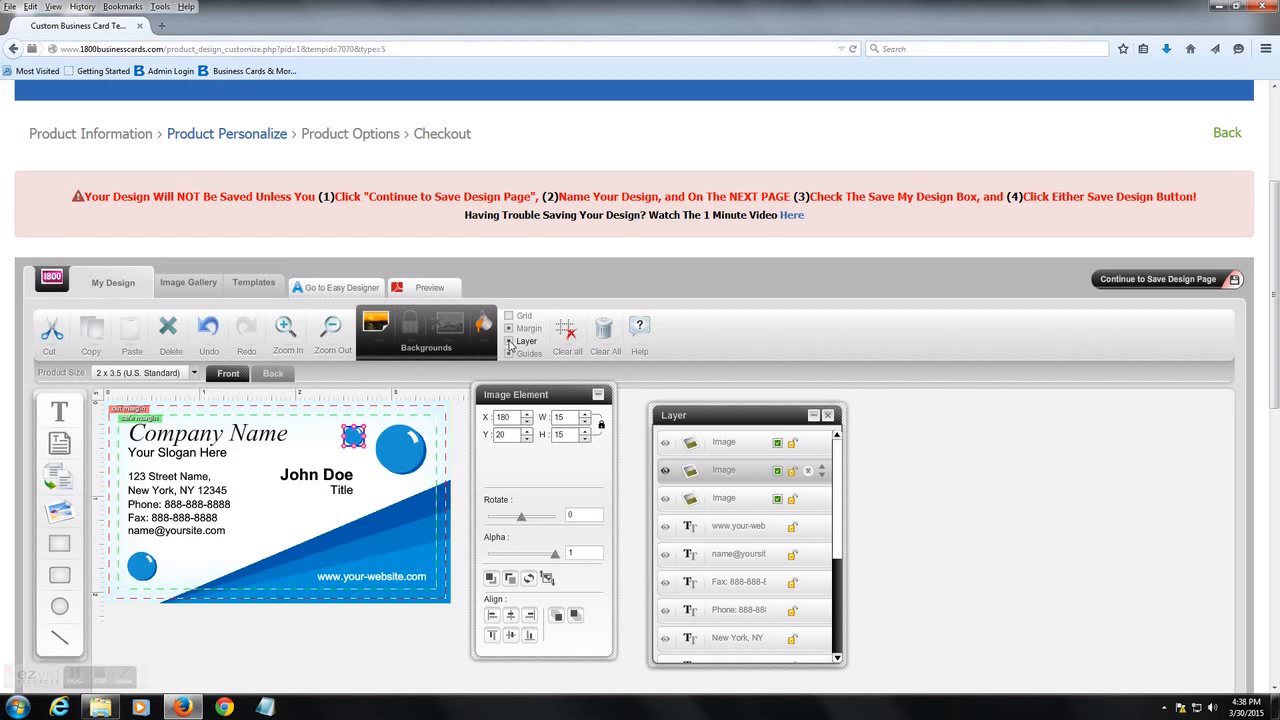
pyautogui.click(827, 415)
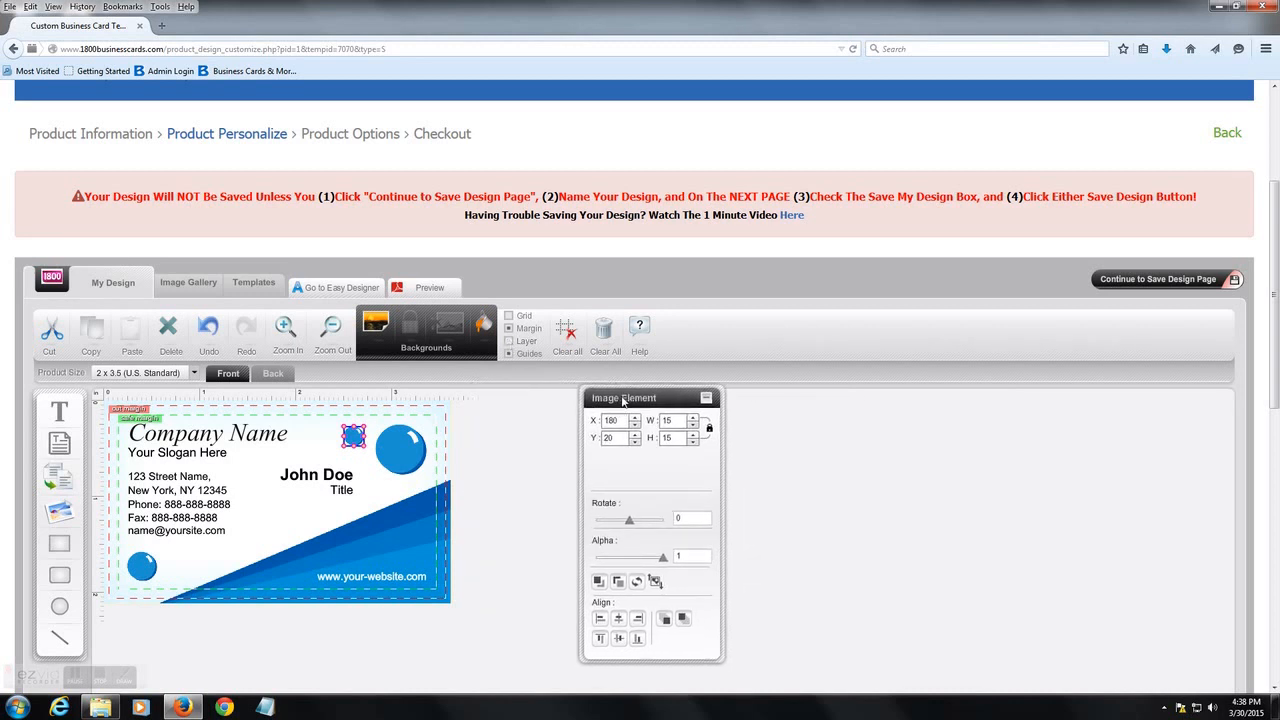
# - Fill the card background with red from the Backgrounds colour picker, then undo it back to white
pyautogui.click(510, 315)
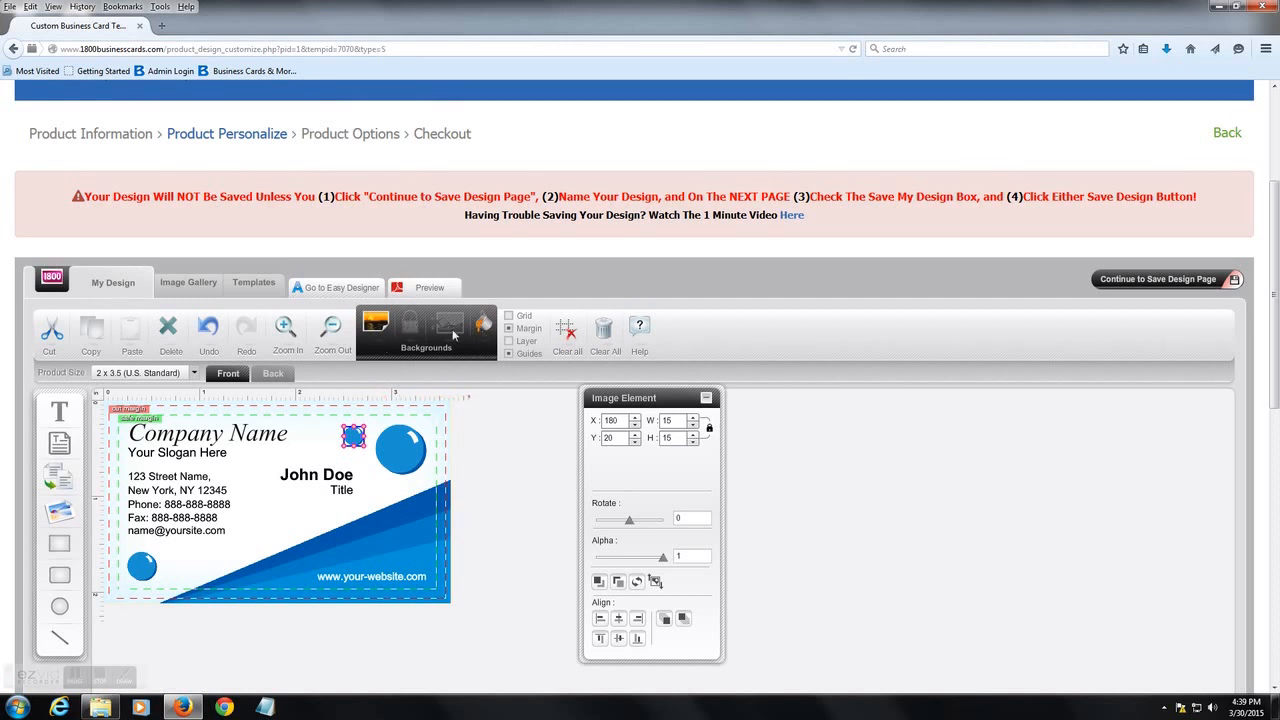
pyautogui.click(481, 325)
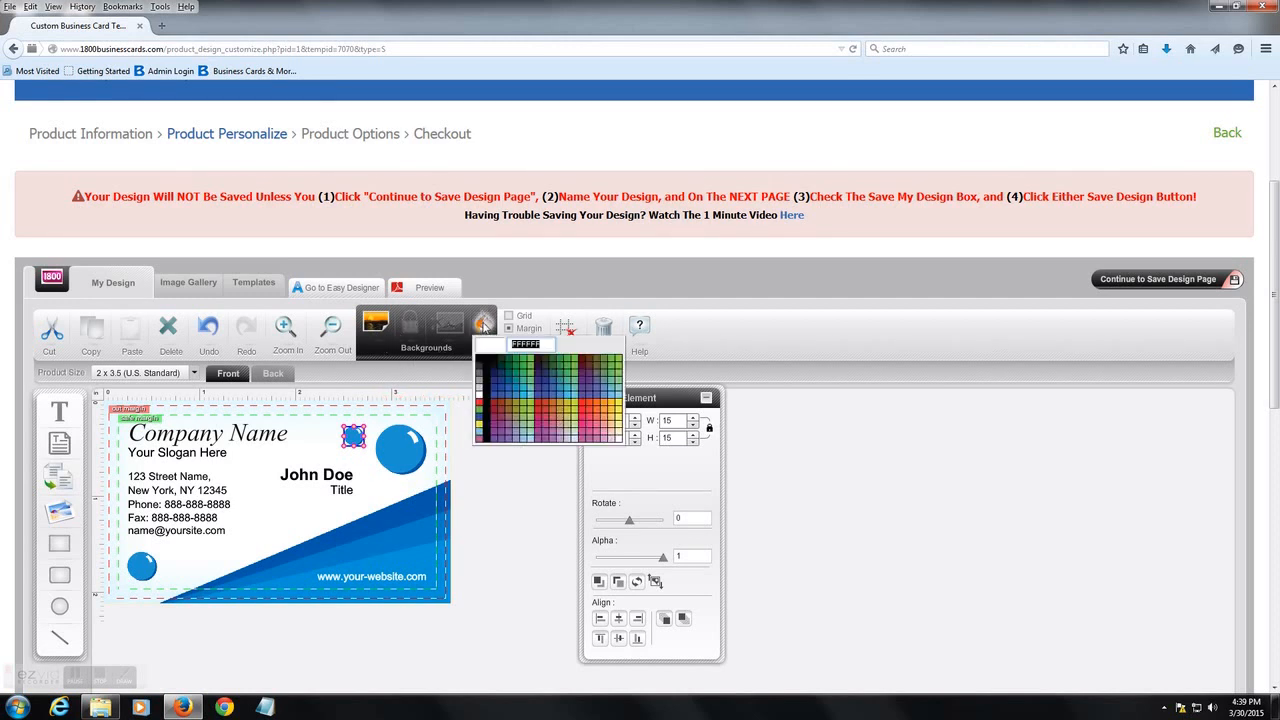
pyautogui.click(482, 420)
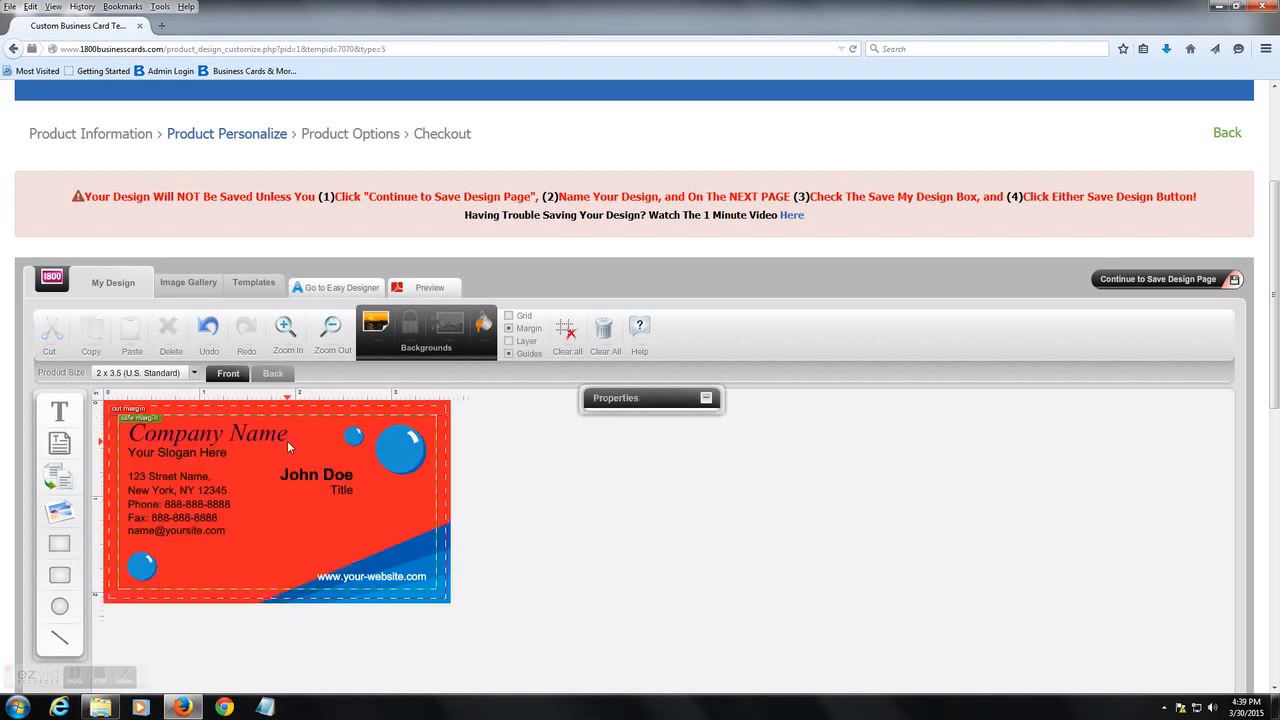
pyautogui.click(483, 328)
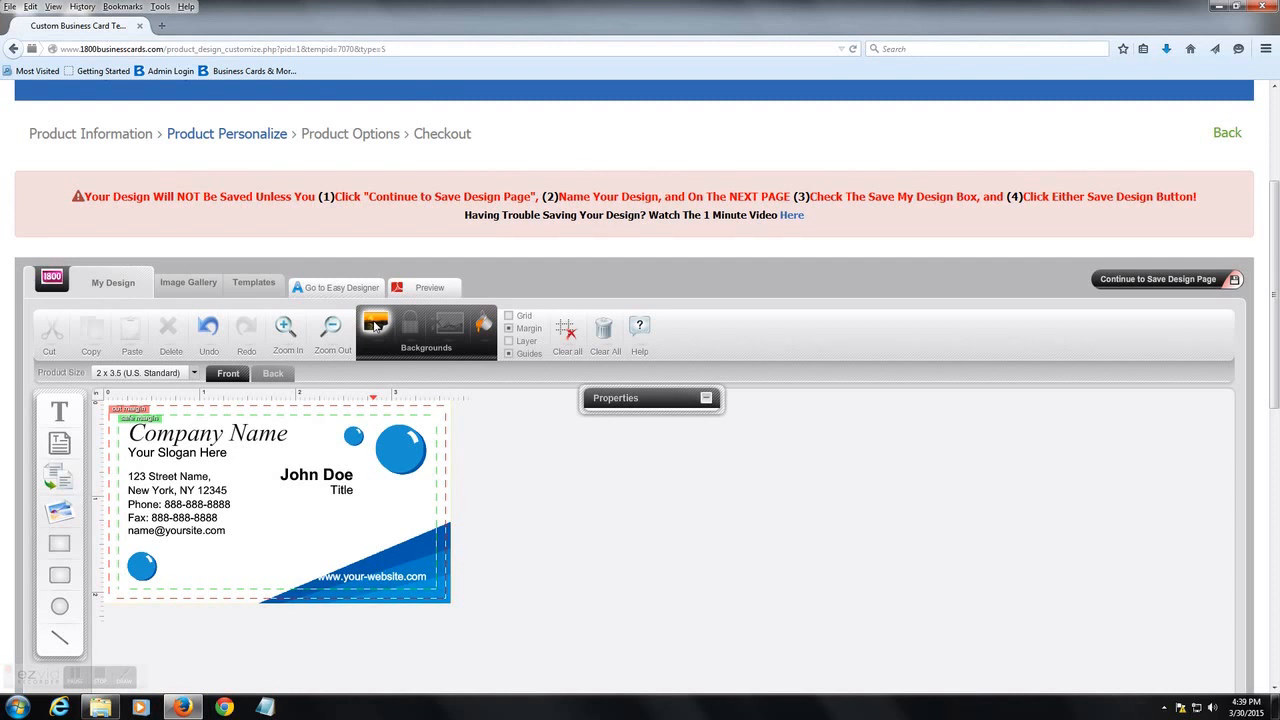
# - From the image gallery, choose the cleaning services and guaranteed badge pictures from the computer
pyautogui.click(188, 282)
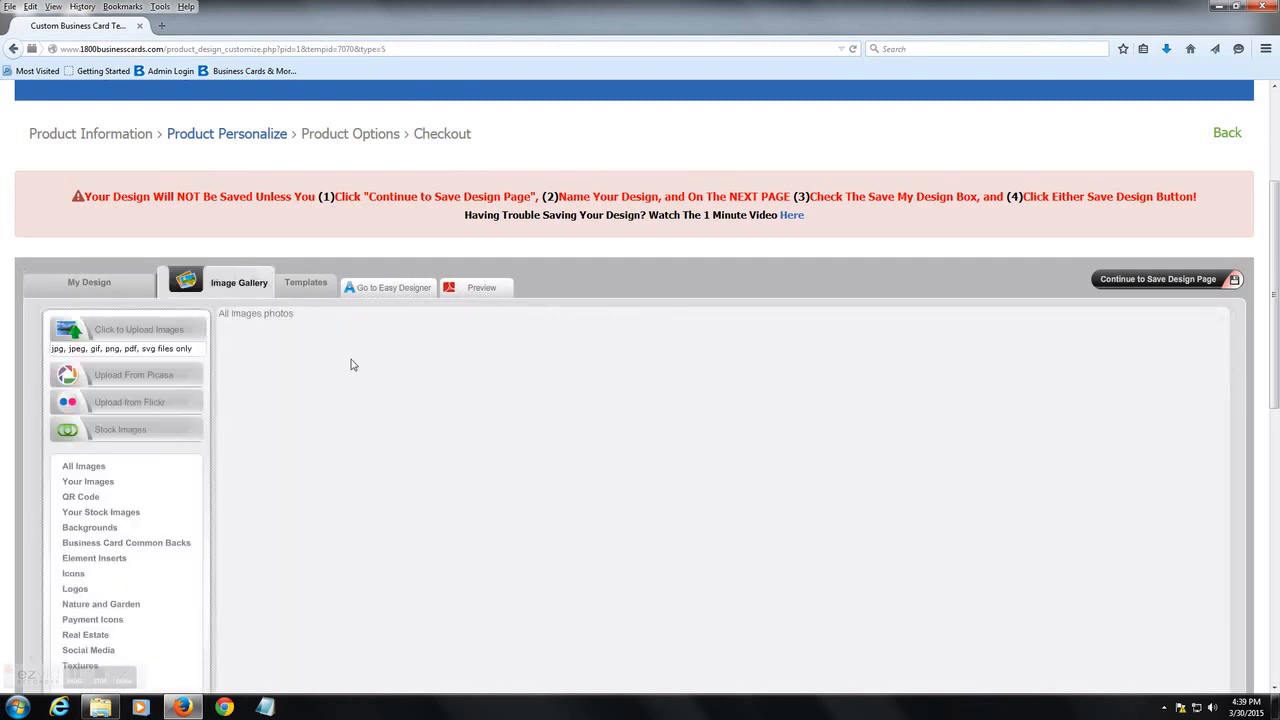
pyautogui.moveTo(148, 335)
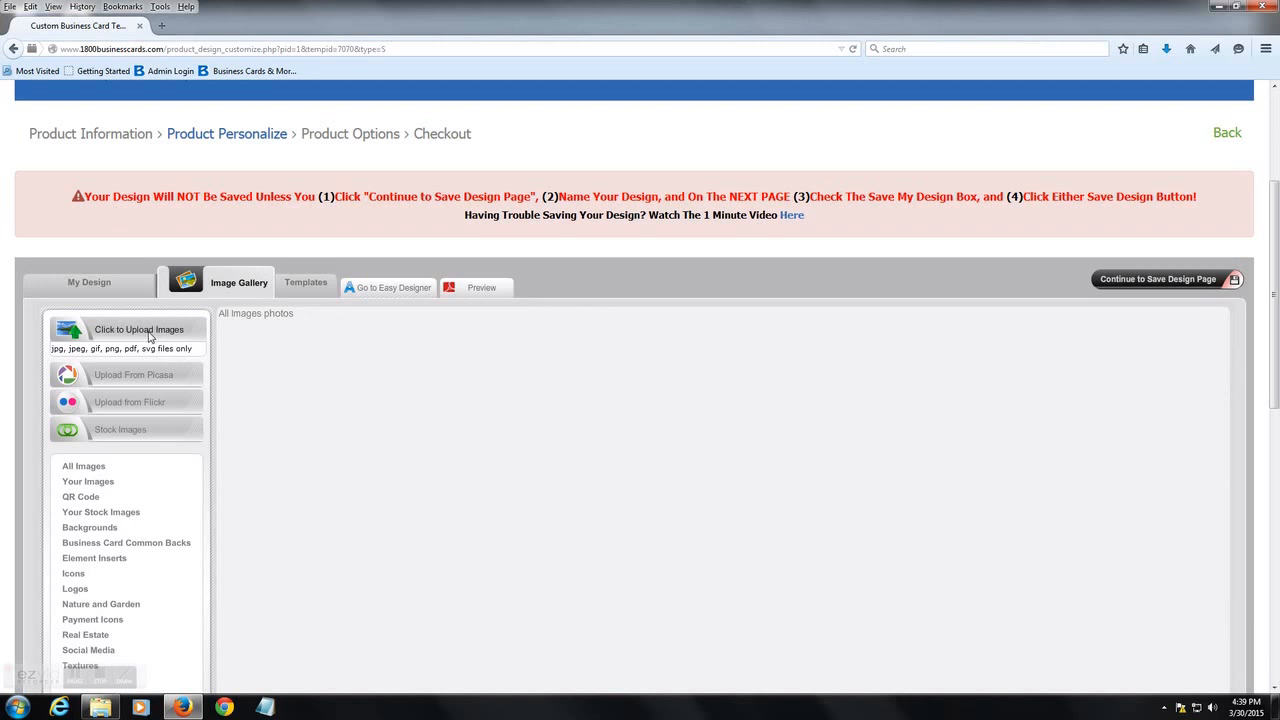
pyautogui.click(81, 466)
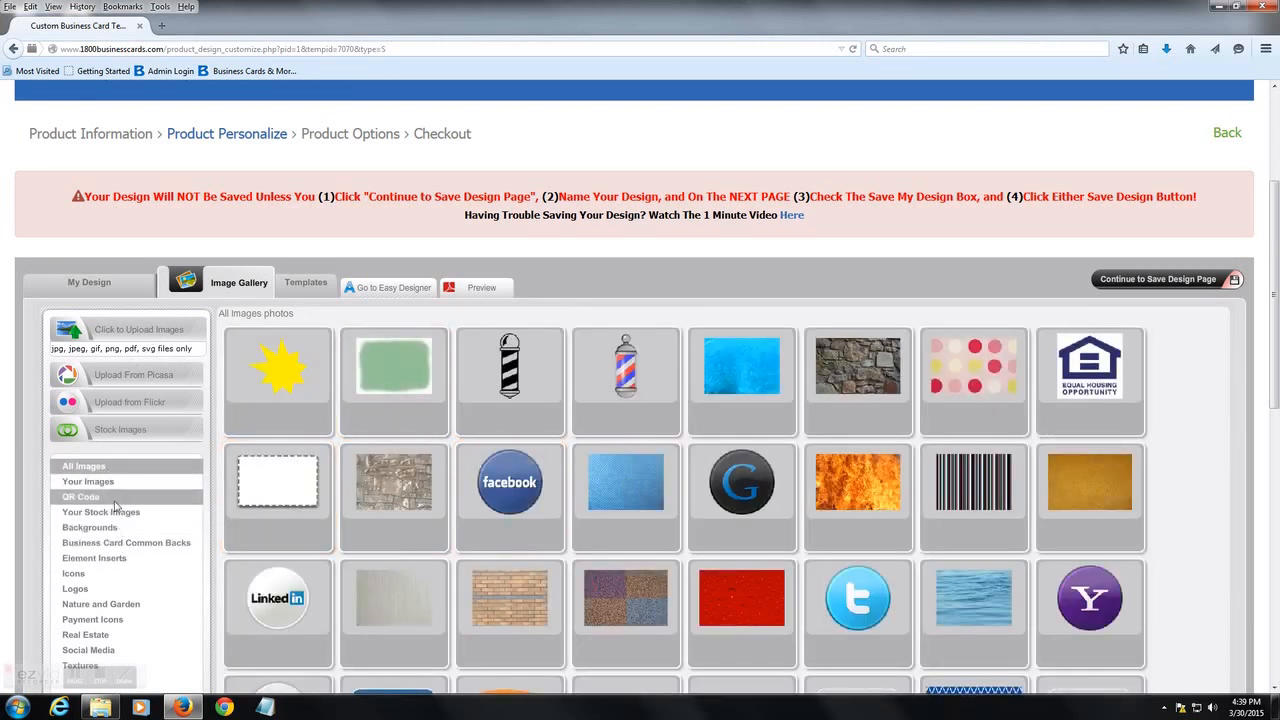
pyautogui.moveTo(87, 481)
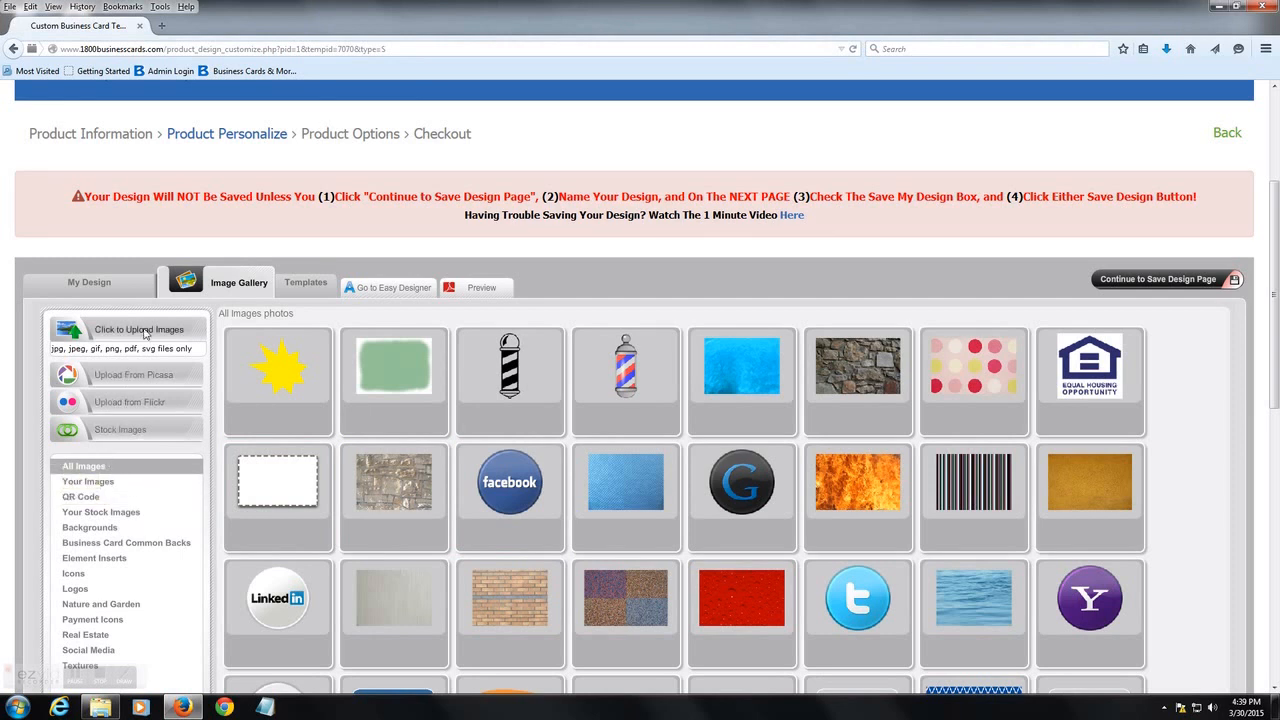
pyautogui.click(138, 329)
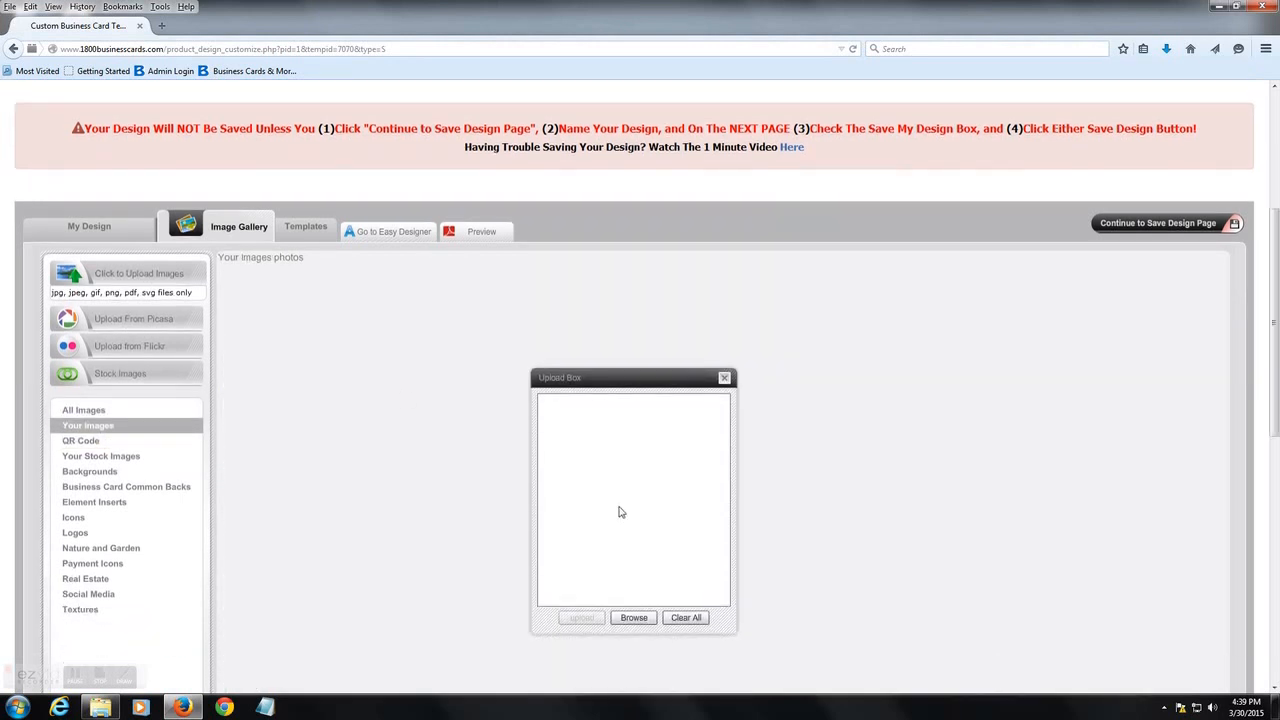
pyautogui.click(633, 617)
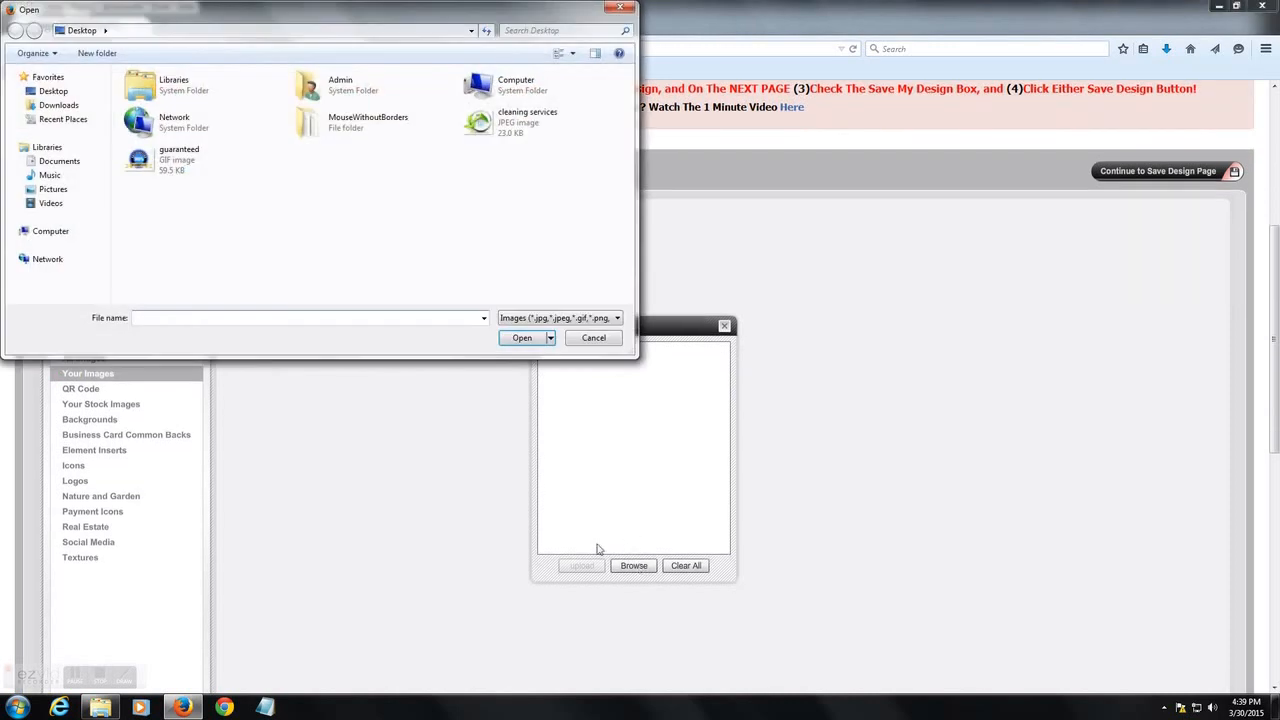
pyautogui.click(472, 122)
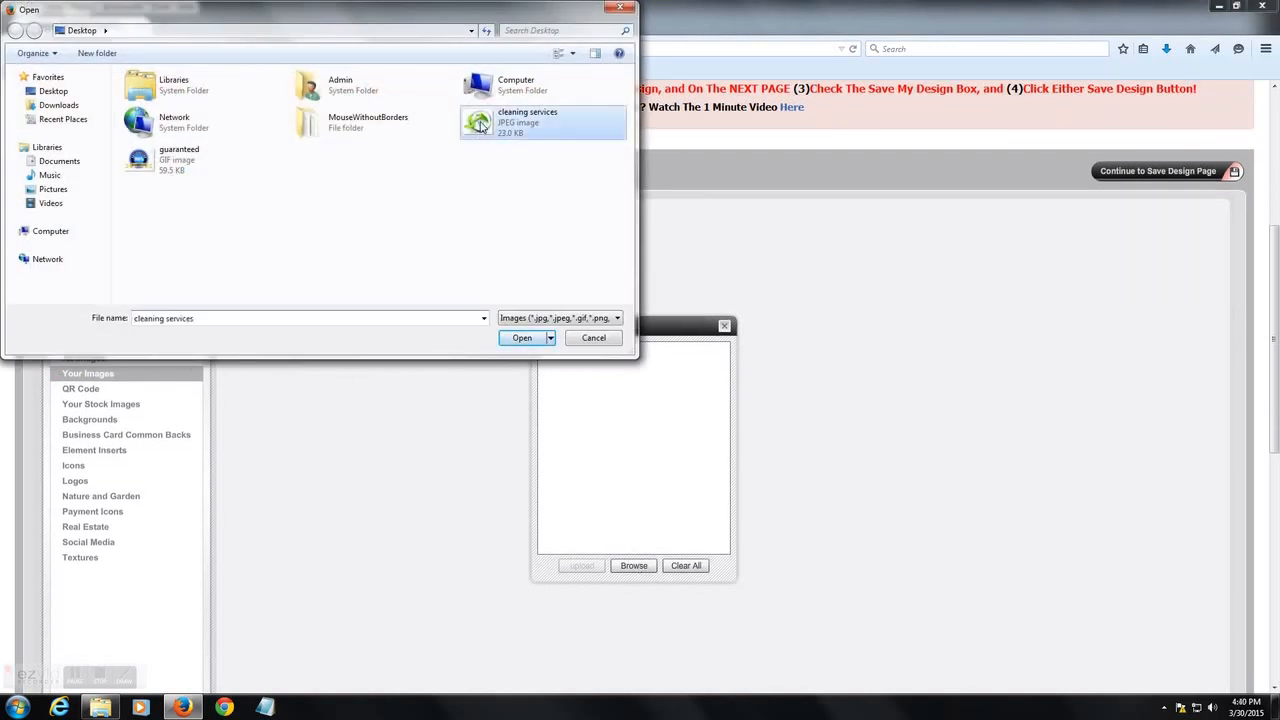
pyautogui.click(140, 161)
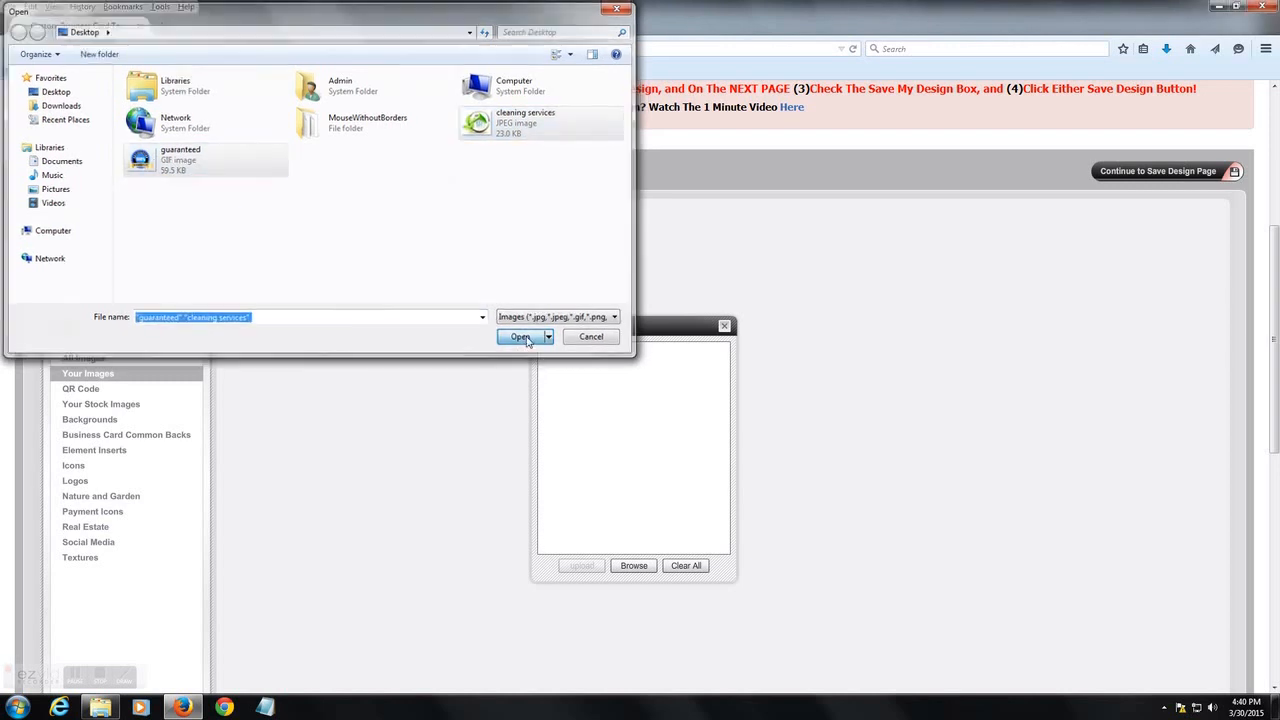
pyautogui.click(519, 336)
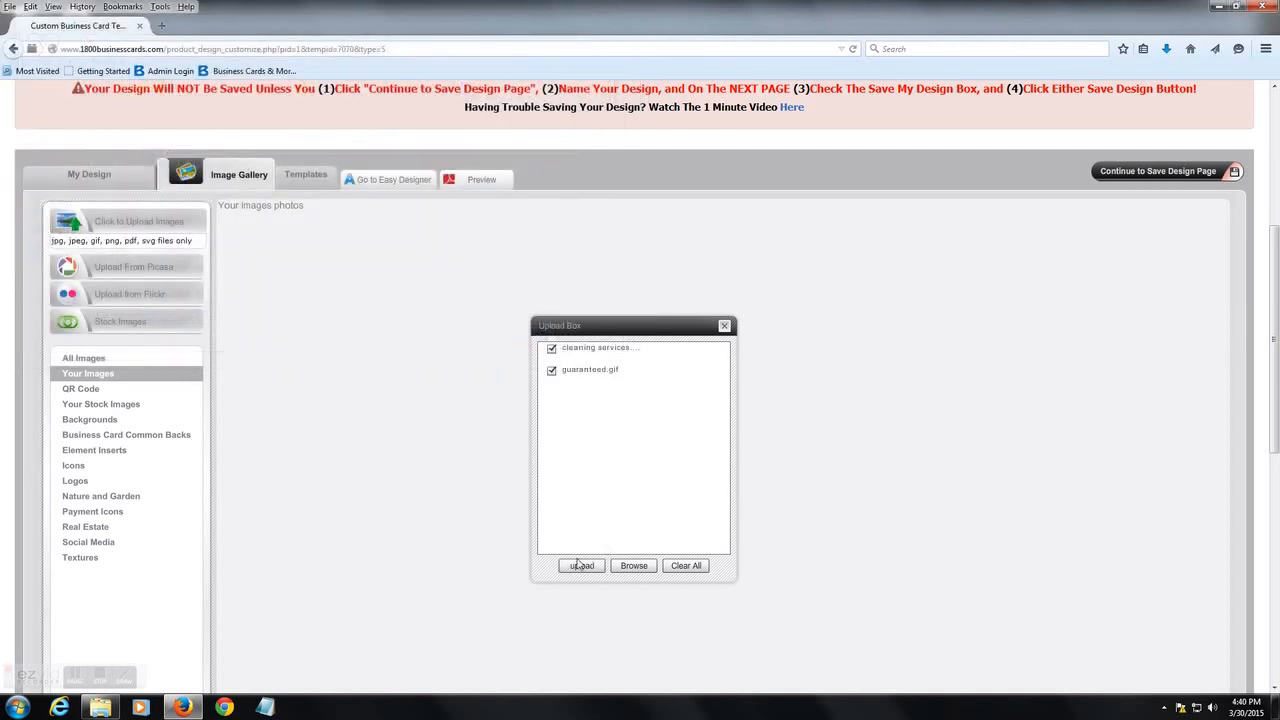
# - Upload the two pictures, return to My Design and remove the green house picture from the card
pyautogui.click(581, 565)
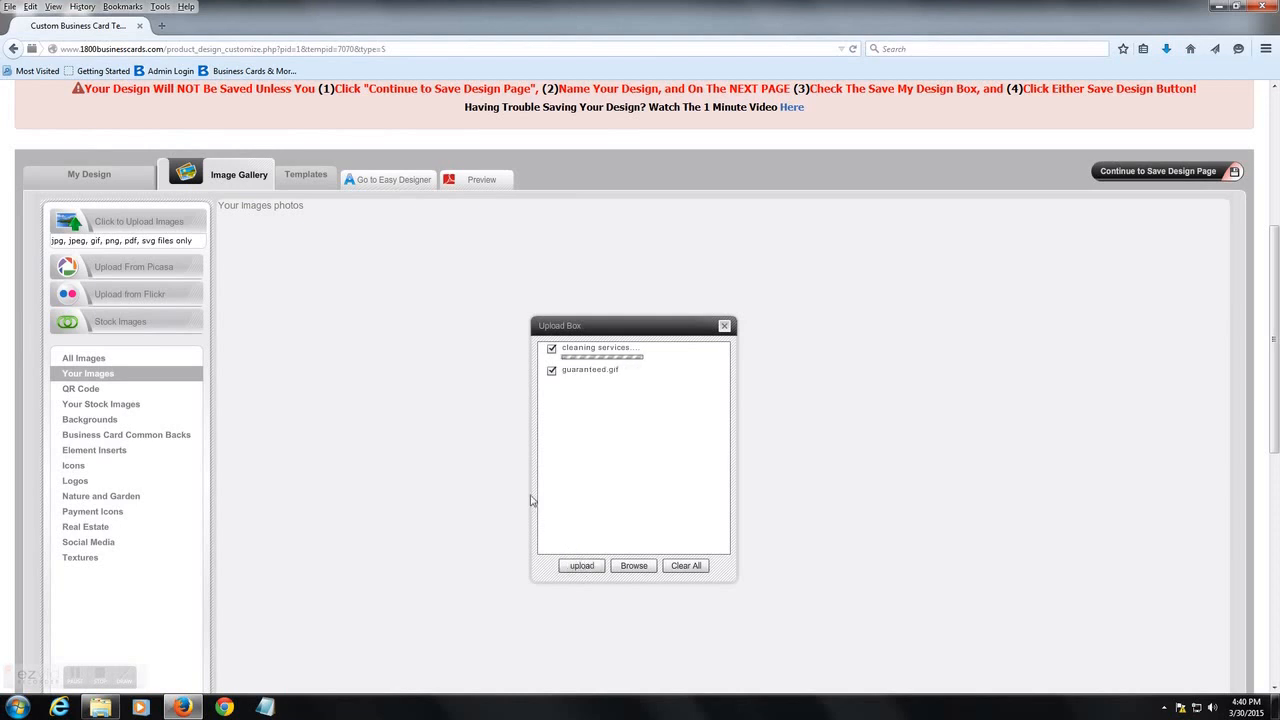
pyautogui.moveTo(400, 403)
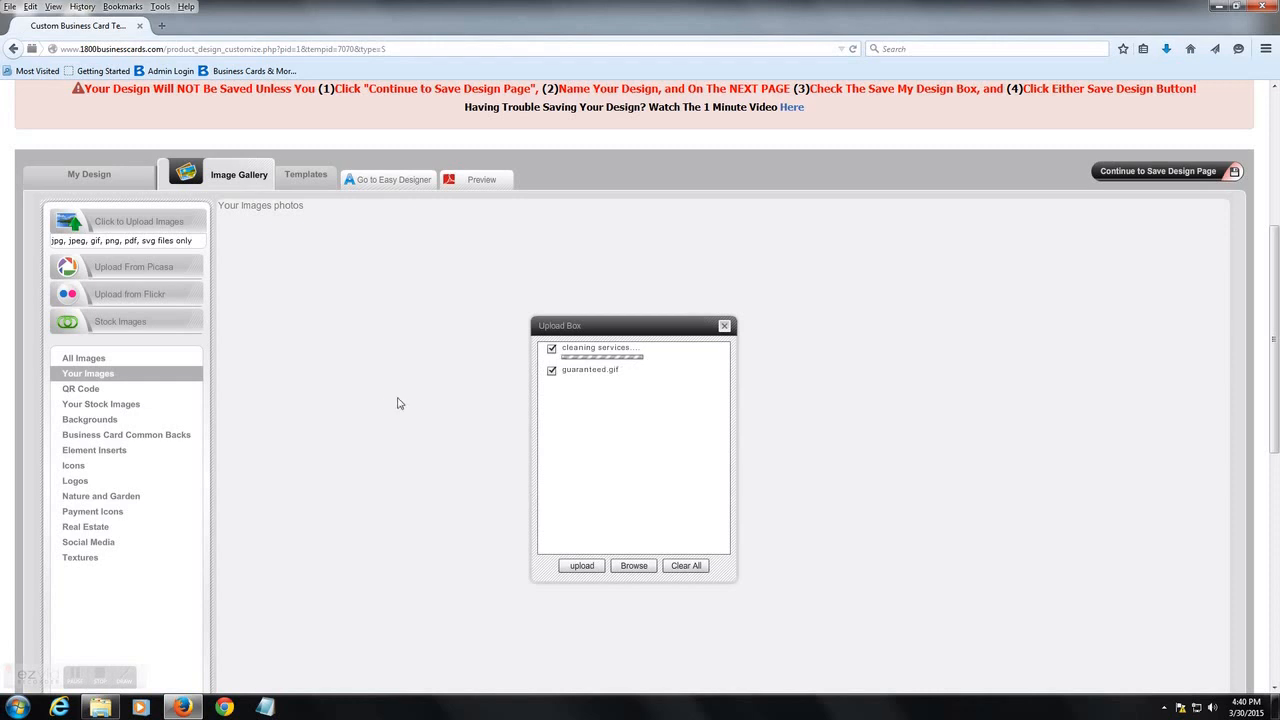
pyautogui.click(581, 565)
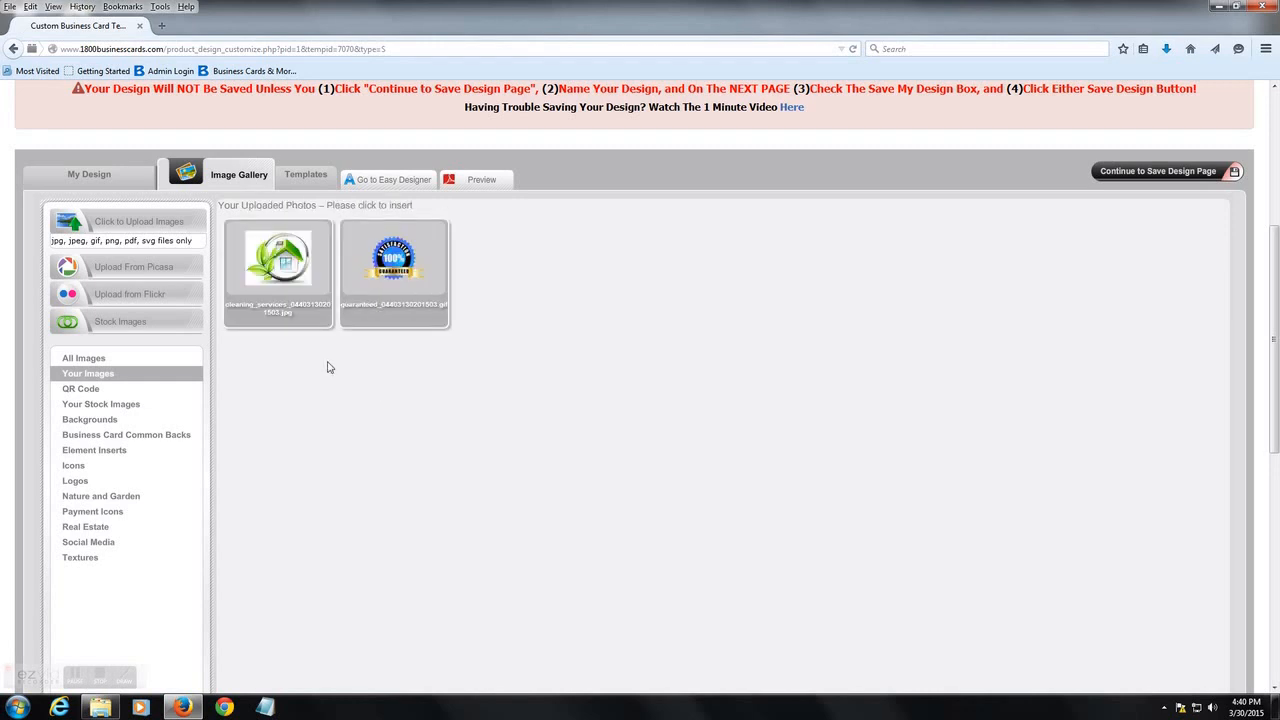
pyautogui.click(89, 174)
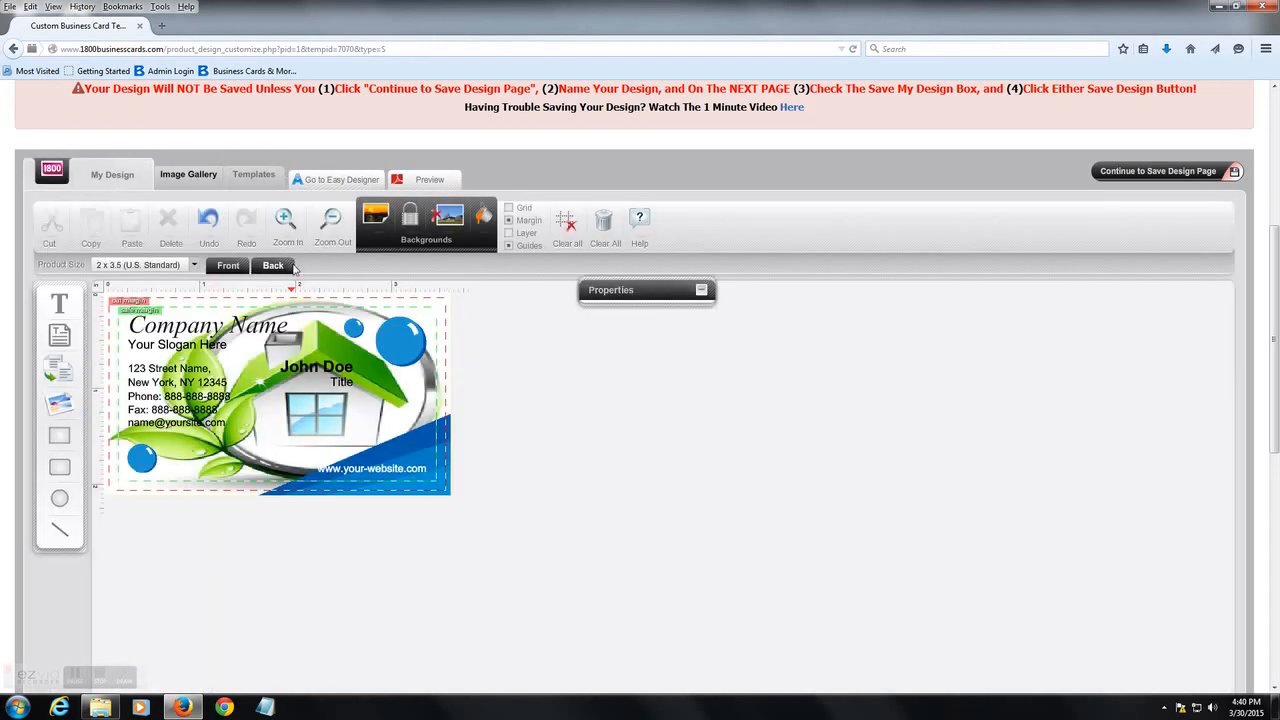
pyautogui.click(227, 265)
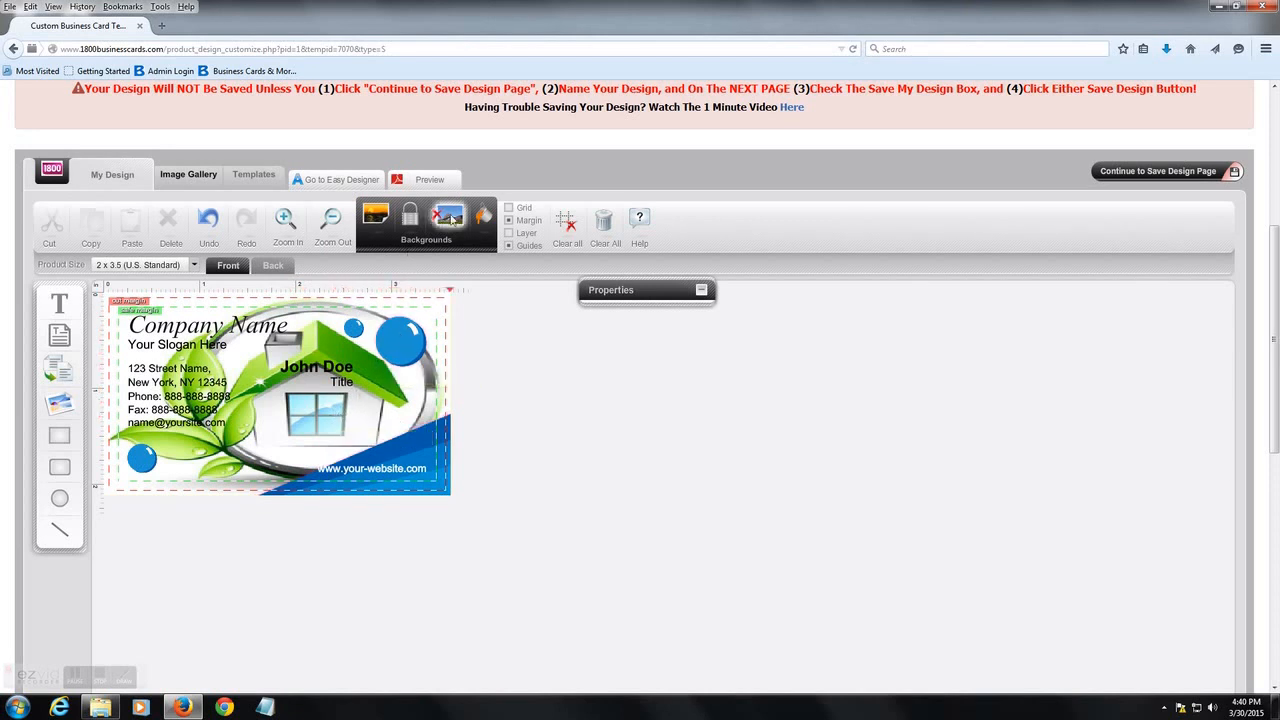
pyautogui.click(448, 215)
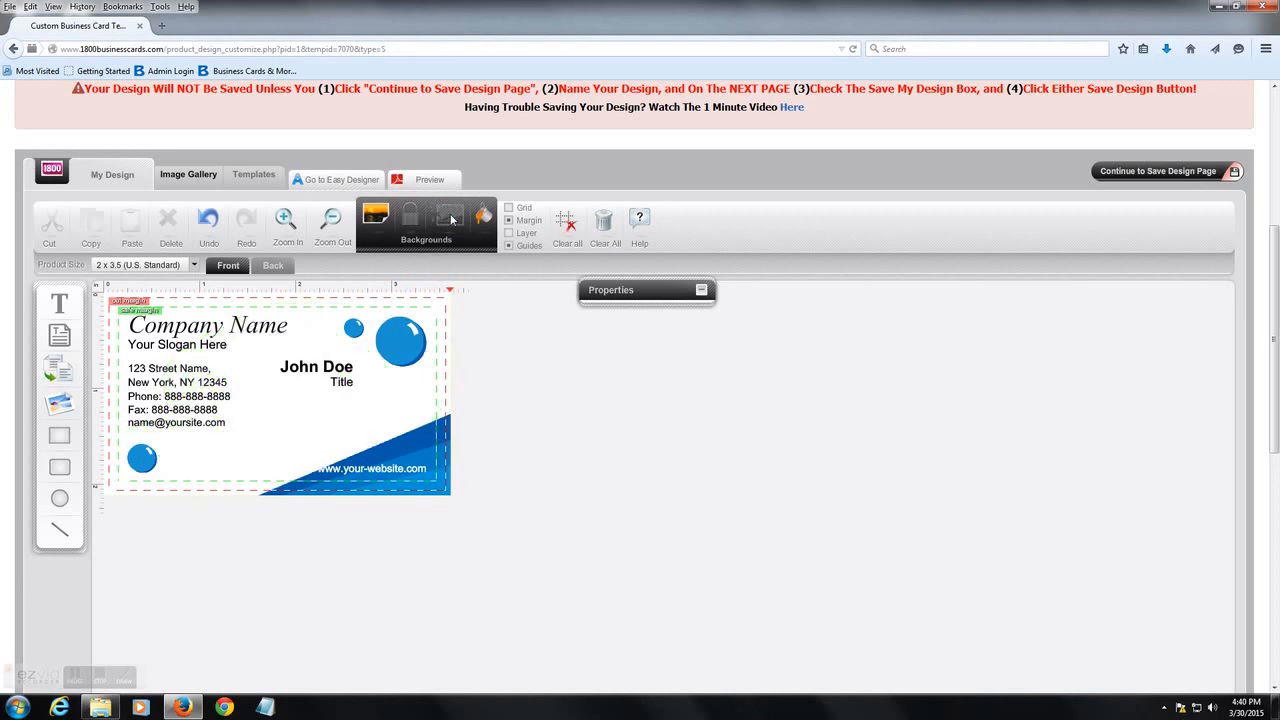
pyautogui.moveTo(452, 239)
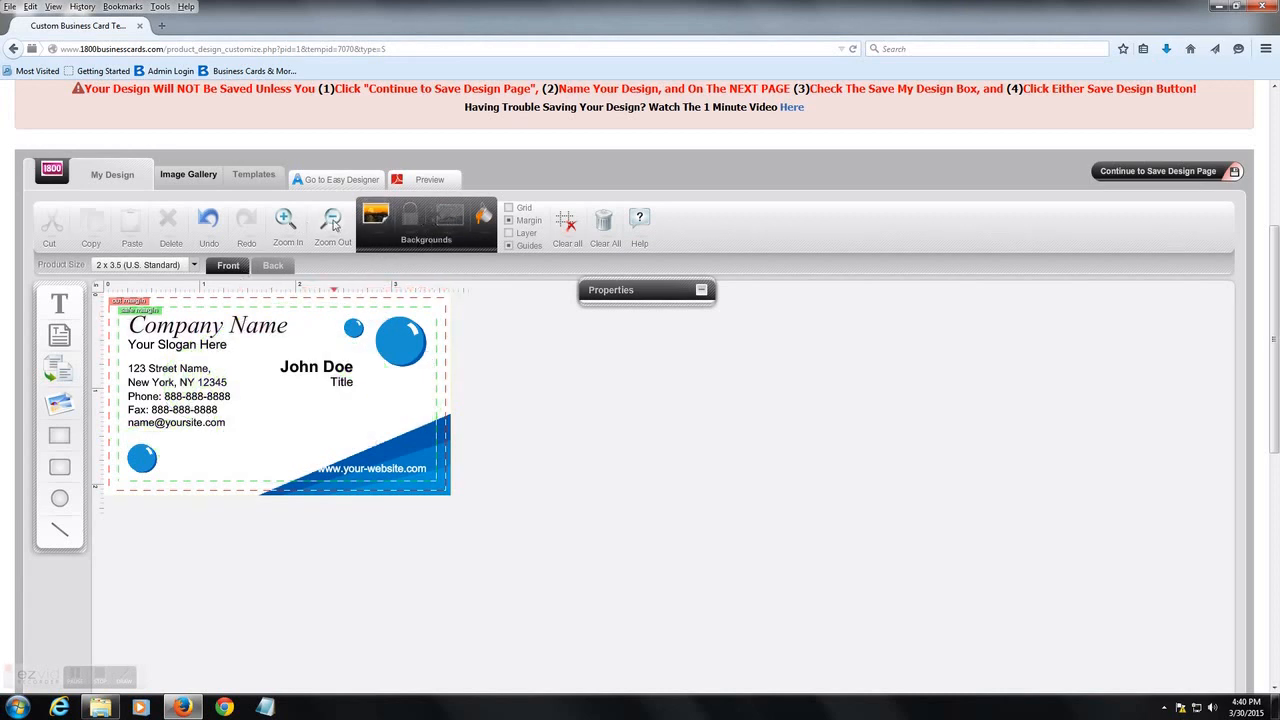
pyautogui.click(287, 222)
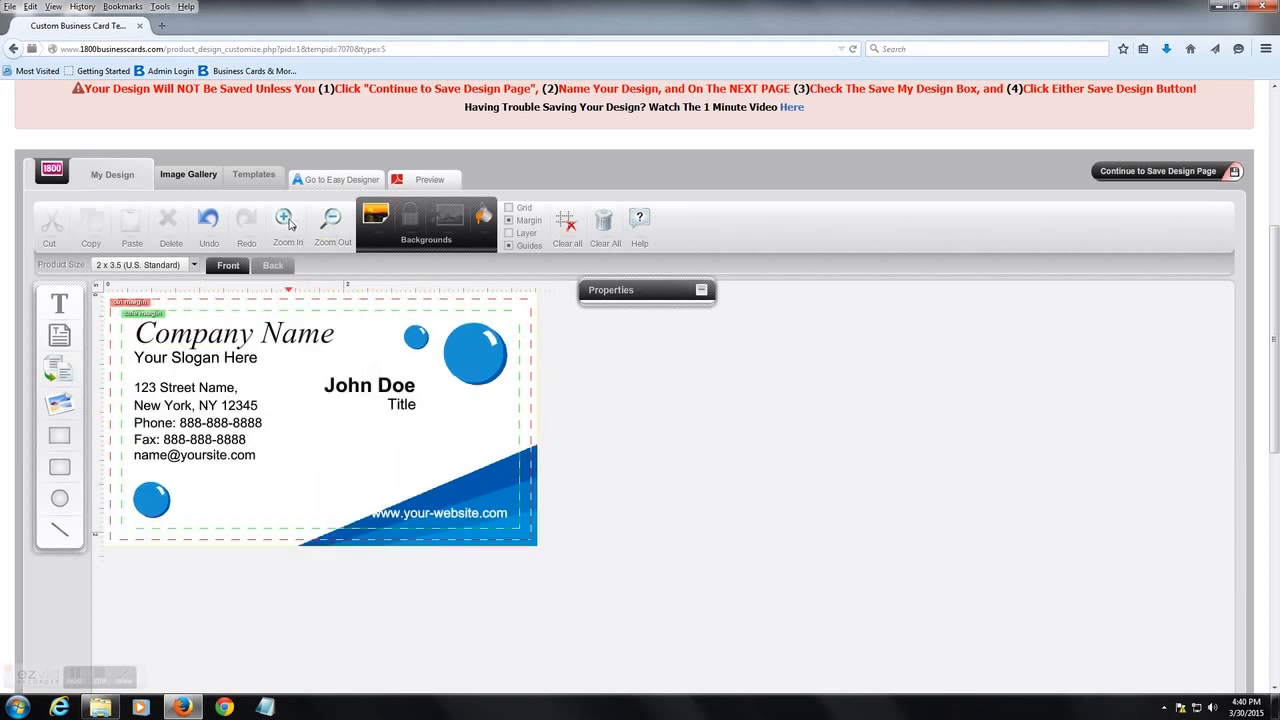
pyautogui.click(332, 220)
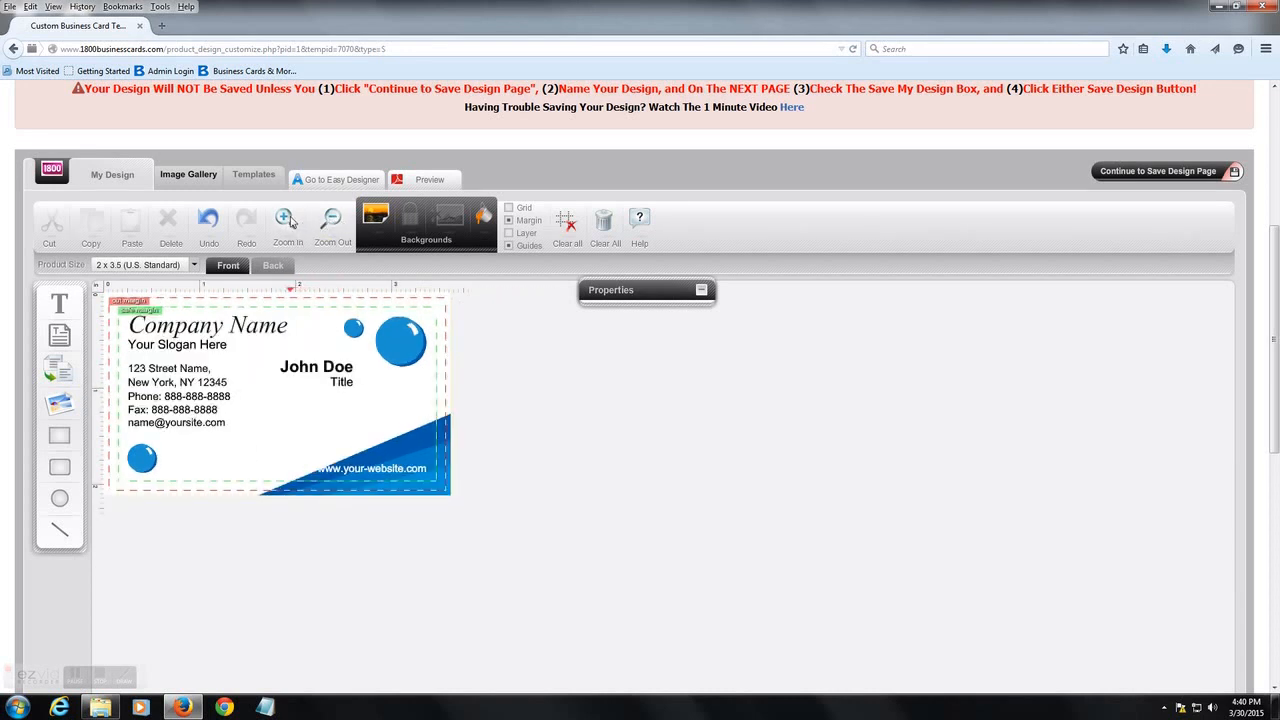
pyautogui.click(287, 219)
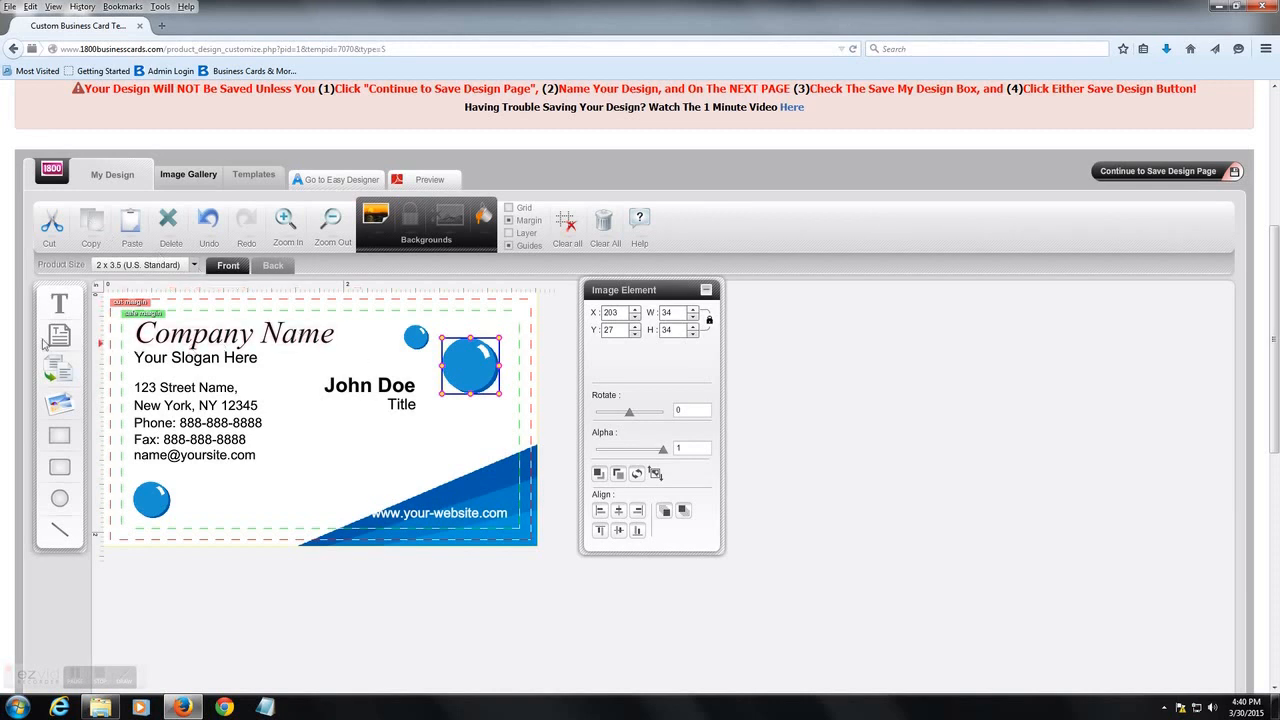
pyautogui.moveTo(485, 358)
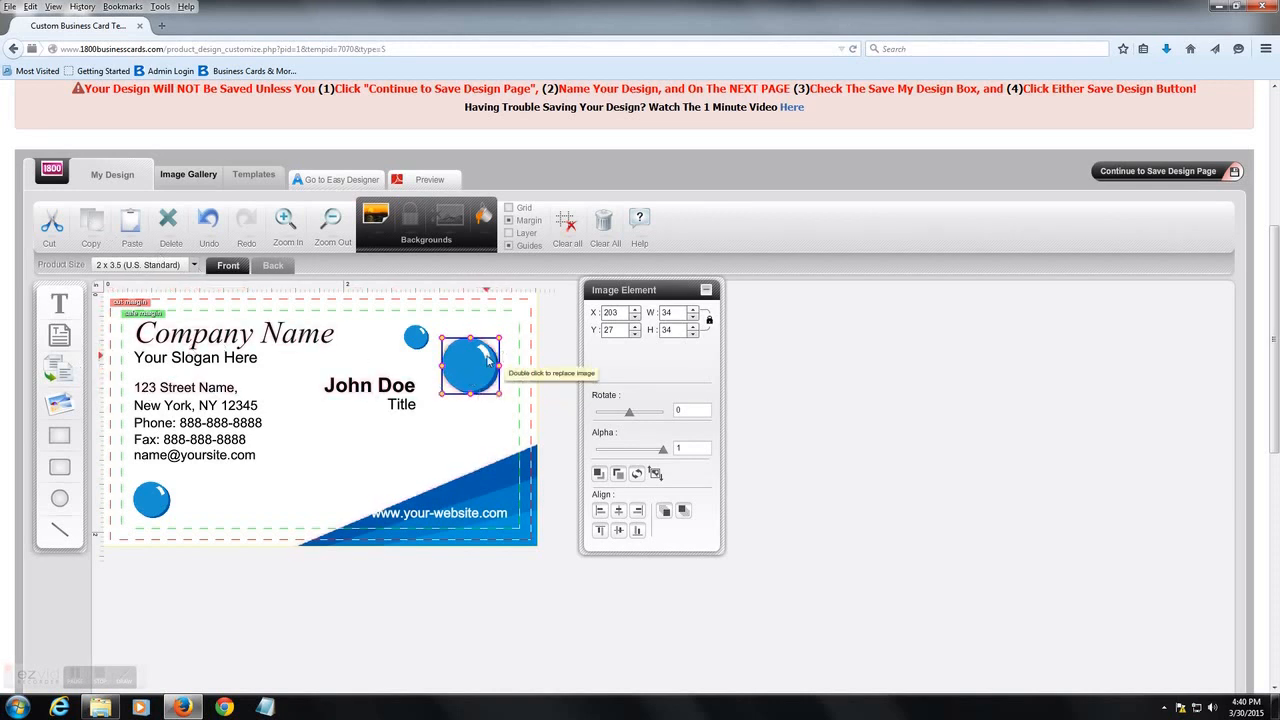
pyautogui.click(272, 265)
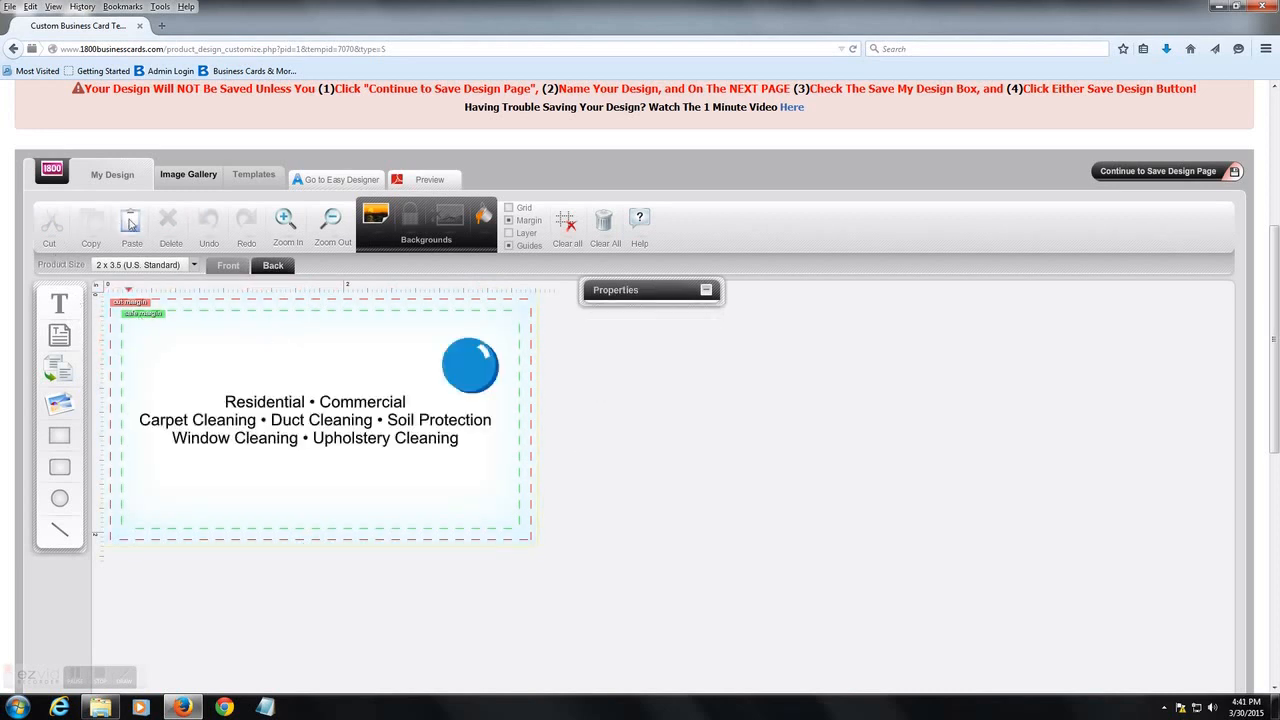
pyautogui.click(470, 363)
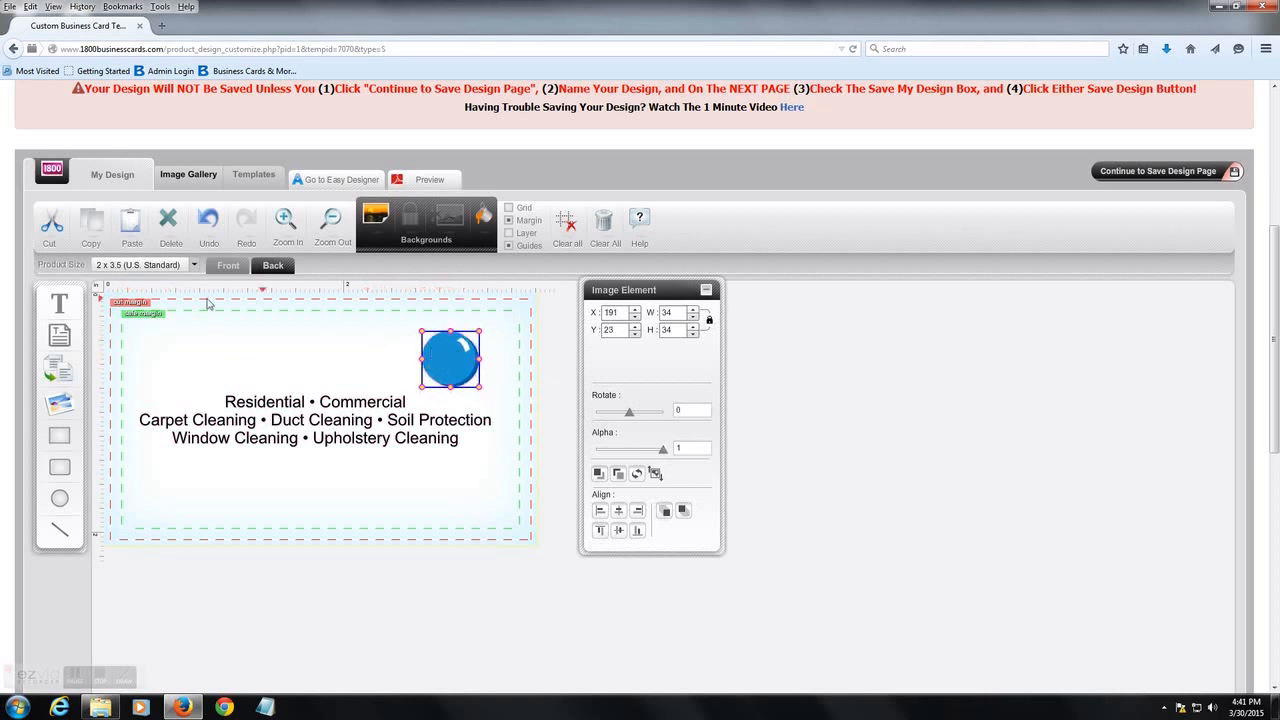
pyautogui.click(227, 265)
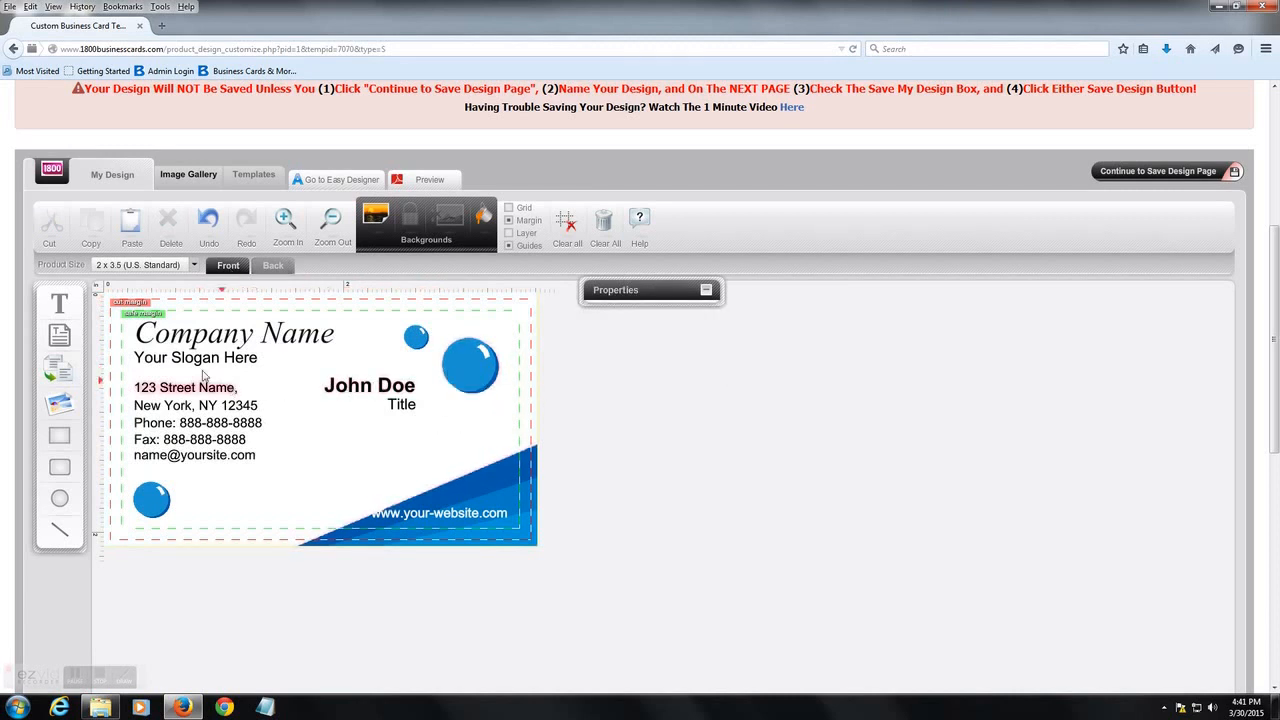
pyautogui.moveTo(59, 303)
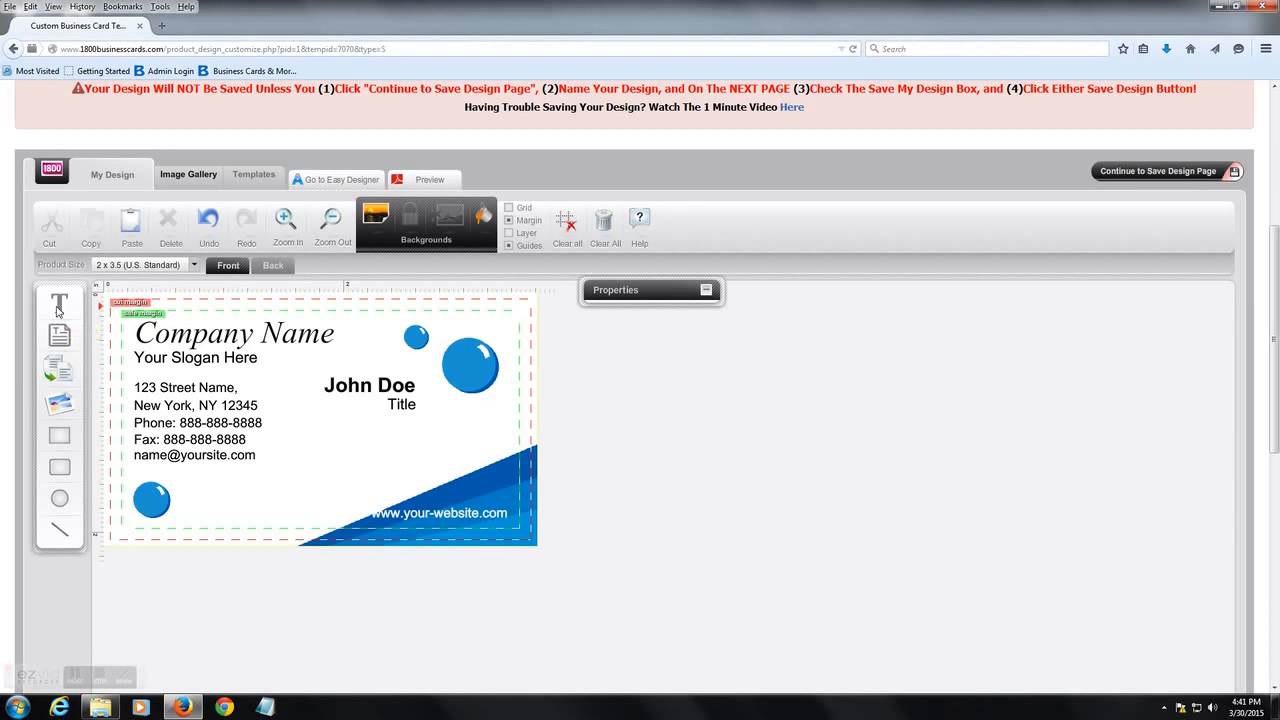
# - Add a new text element reading 'Test Text' to the card
pyautogui.click(59, 304)
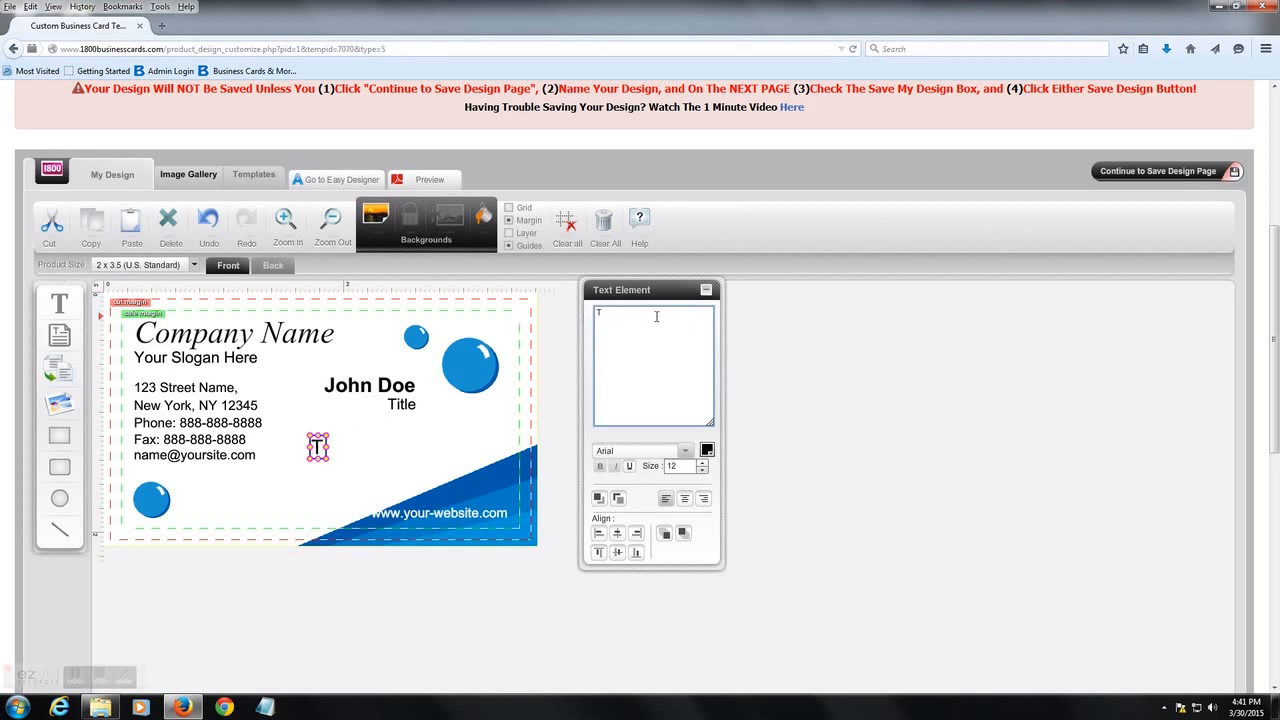
pyautogui.write('Test')
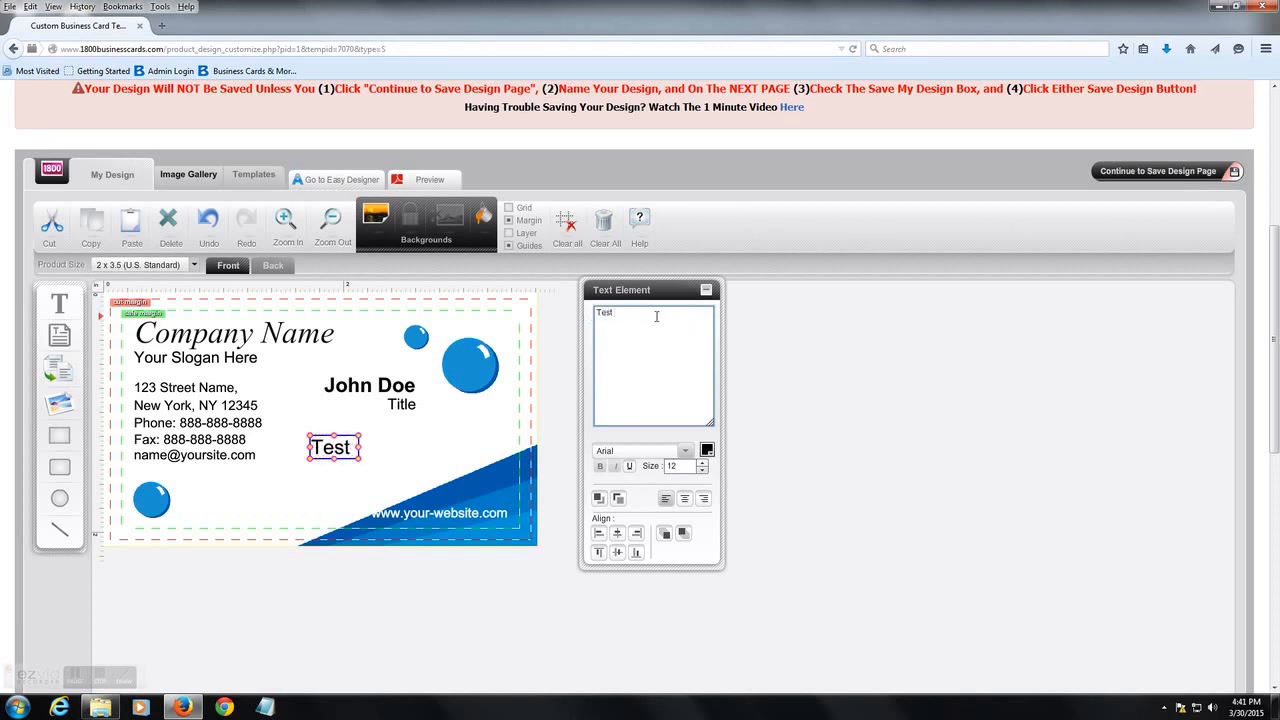
pyautogui.write('Text')
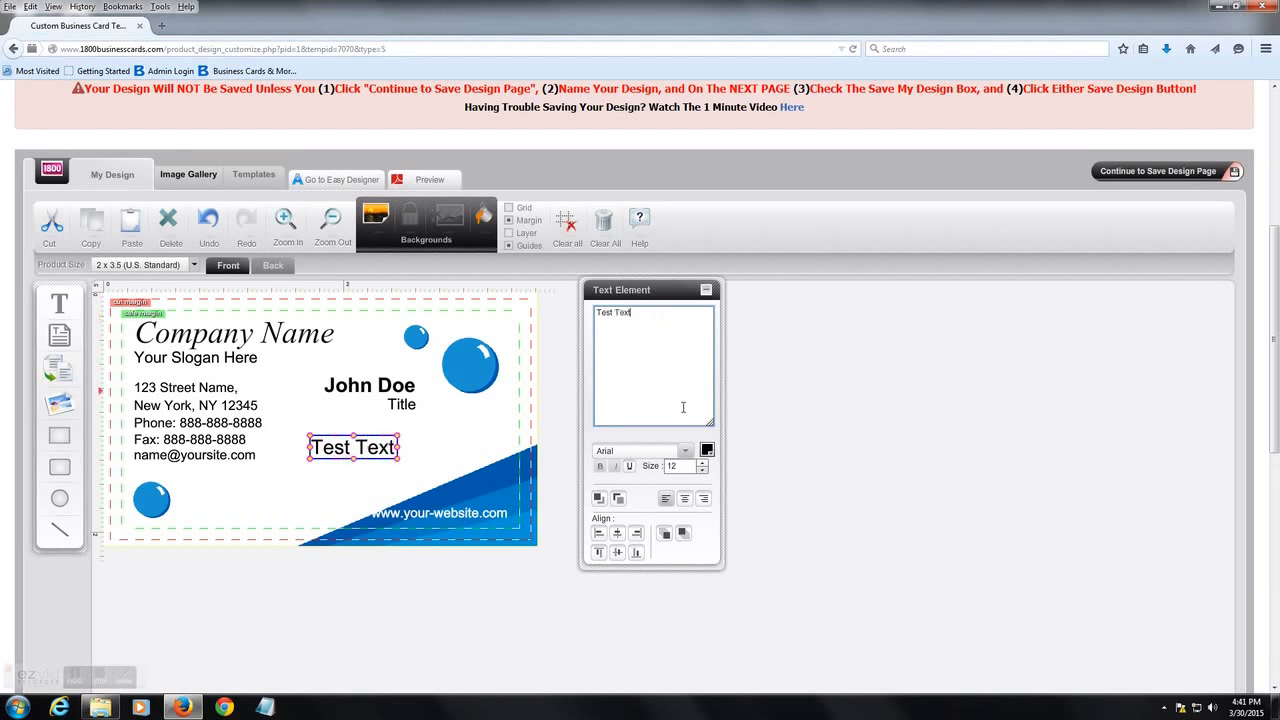
pyautogui.click(685, 451)
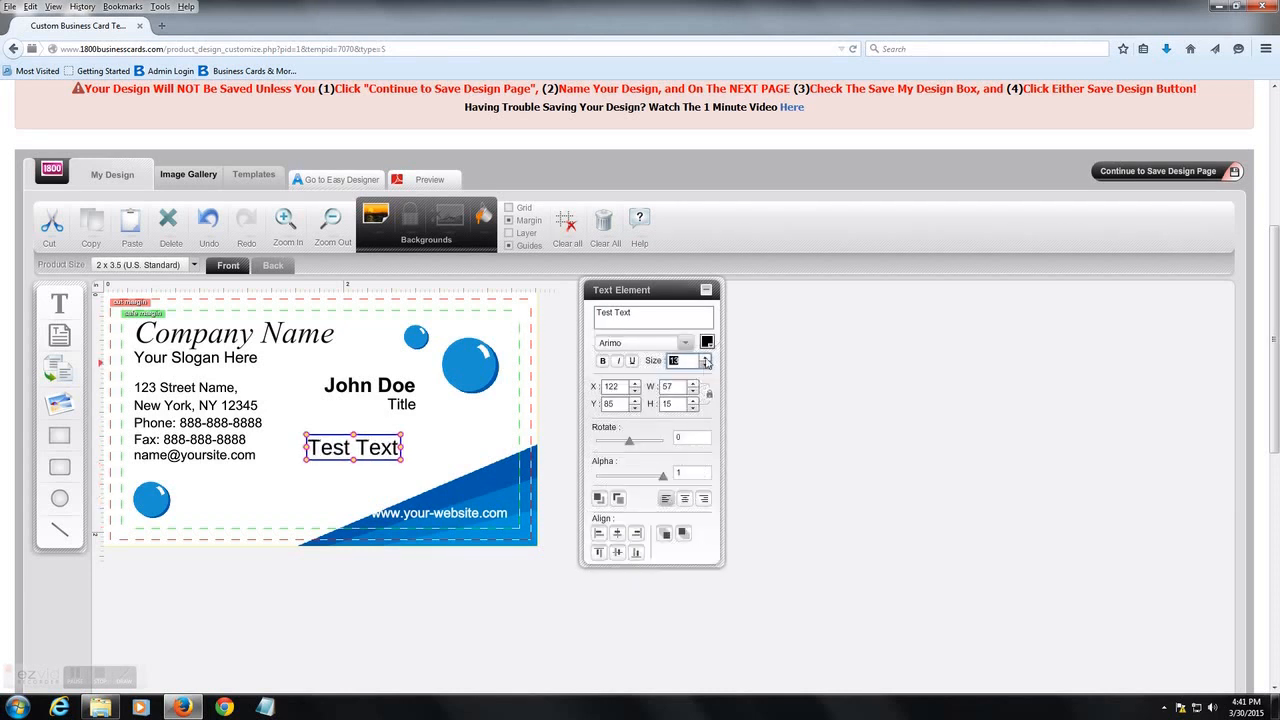
# - Make Test Text size 20 and red, and try the Alpha slider before restoring full opacity
pyautogui.click(706, 357)
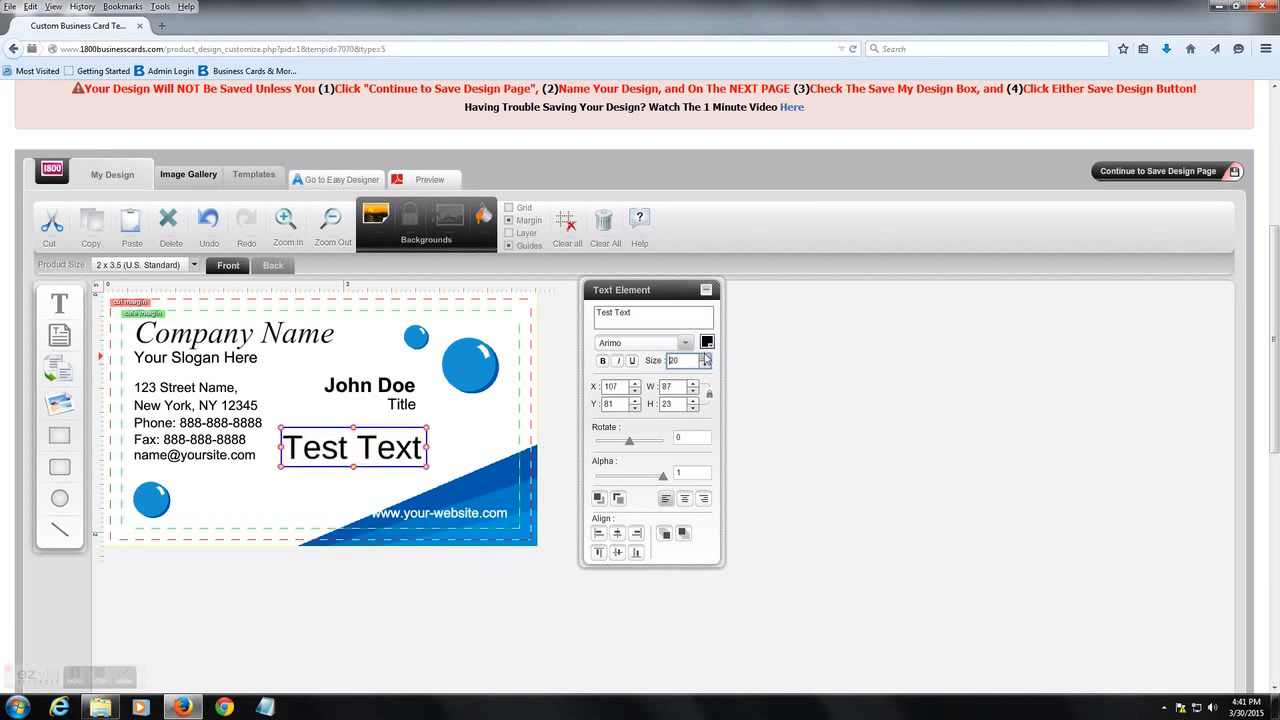
pyautogui.click(707, 342)
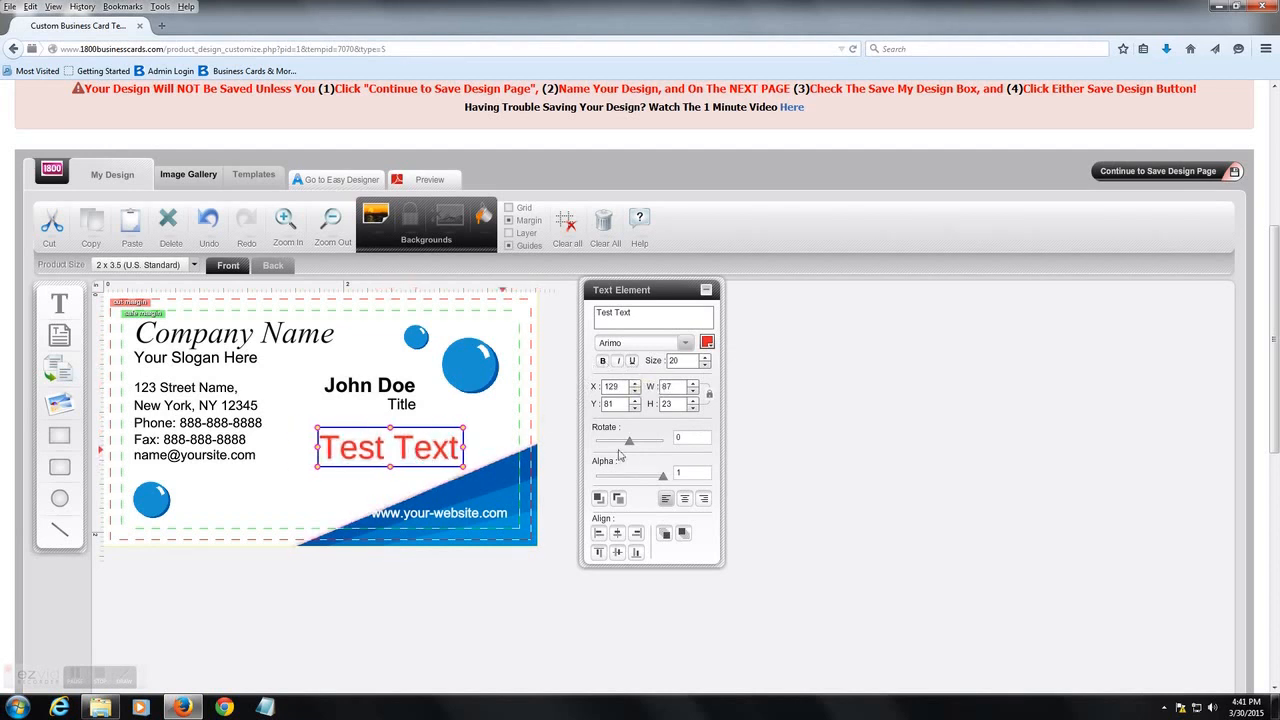
pyautogui.moveTo(629, 440); pyautogui.dragTo(648, 444)
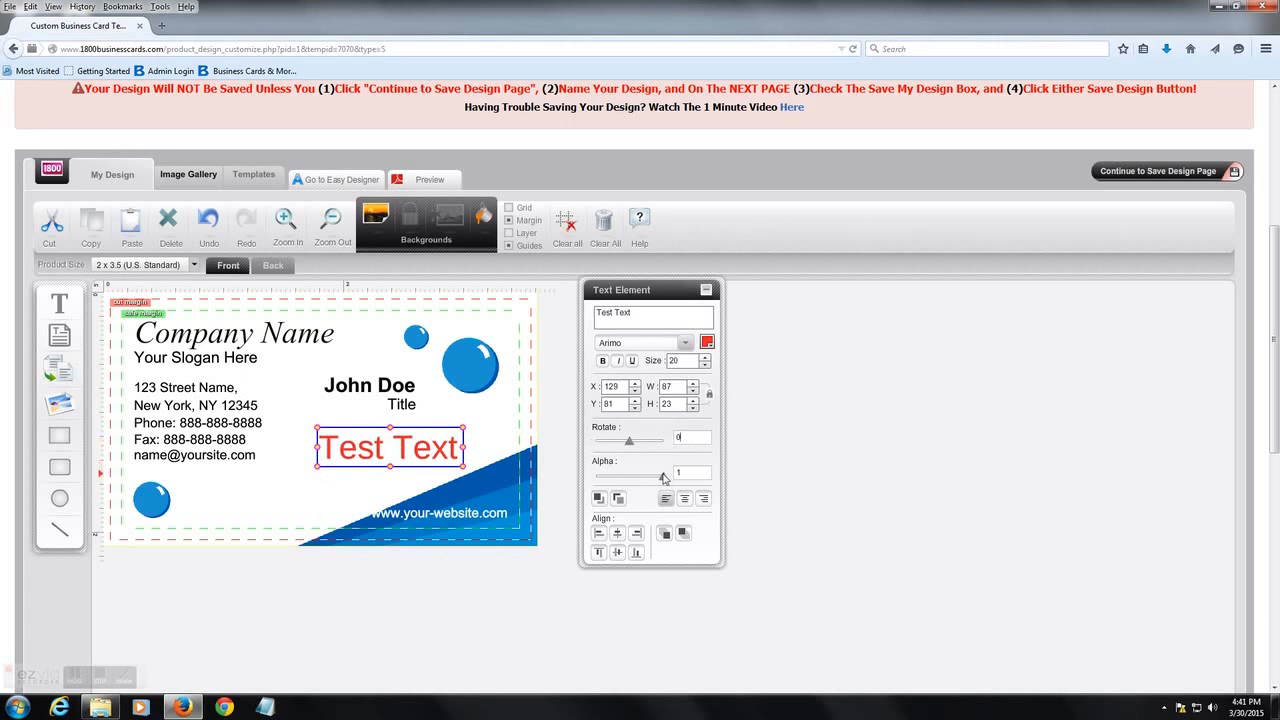
pyautogui.moveTo(662, 476); pyautogui.dragTo(610, 476)
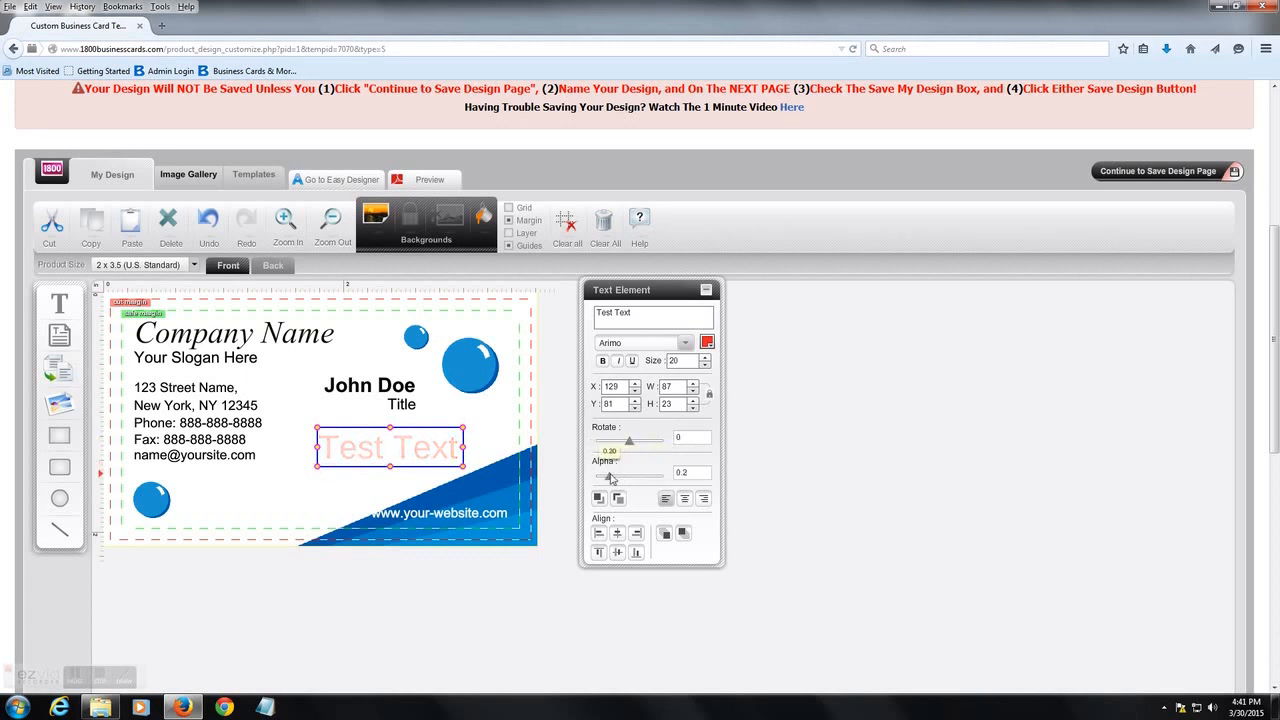
pyautogui.moveTo(611, 476); pyautogui.dragTo(657, 476)
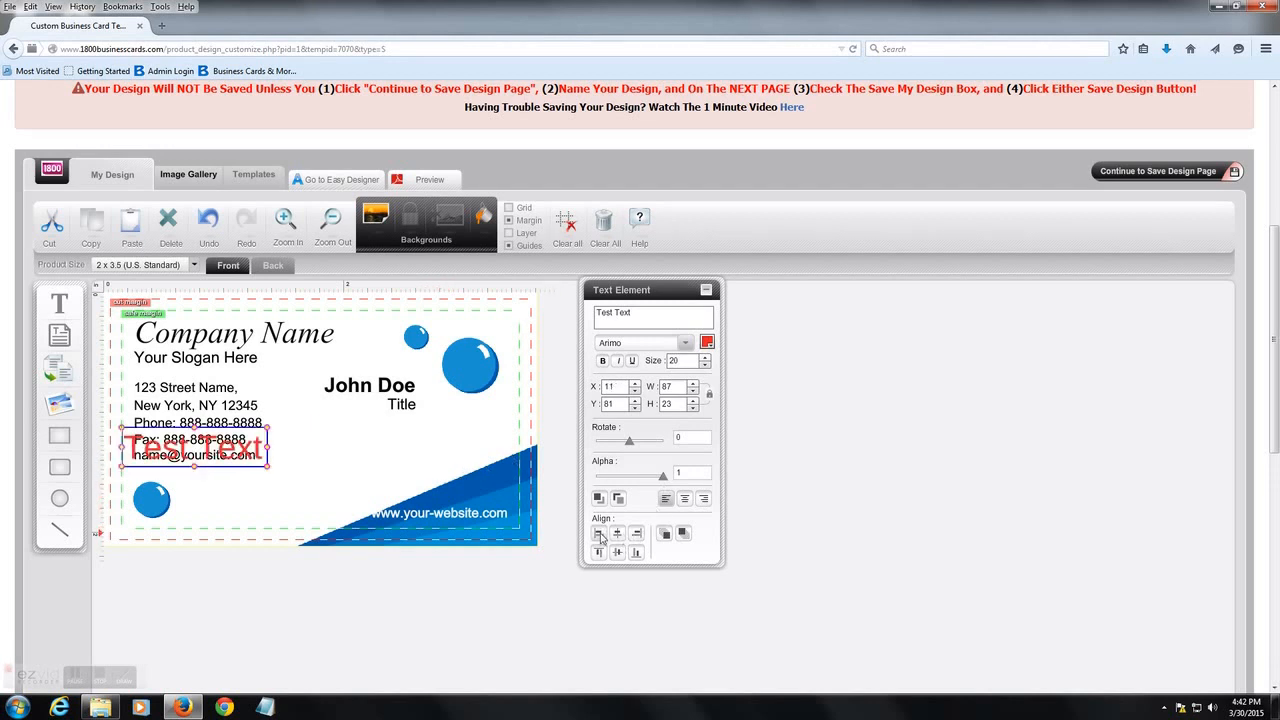
# - Move Test Text beside the fax number, shrink it to 8 points, and place it at the card's lower middle
pyautogui.moveTo(190, 452); pyautogui.dragTo(350, 447)
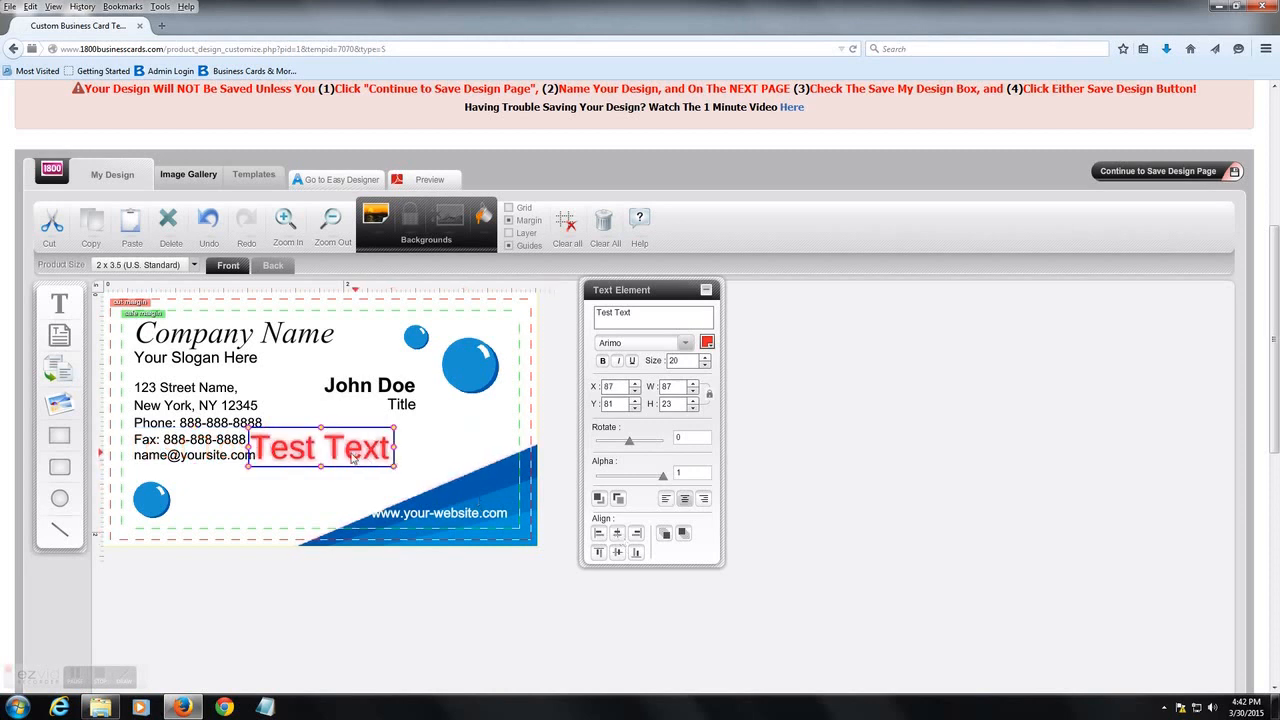
pyautogui.moveTo(320, 447); pyautogui.dragTo(355, 442)
pyautogui.write('9')
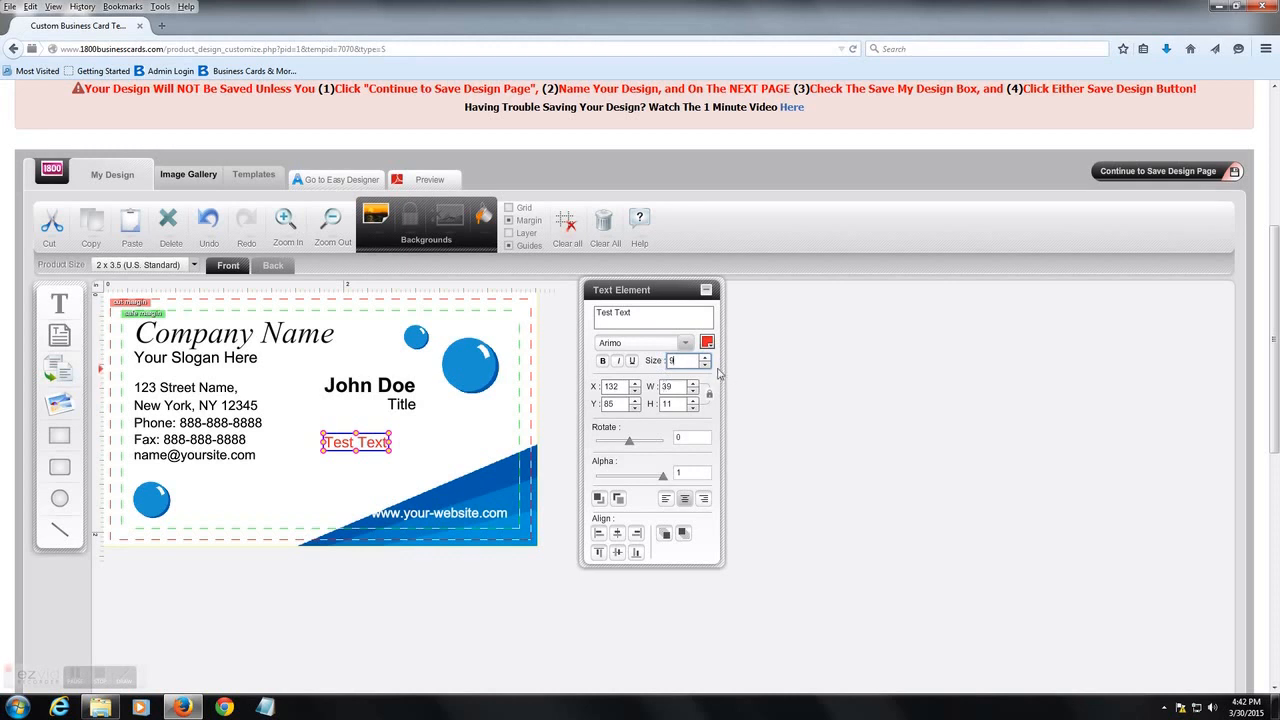
pyautogui.click(706, 365)
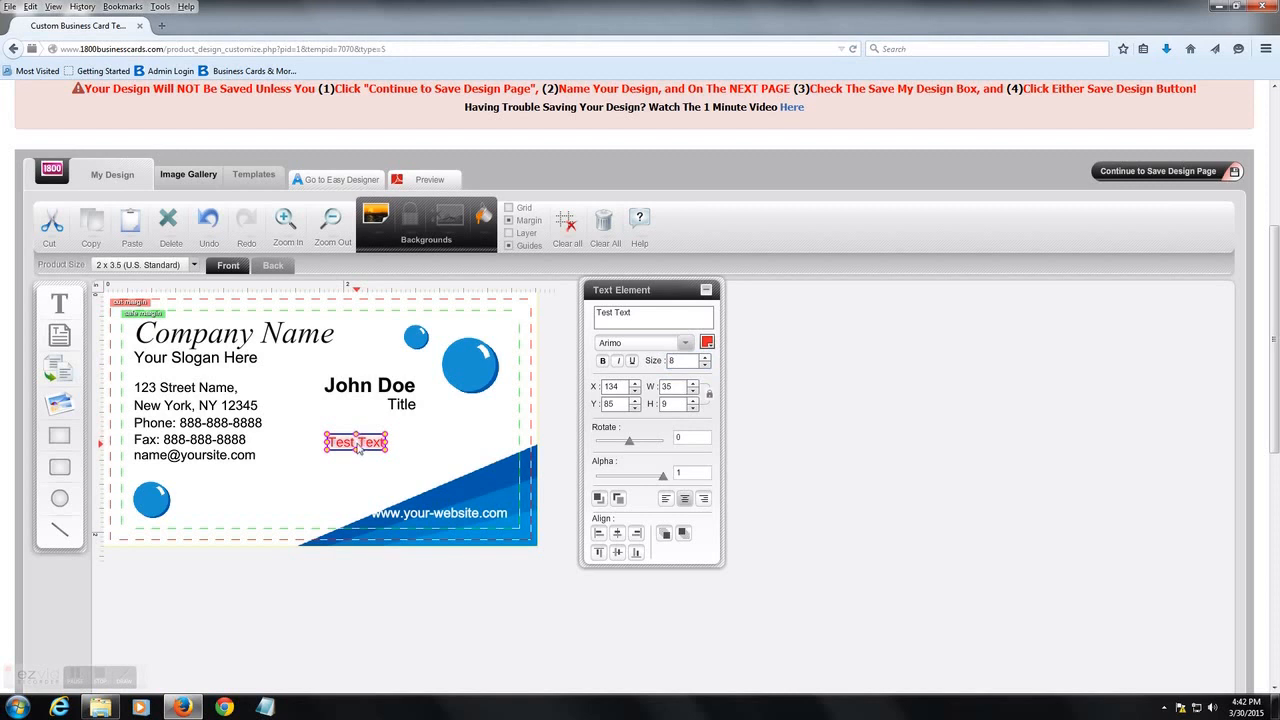
pyautogui.moveTo(356, 442); pyautogui.dragTo(149, 492)
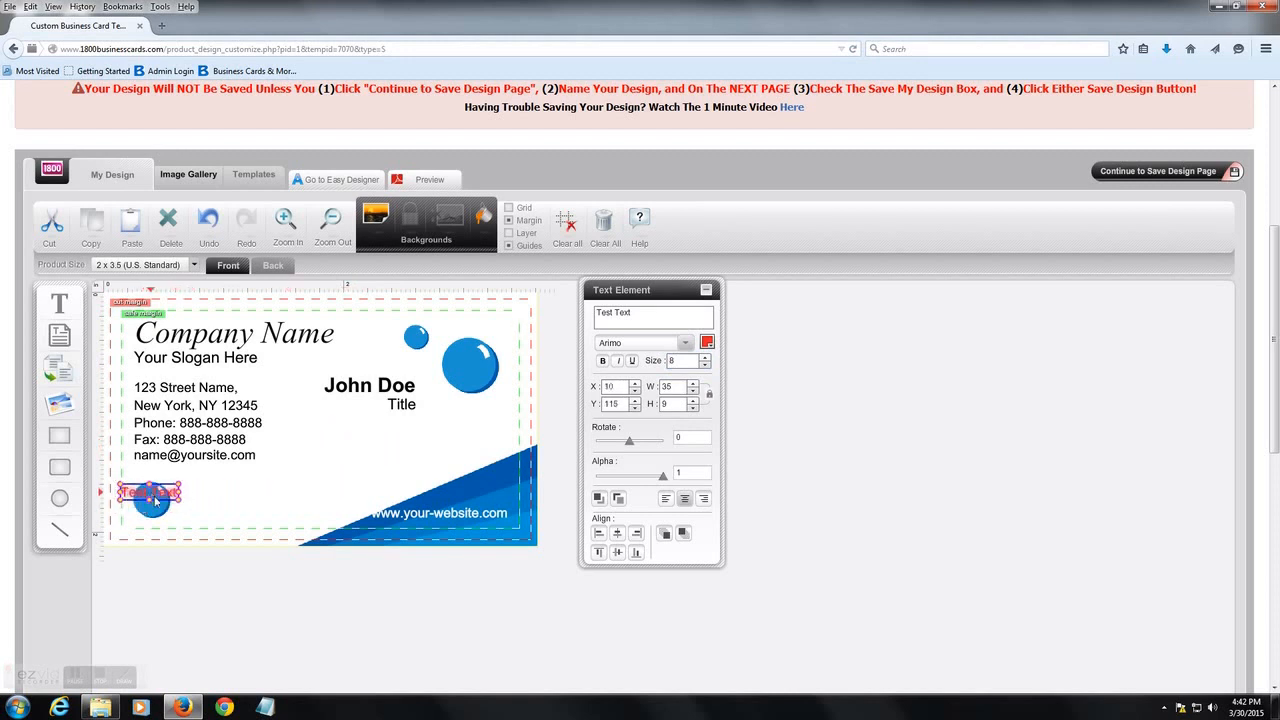
pyautogui.moveTo(148, 491); pyautogui.dragTo(294, 495)
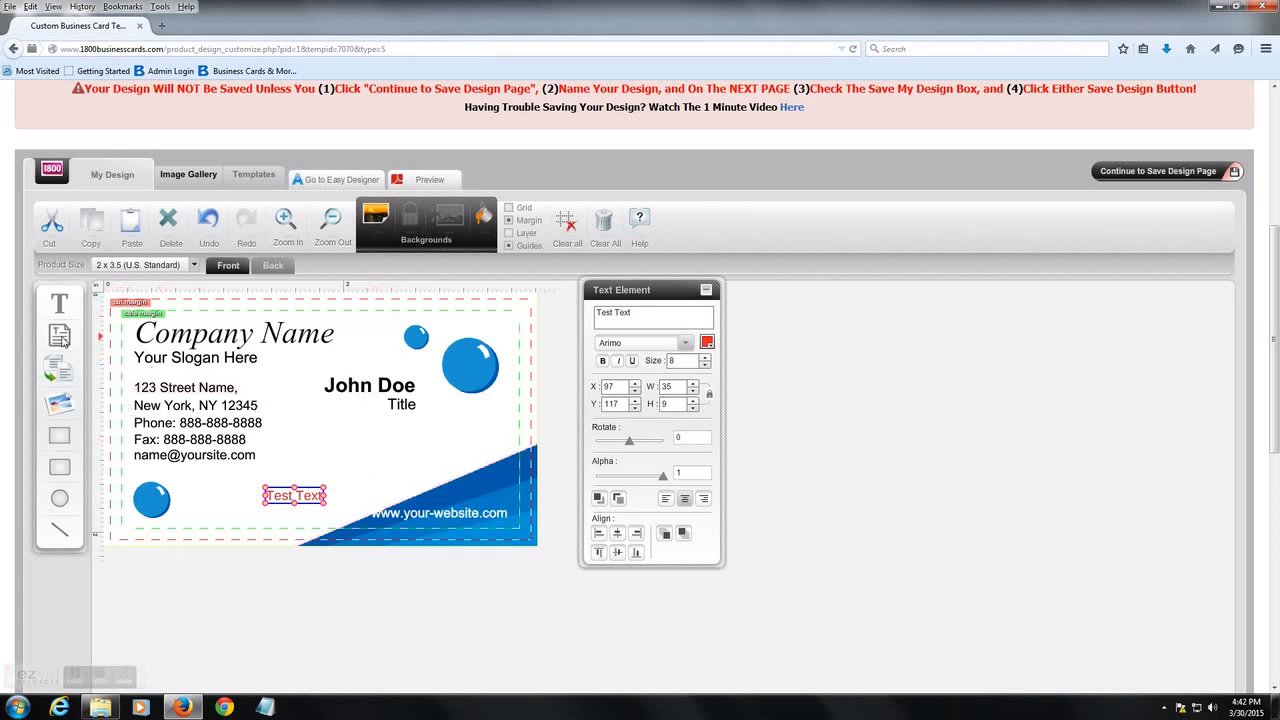
pyautogui.moveTo(60, 335)
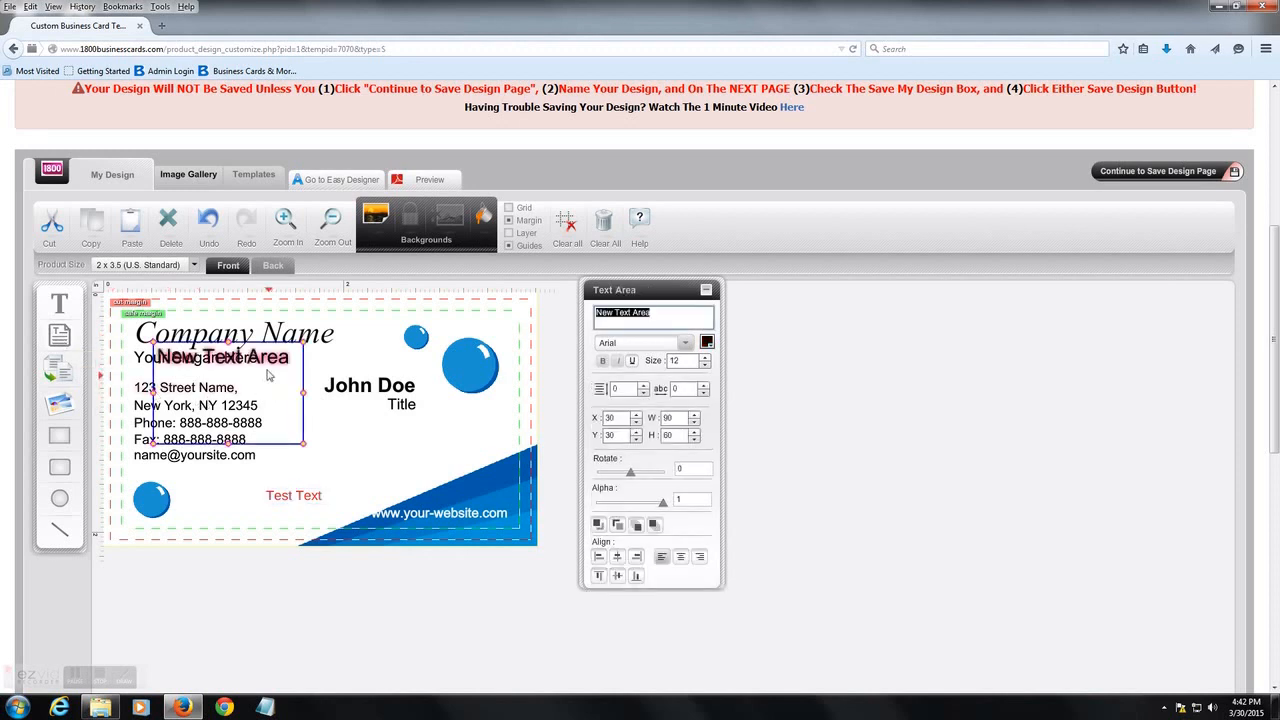
pyautogui.moveTo(220, 357); pyautogui.dragTo(452, 406)
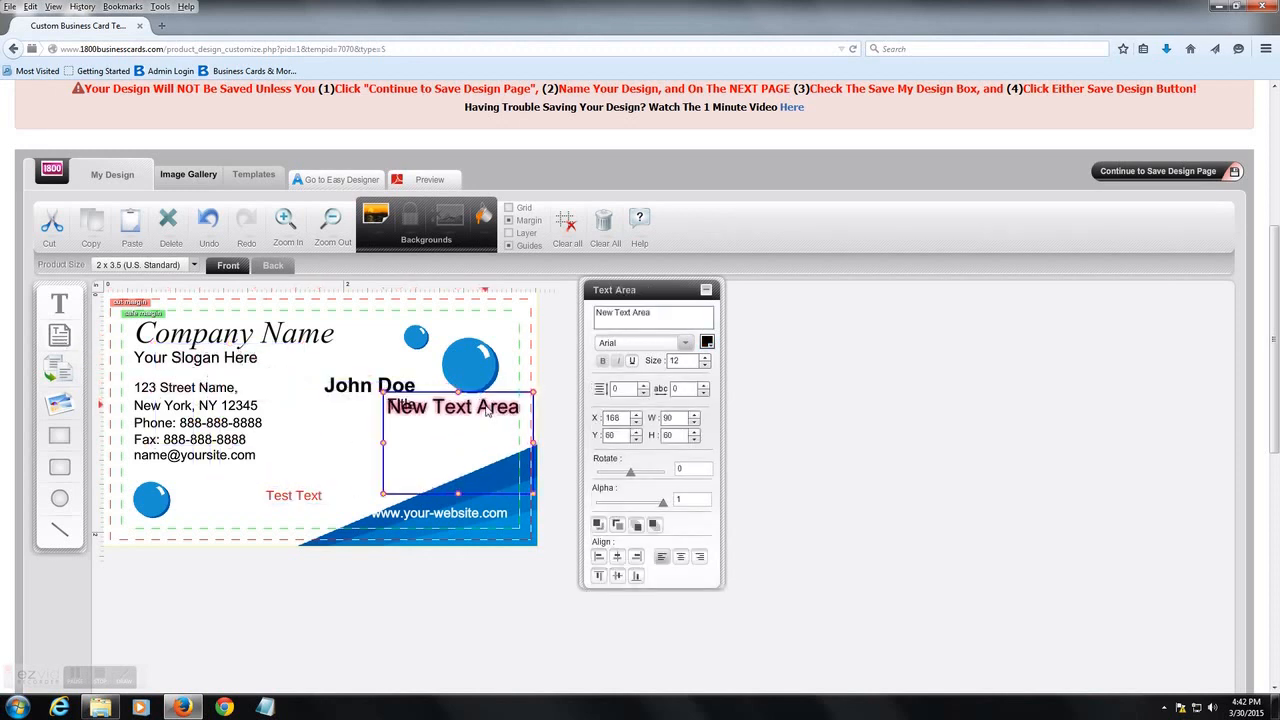
pyautogui.moveTo(447, 414)
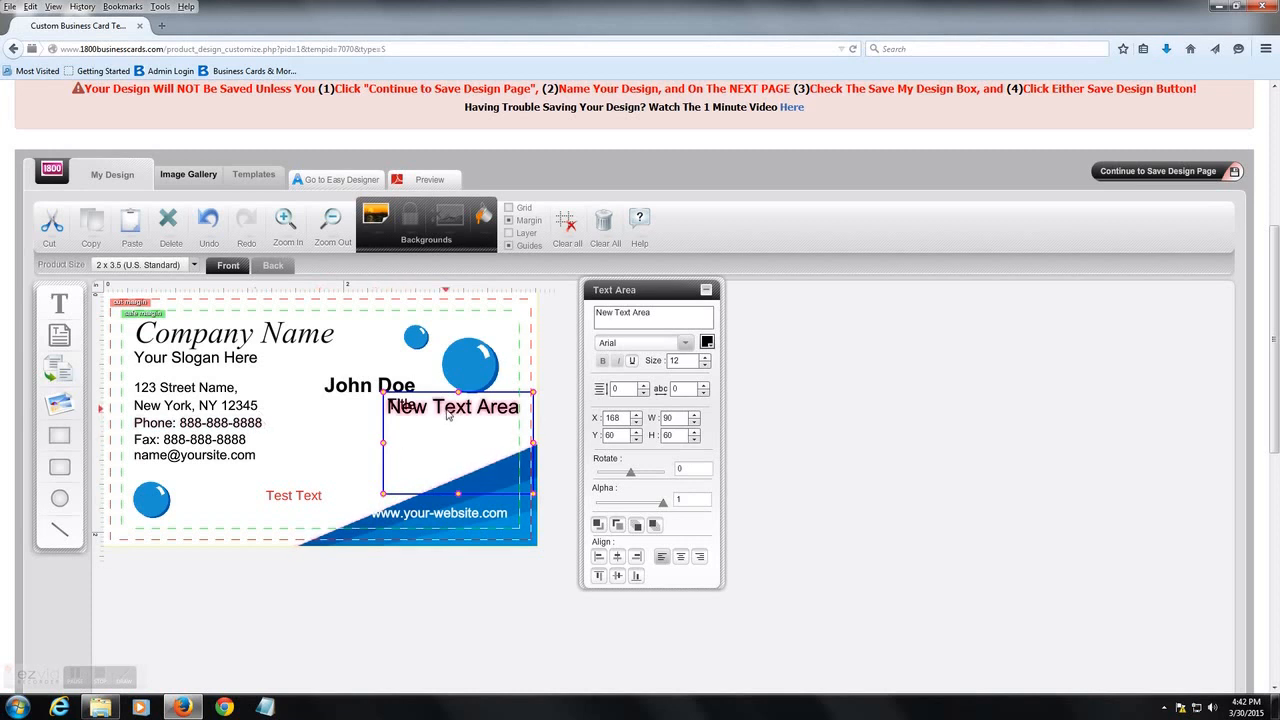
pyautogui.moveTo(453, 406); pyautogui.dragTo(432, 423)
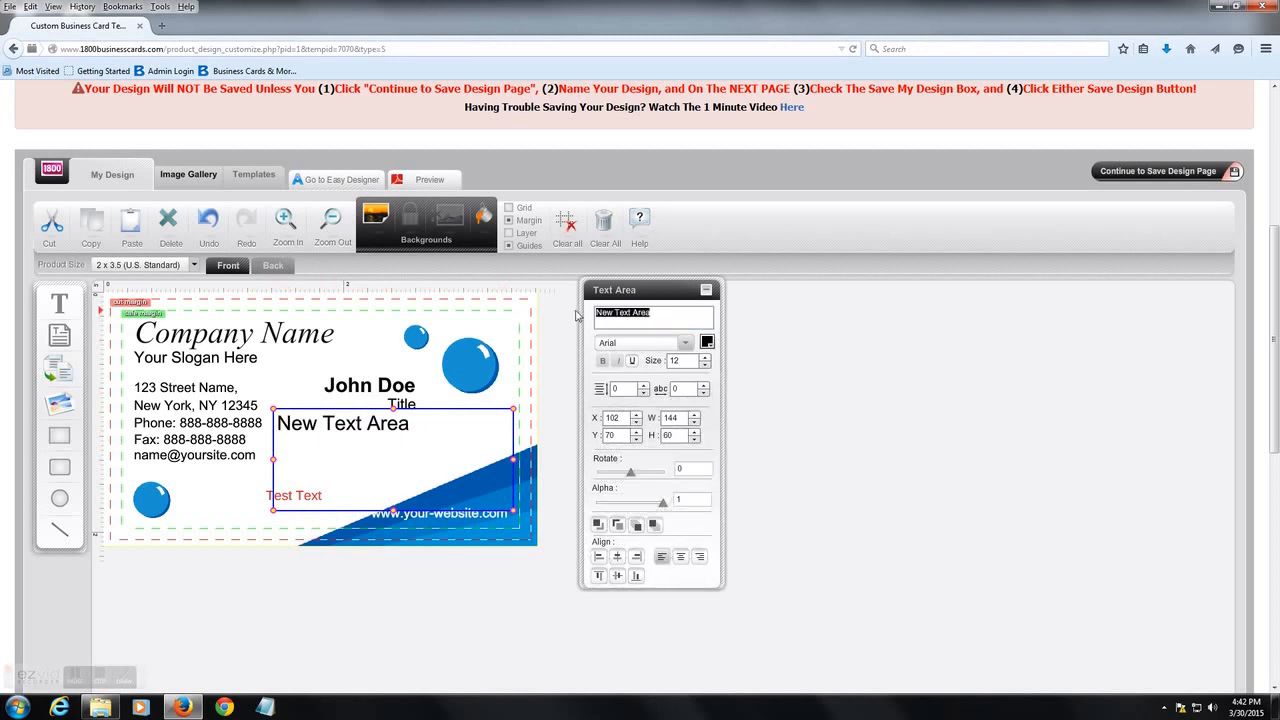
pyautogui.write('New P')
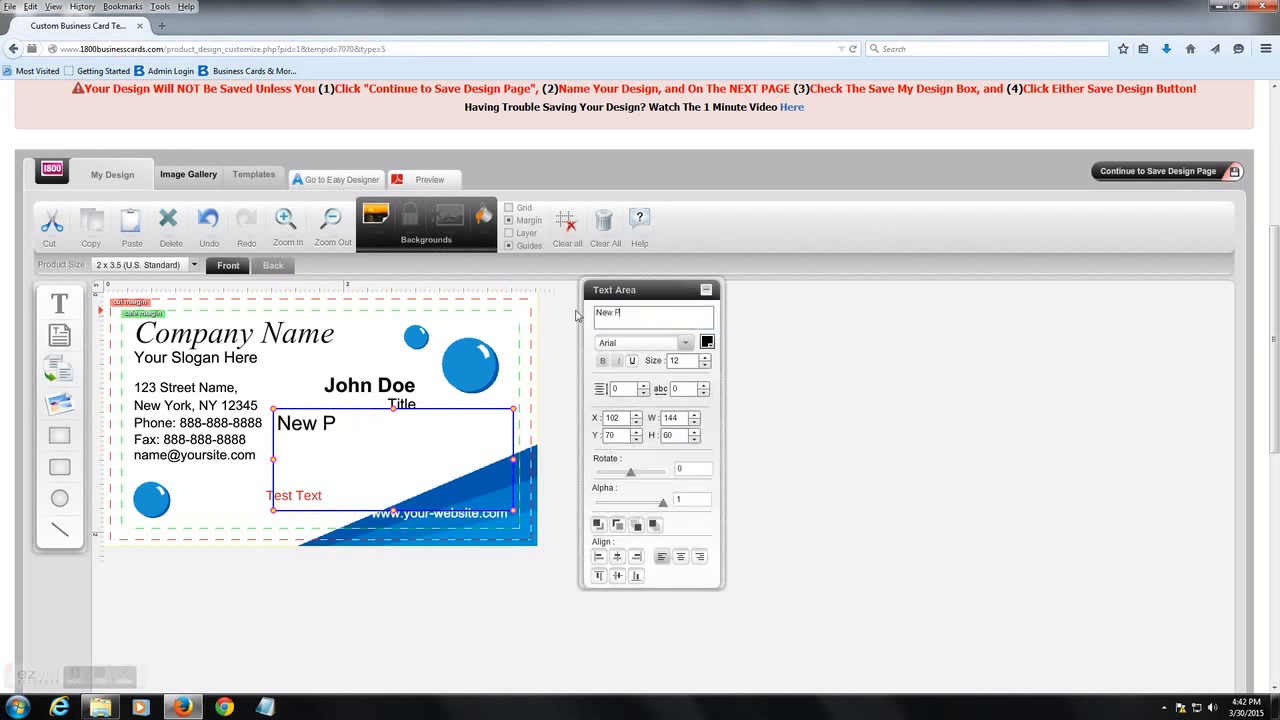
pyautogui.write('aragra')
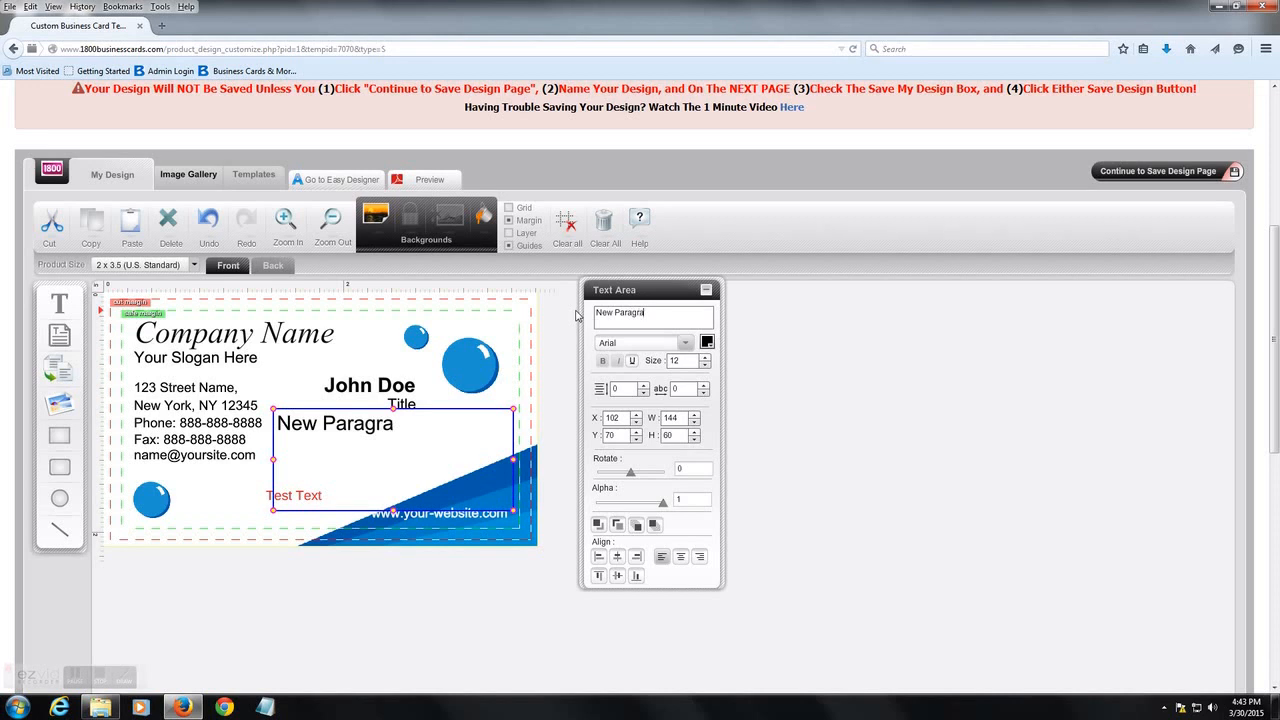
pyautogui.write('ph')
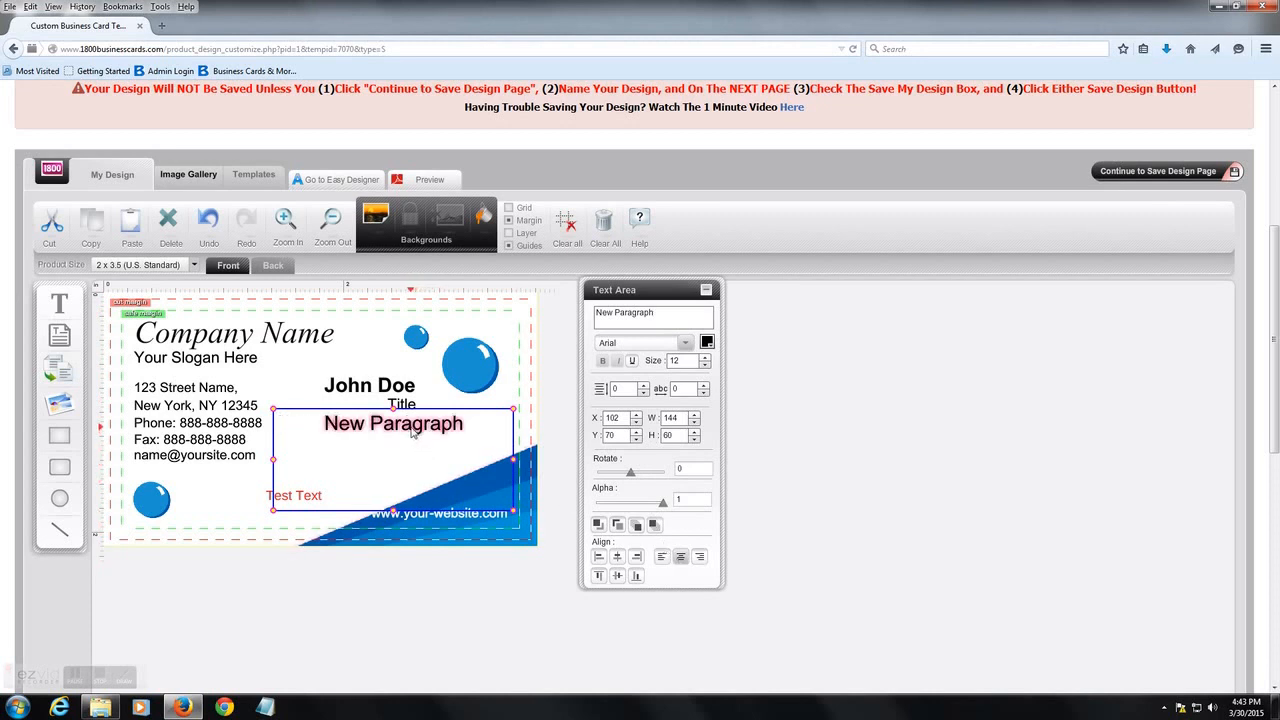
pyautogui.moveTo(393, 423); pyautogui.dragTo(441, 428)
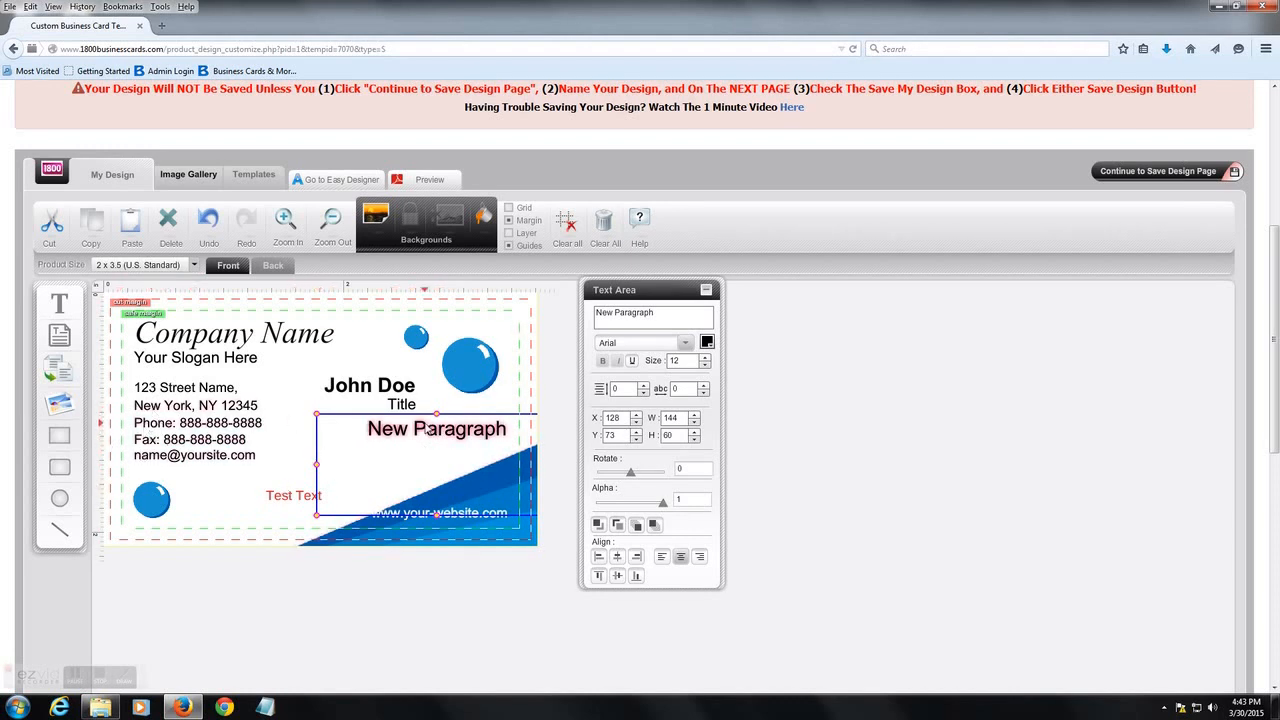
pyautogui.moveTo(436, 428); pyautogui.dragTo(371, 428)
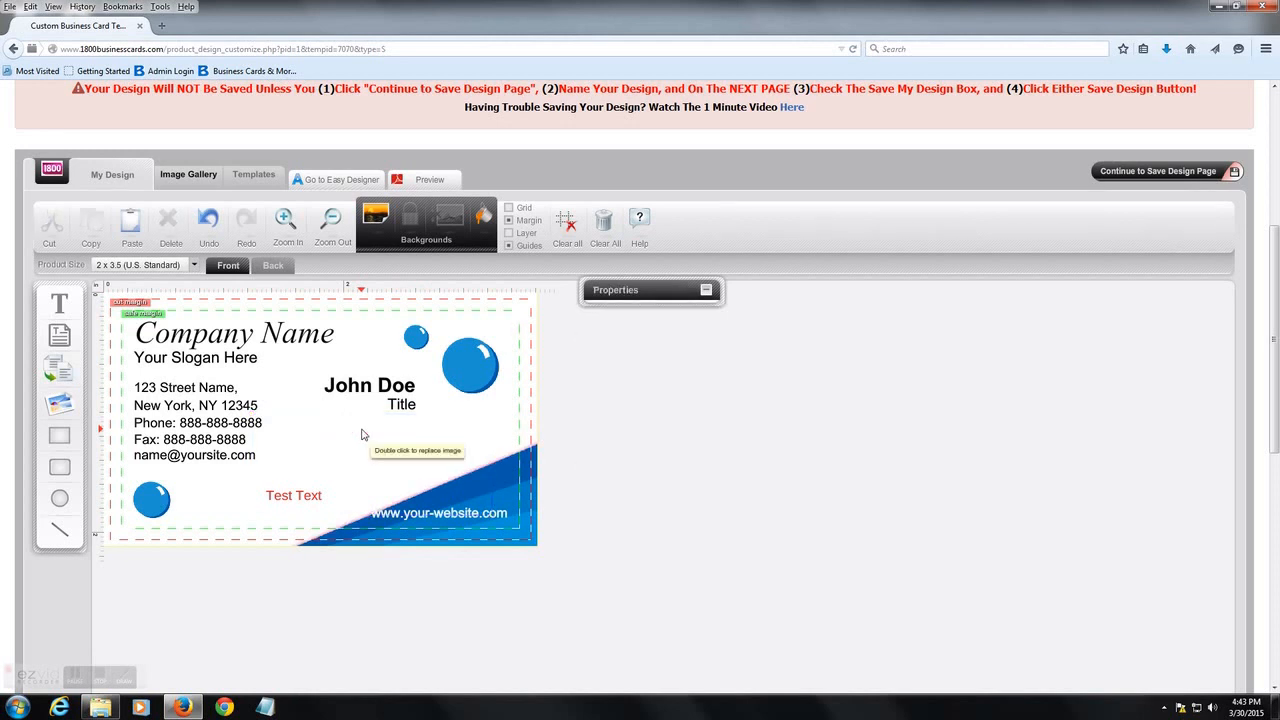
pyautogui.moveTo(196, 375)
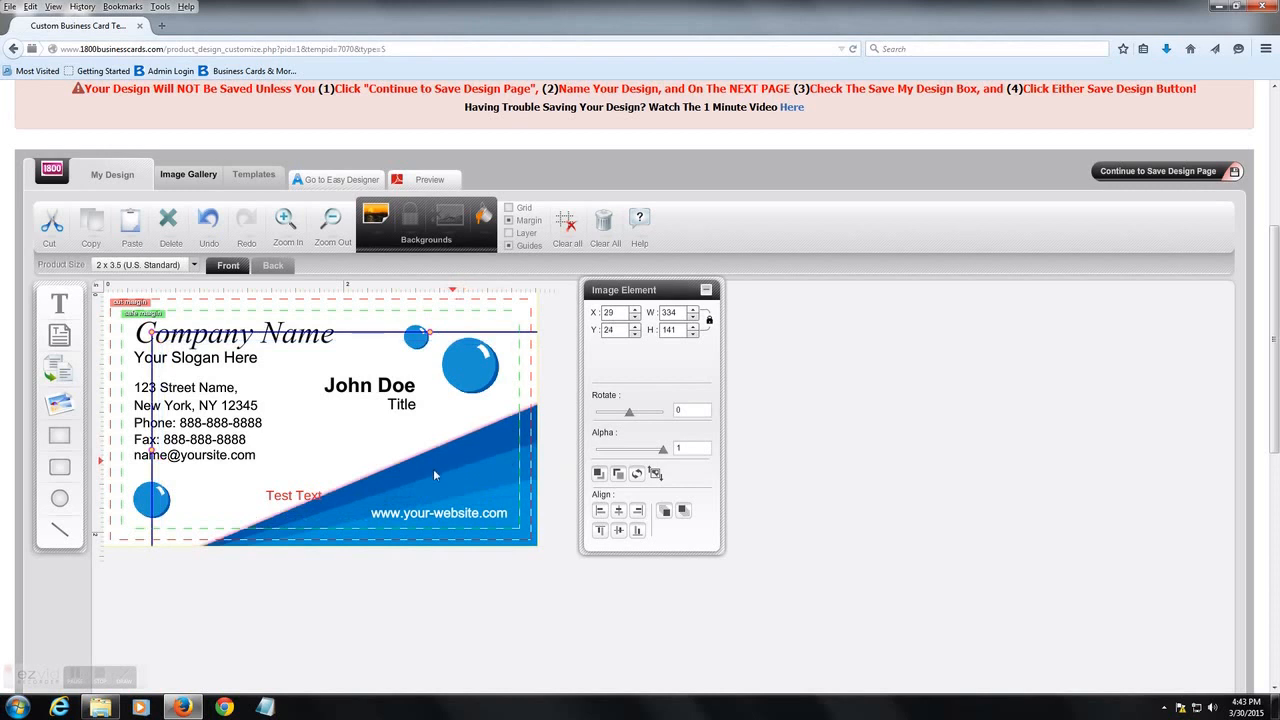
pyautogui.moveTo(407, 483)
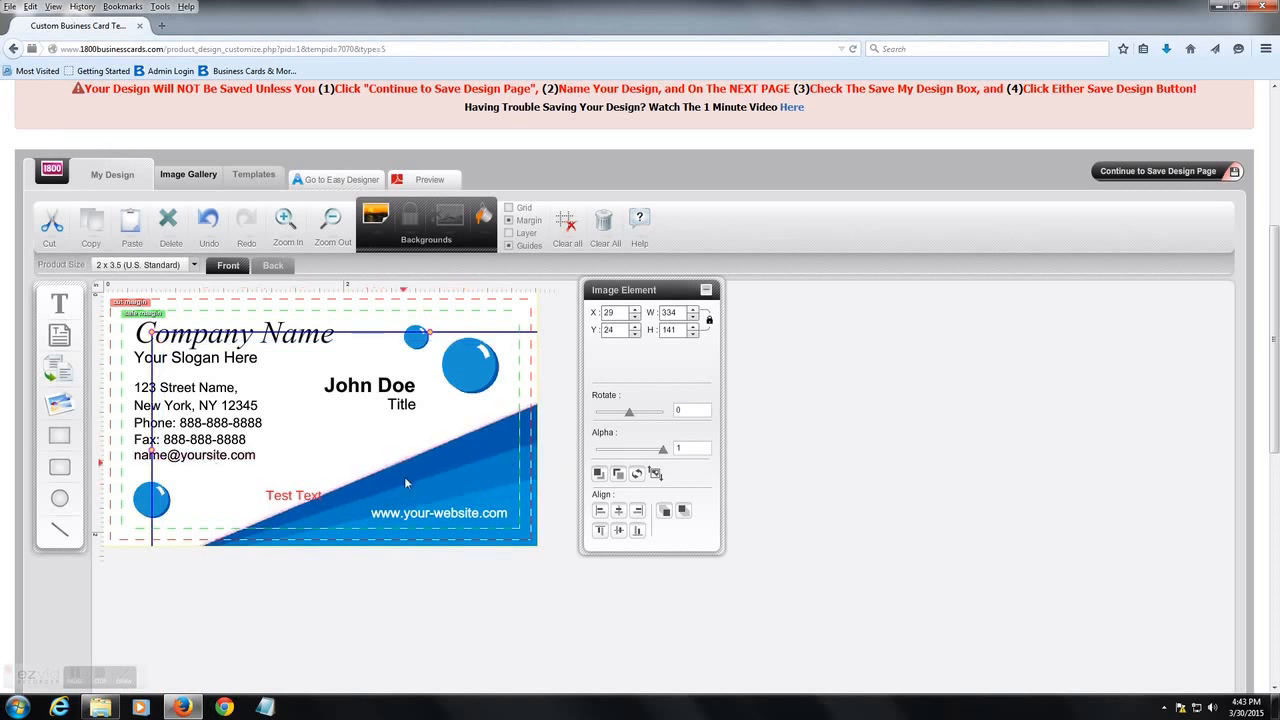
# - Drag the blue wave graphic to a new position across the lower card
pyautogui.moveTo(405, 483); pyautogui.dragTo(431, 483)
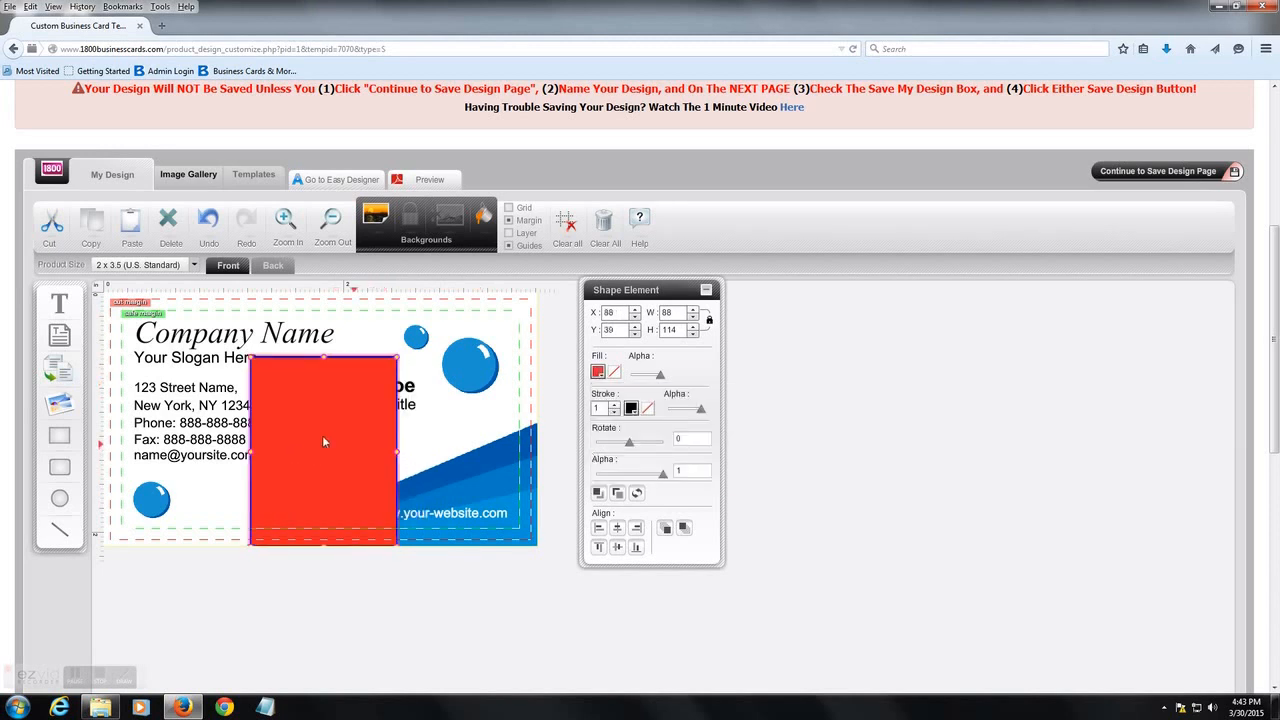
# - Stretch the red rectangle over the card's left side, send it behind the text, and nudge Company Name left onto it
pyautogui.moveTo(323, 442); pyautogui.dragTo(173, 383)
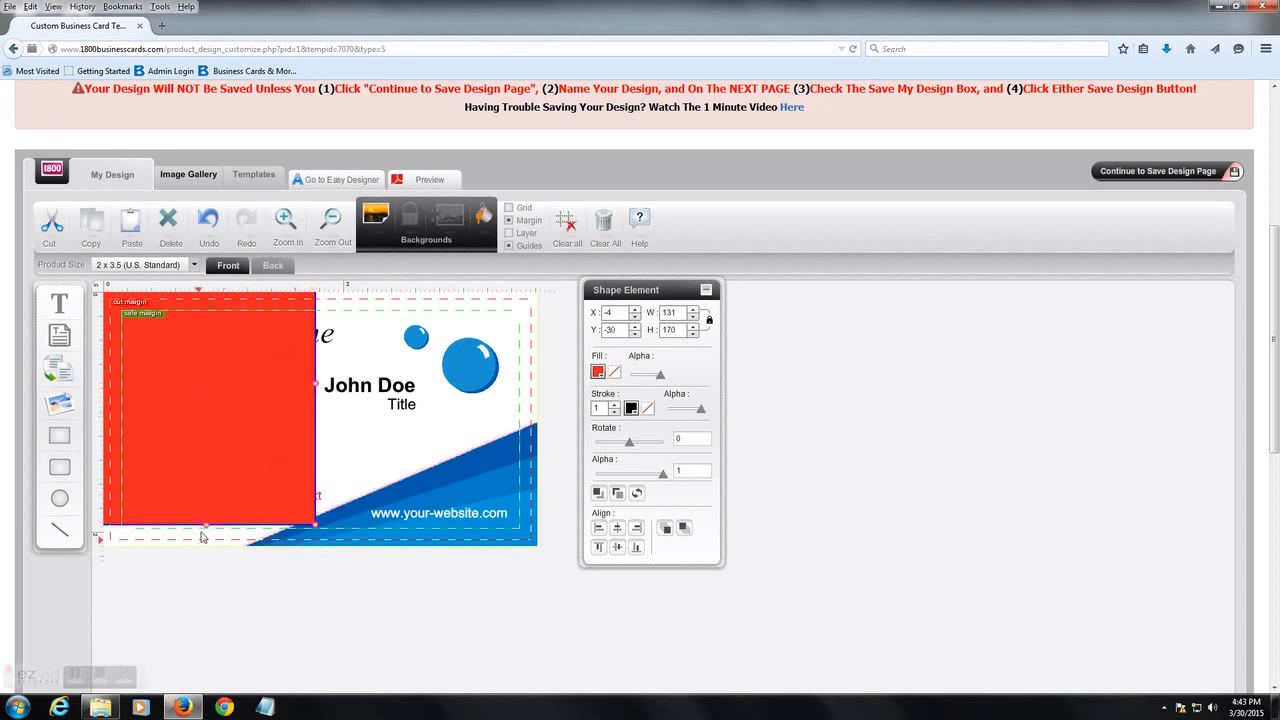
pyautogui.moveTo(207, 525); pyautogui.dragTo(250, 465)
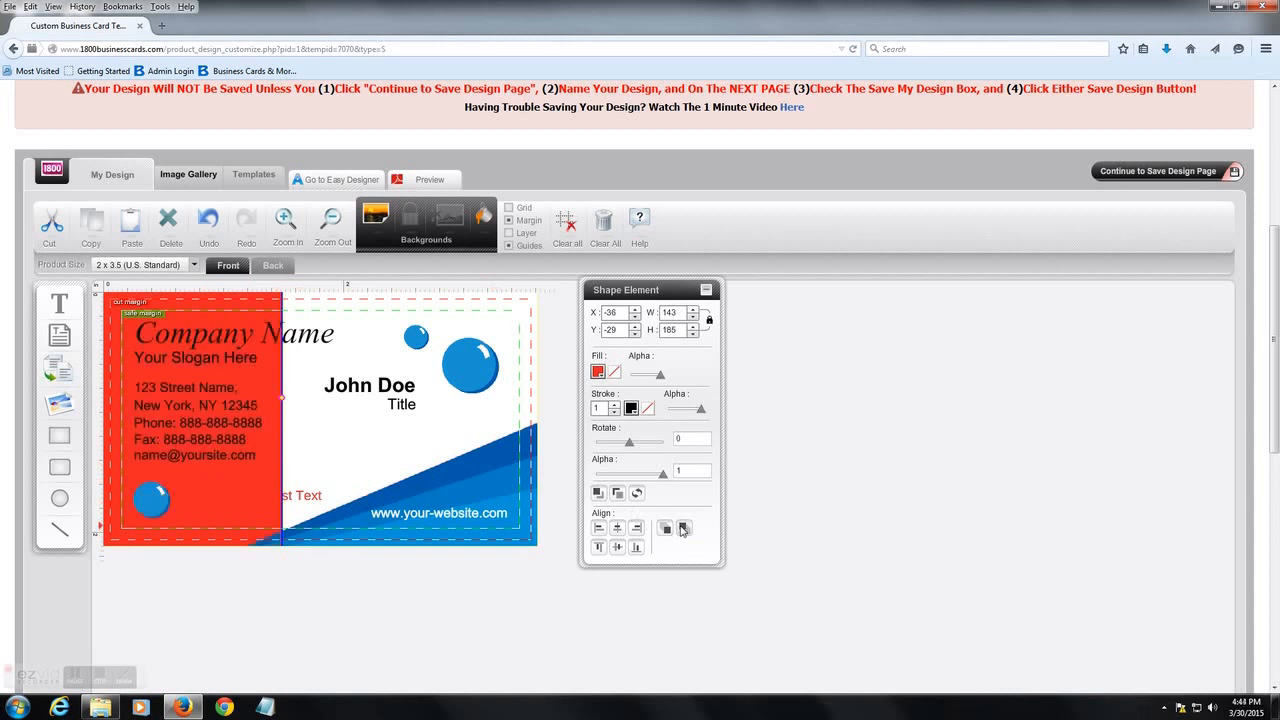
pyautogui.click(235, 334)
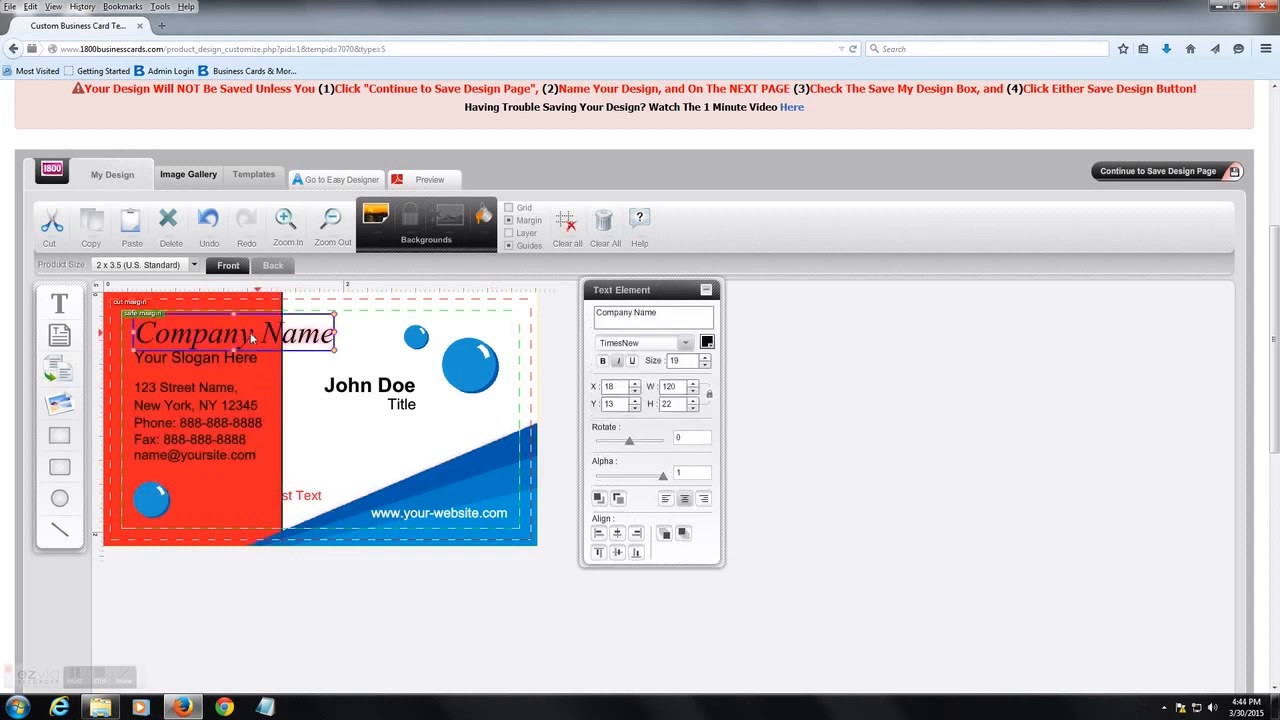
pyautogui.moveTo(235, 333); pyautogui.dragTo(205, 329)
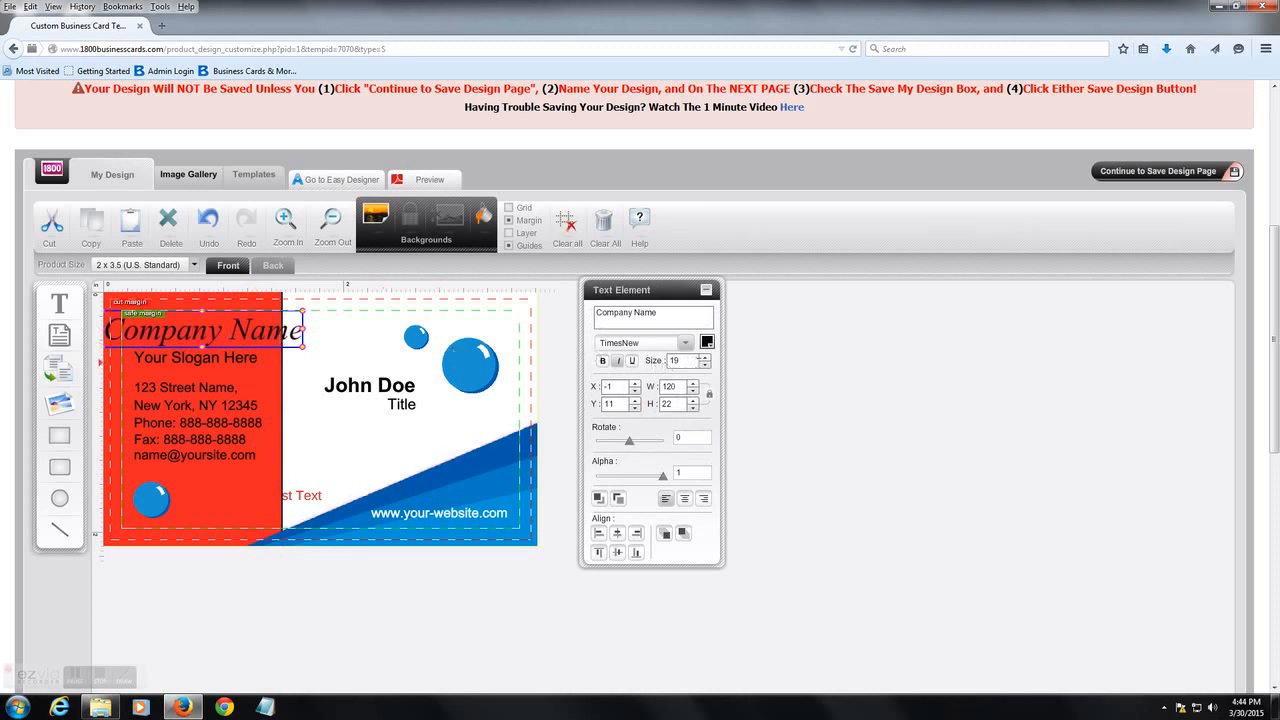
# - Reduce Company Name to size 14 so it fits inside the red panel
pyautogui.click(704, 365)
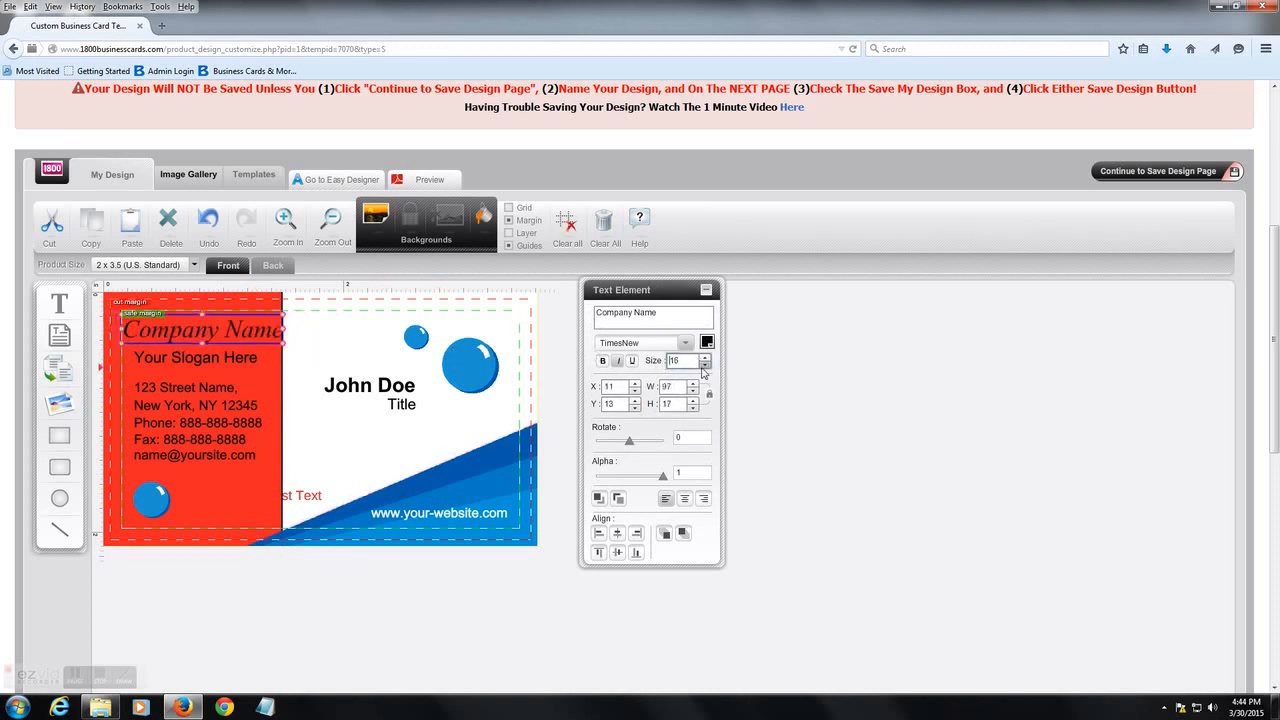
pyautogui.click(706, 365)
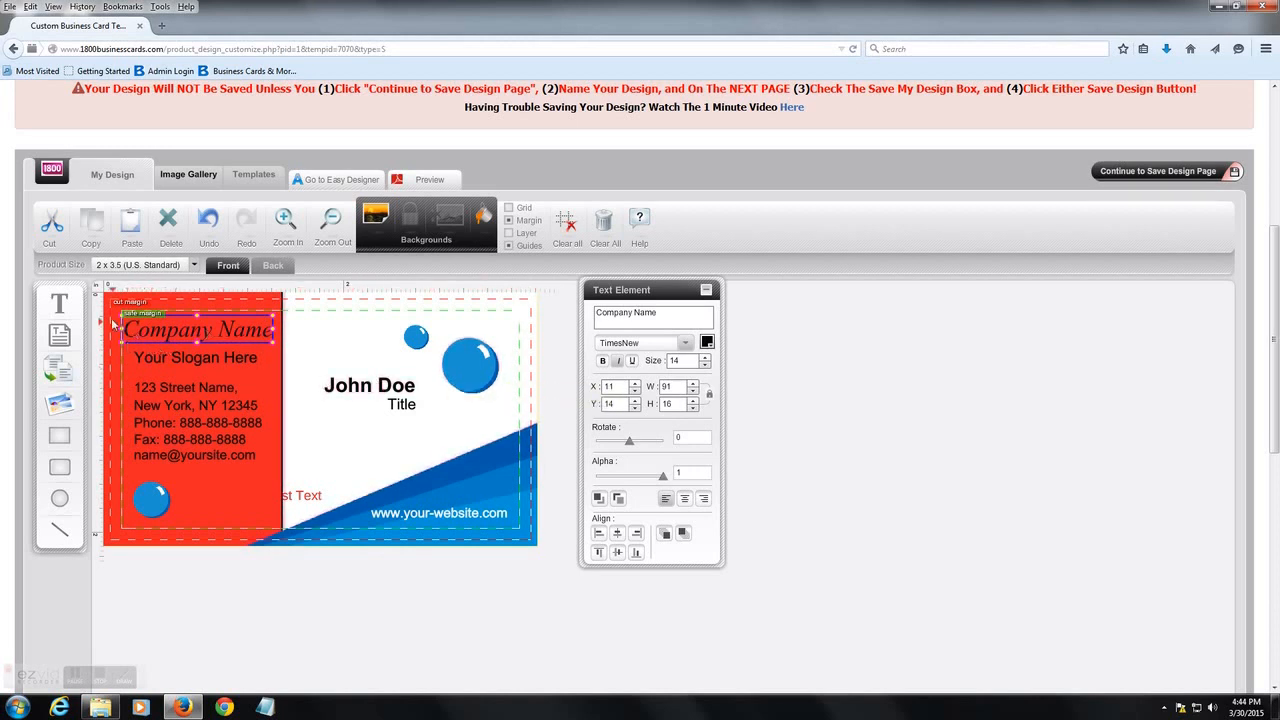
pyautogui.moveTo(160, 344)
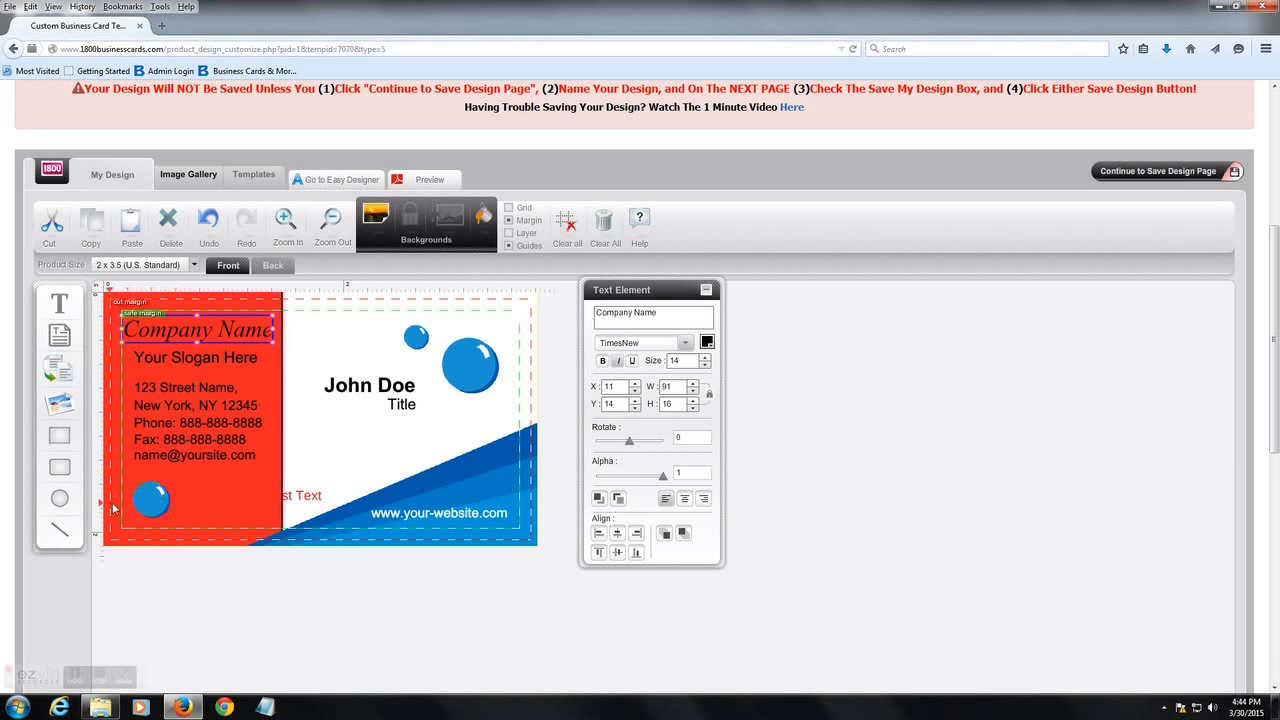
pyautogui.moveTo(156, 500)
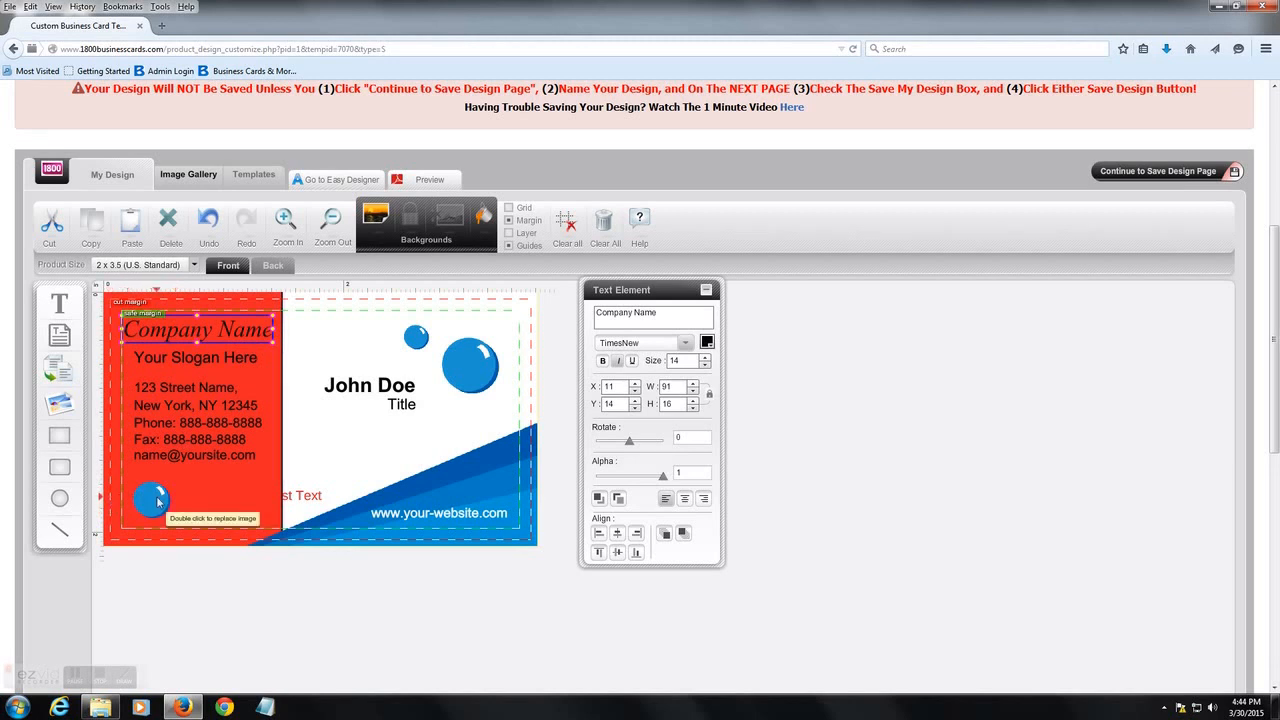
pyautogui.moveTo(59, 495)
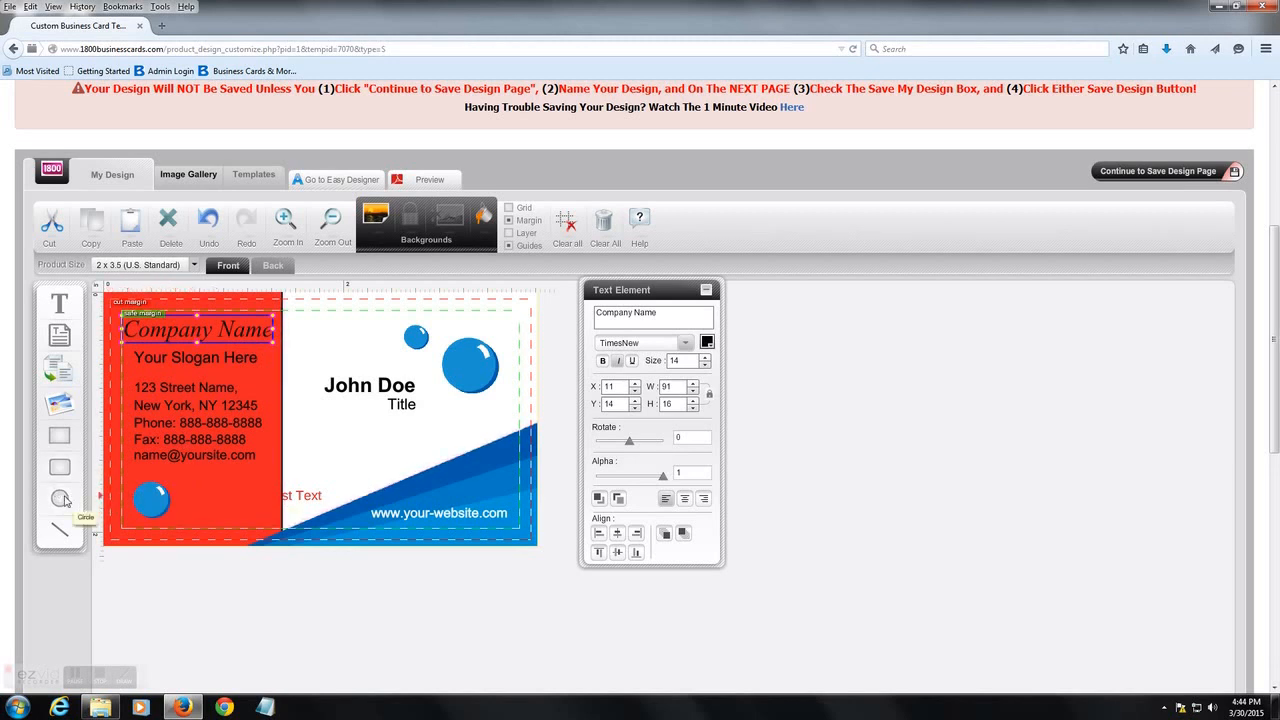
pyautogui.moveTo(59, 469)
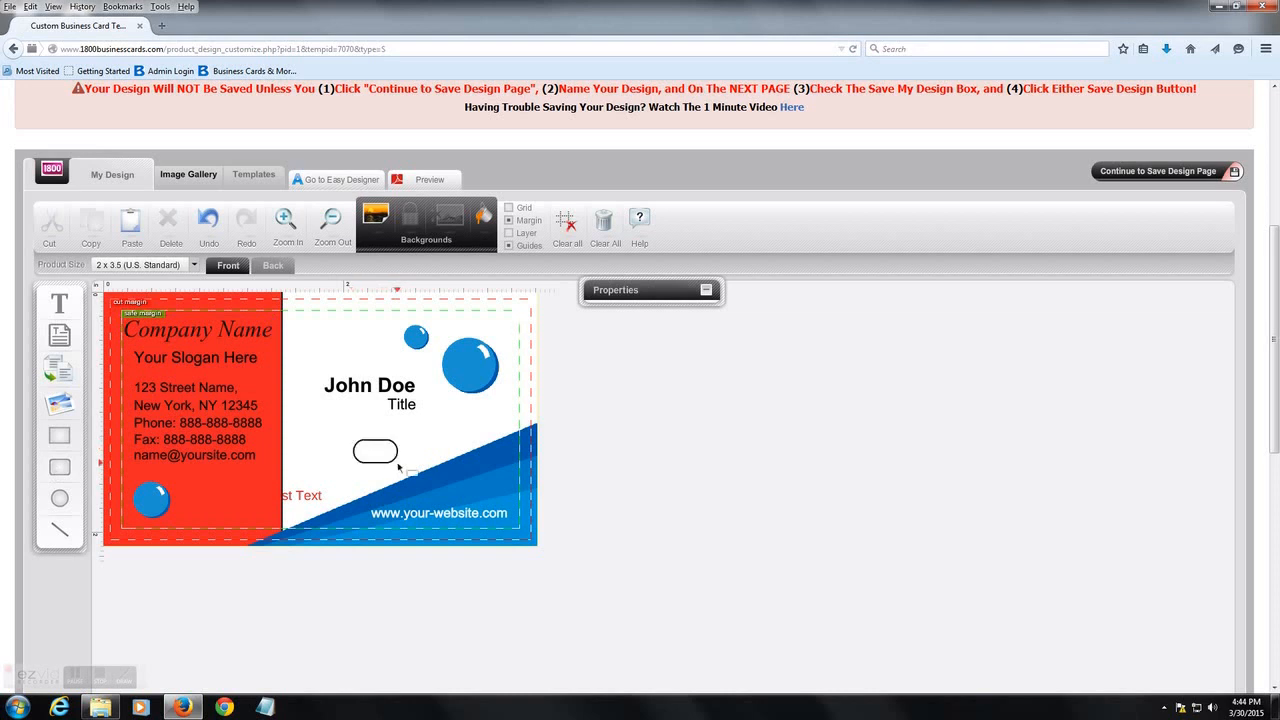
# - Draw a black horizontal line under John Doe's title and delete the blue wave graphic
pyautogui.click(375, 452)
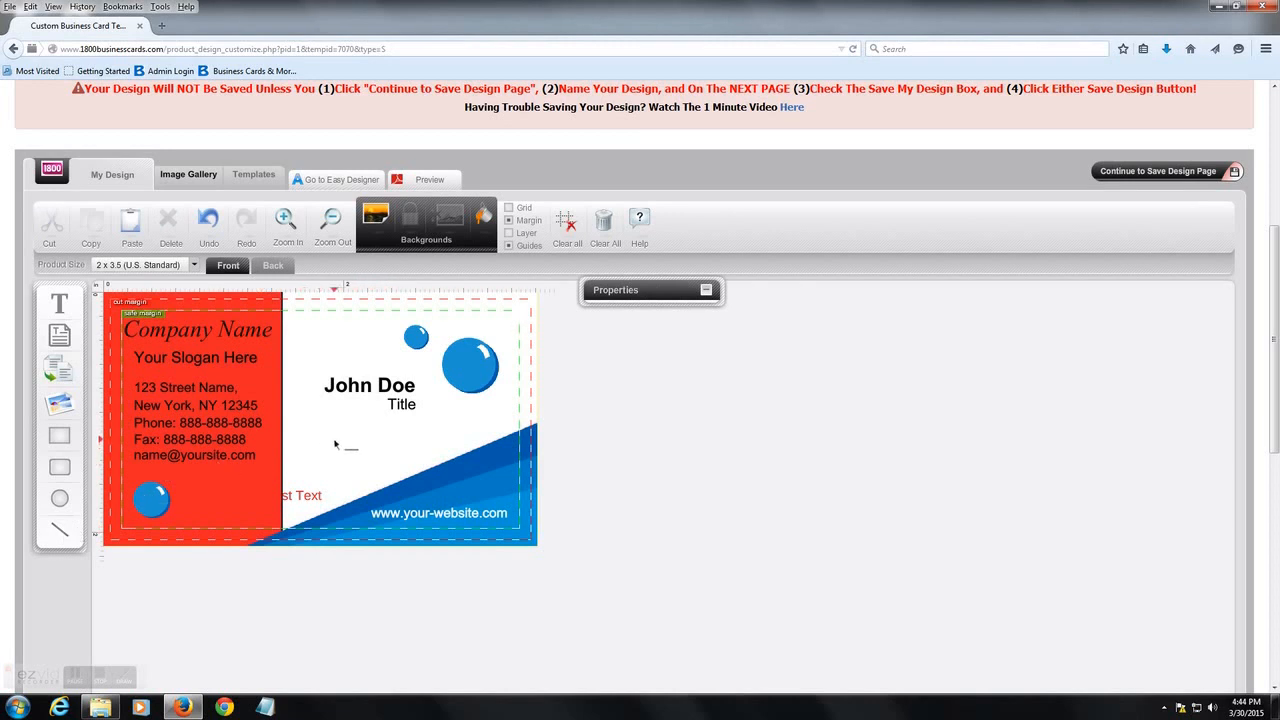
pyautogui.moveTo(335, 444); pyautogui.dragTo(475, 444)
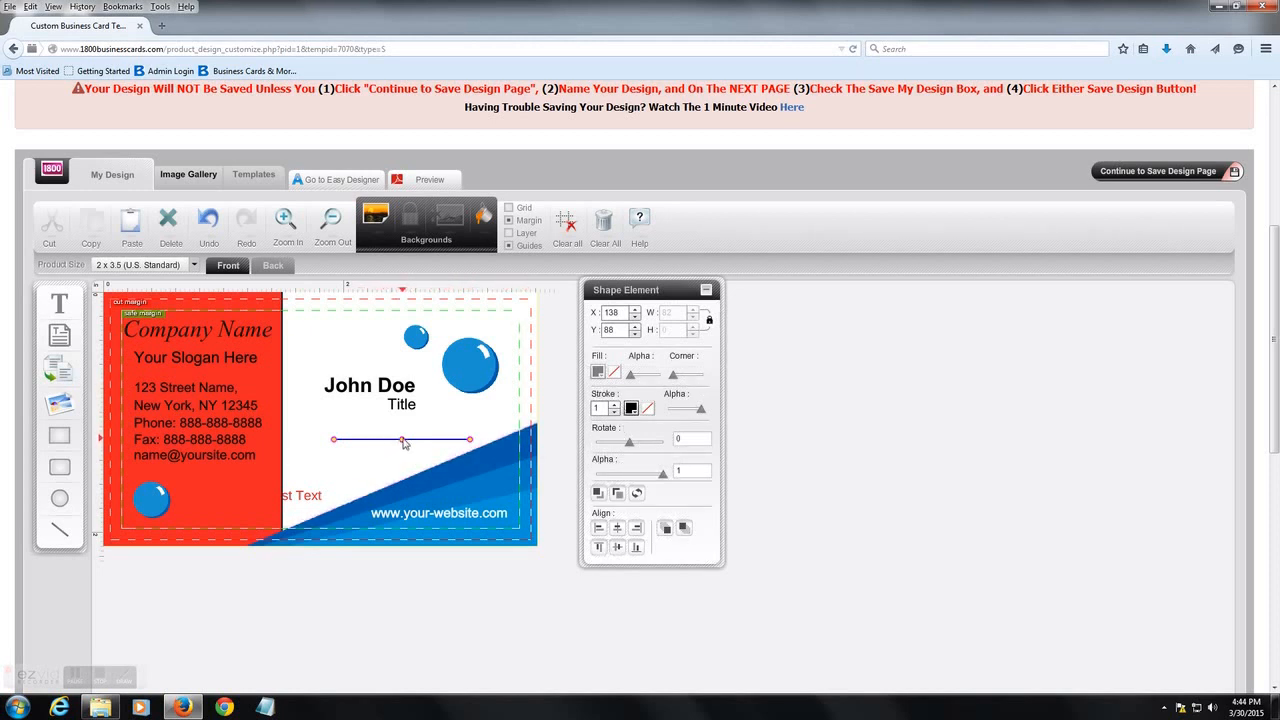
pyautogui.click(351, 470)
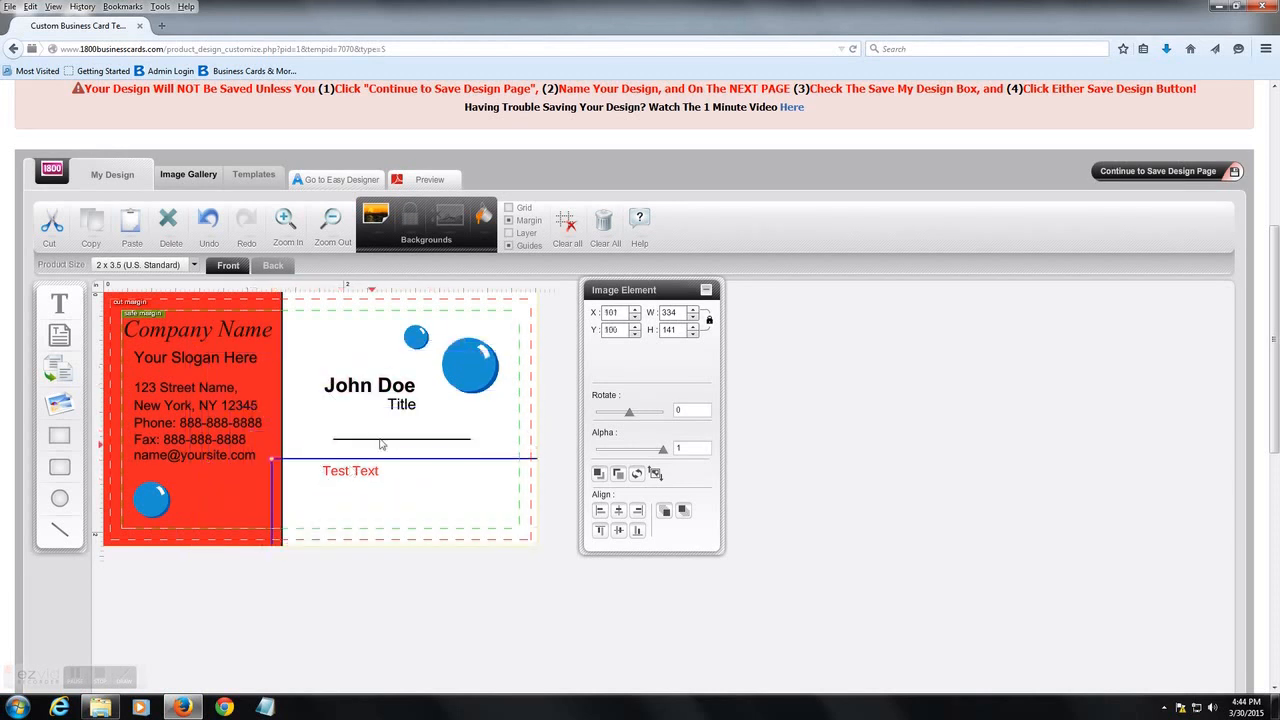
pyautogui.click(400, 438)
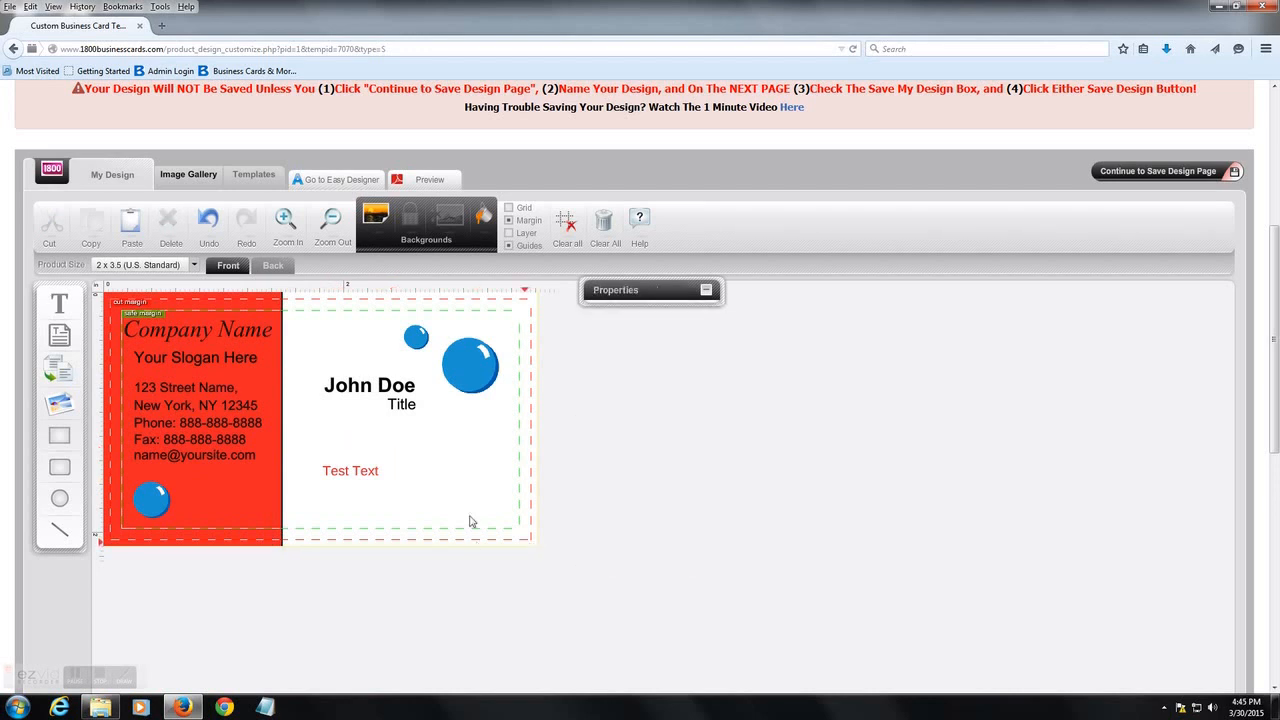
pyautogui.click(313, 512)
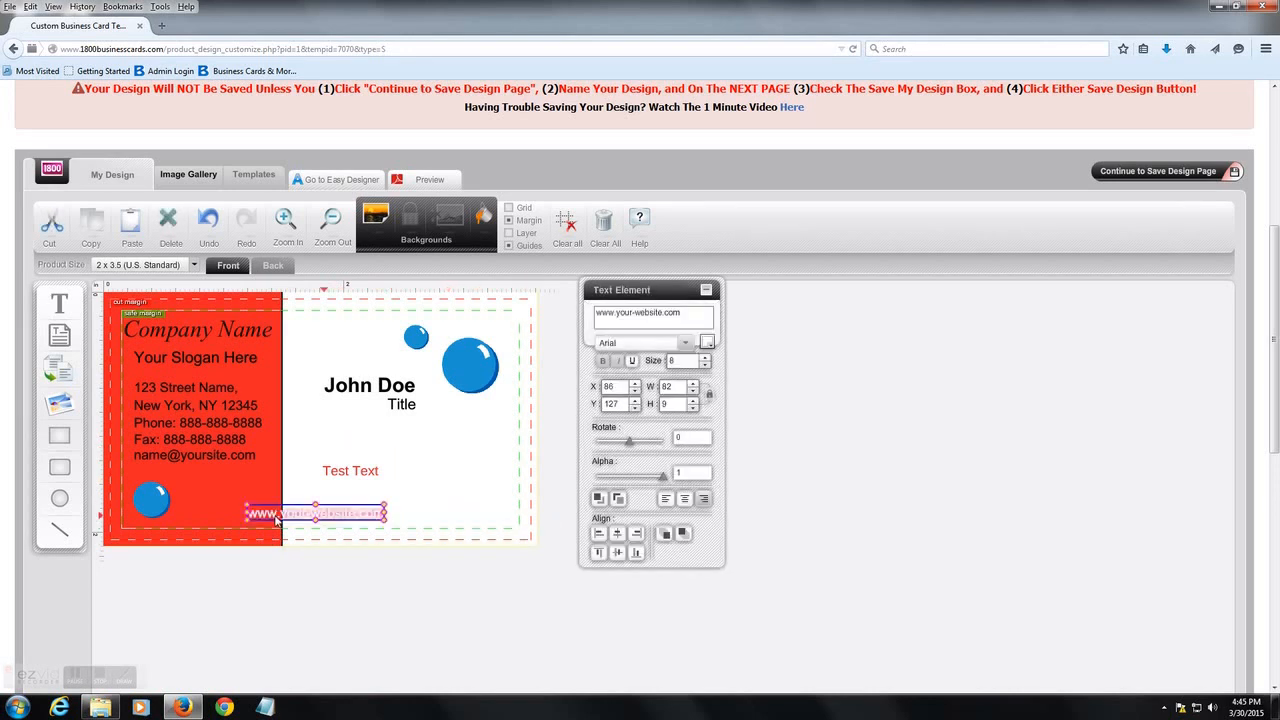
pyautogui.moveTo(315, 513); pyautogui.dragTo(205, 522)
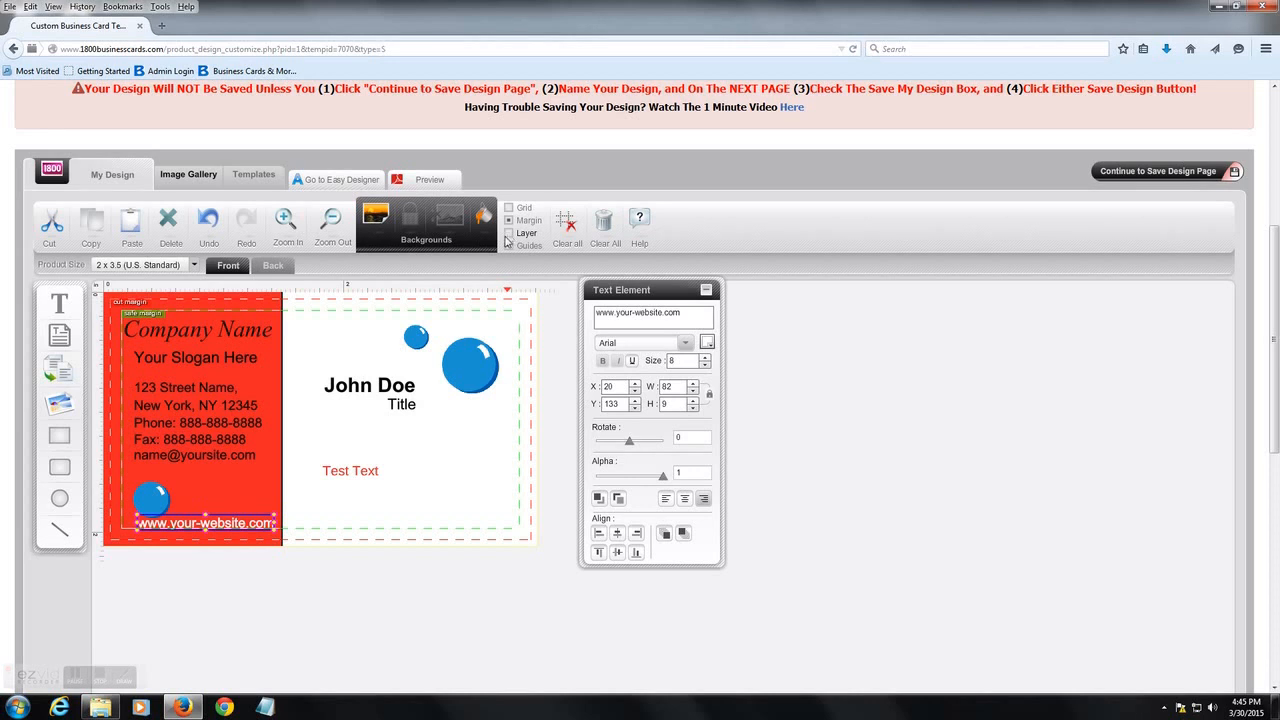
pyautogui.moveTo(220, 463)
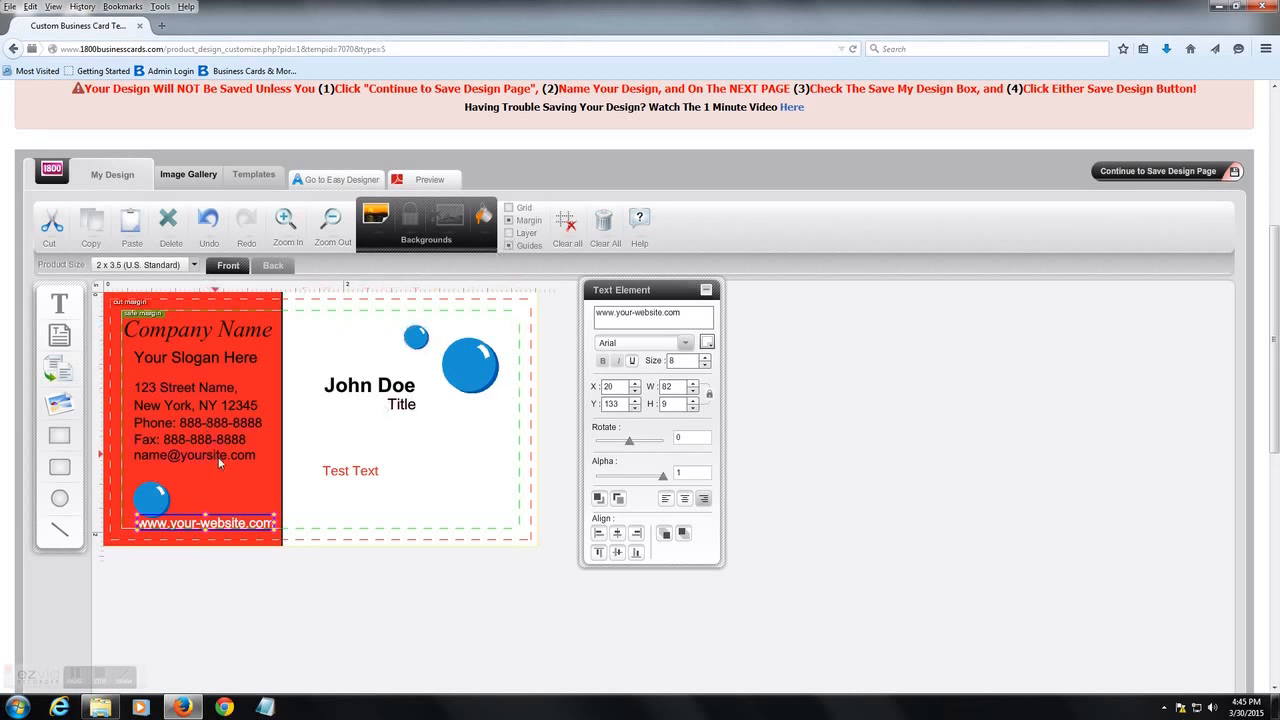
pyautogui.moveTo(190, 197)
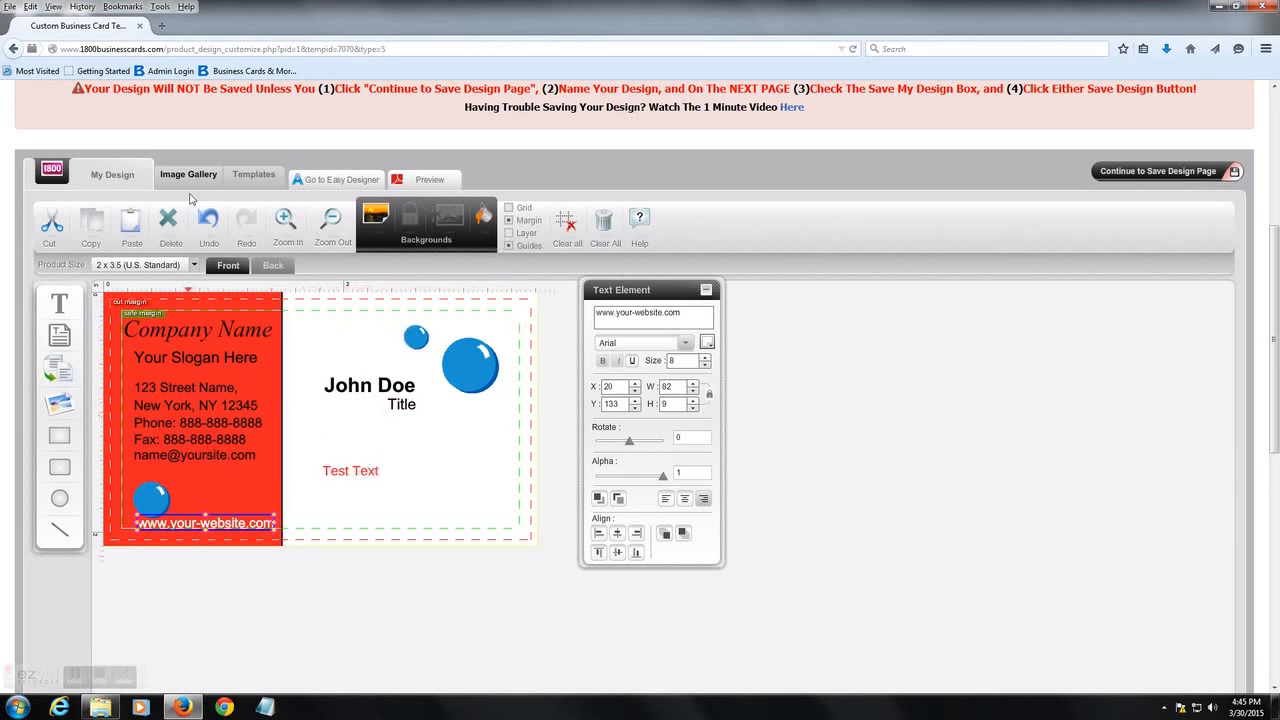
# - Insert the uploaded guarantee badge from the Image Gallery and move it to the lower right
pyautogui.click(188, 174)
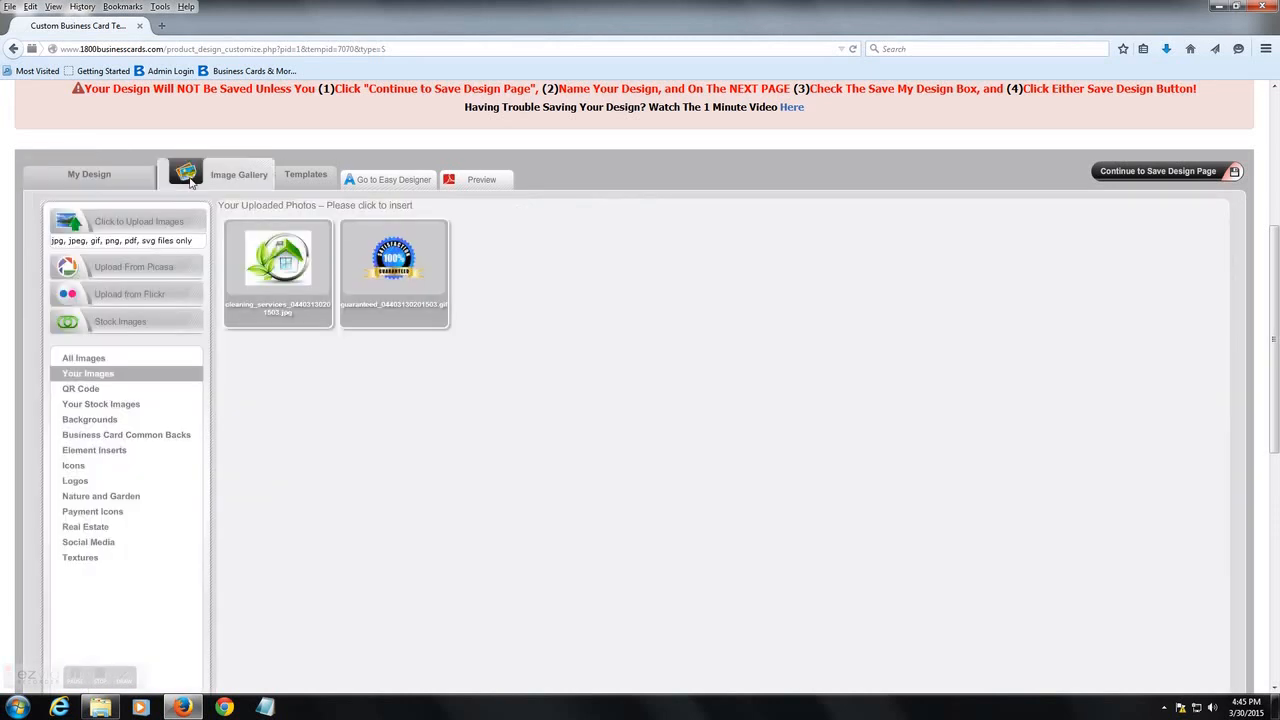
pyautogui.click(393, 265)
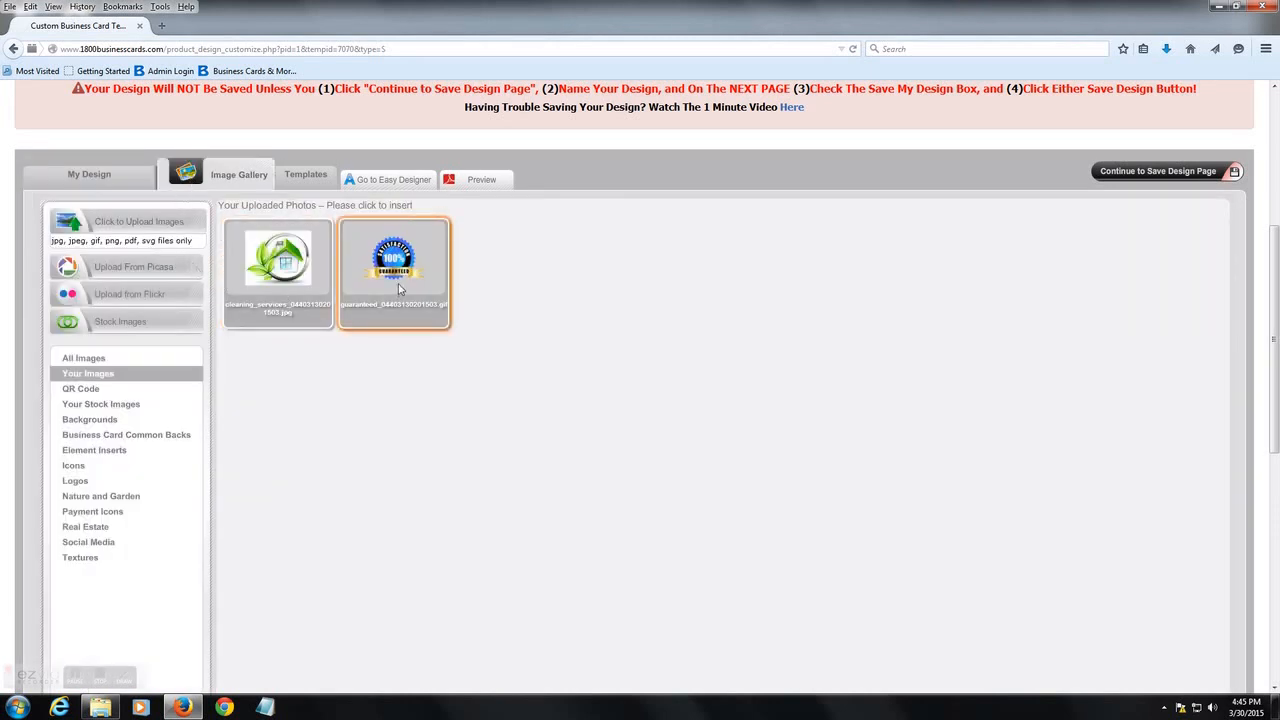
pyautogui.click(89, 174)
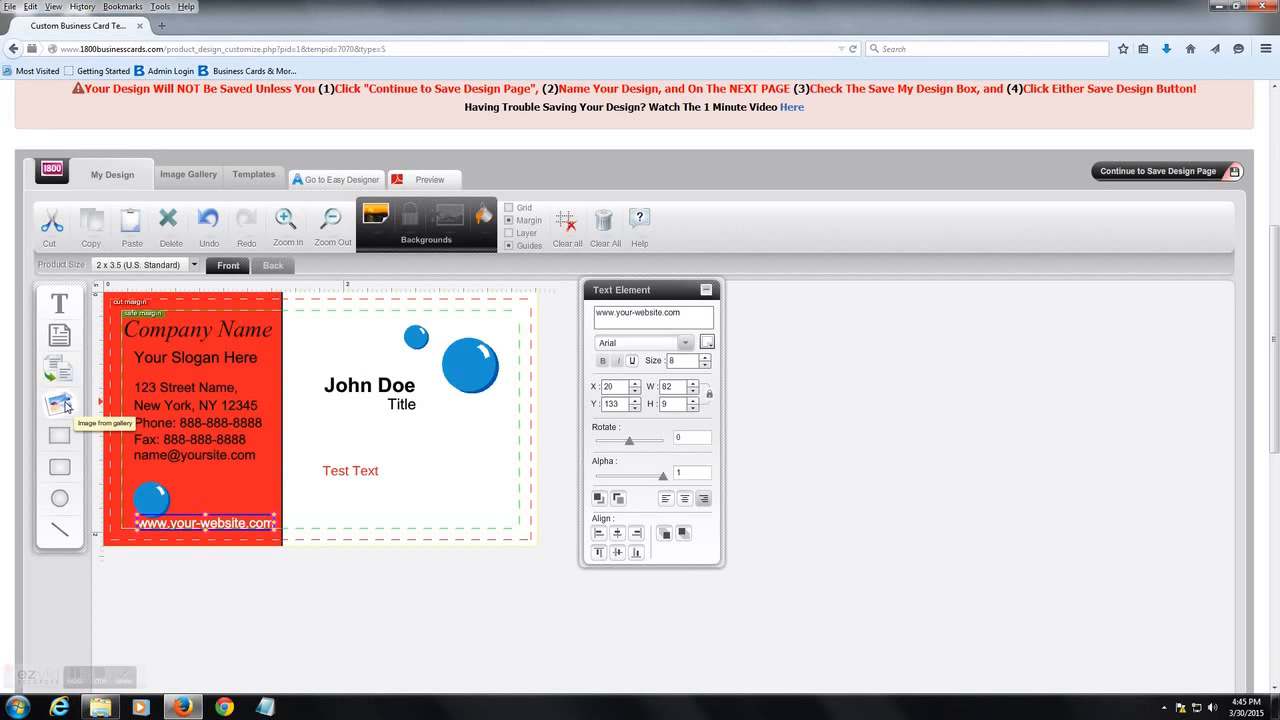
pyautogui.moveTo(130, 380)
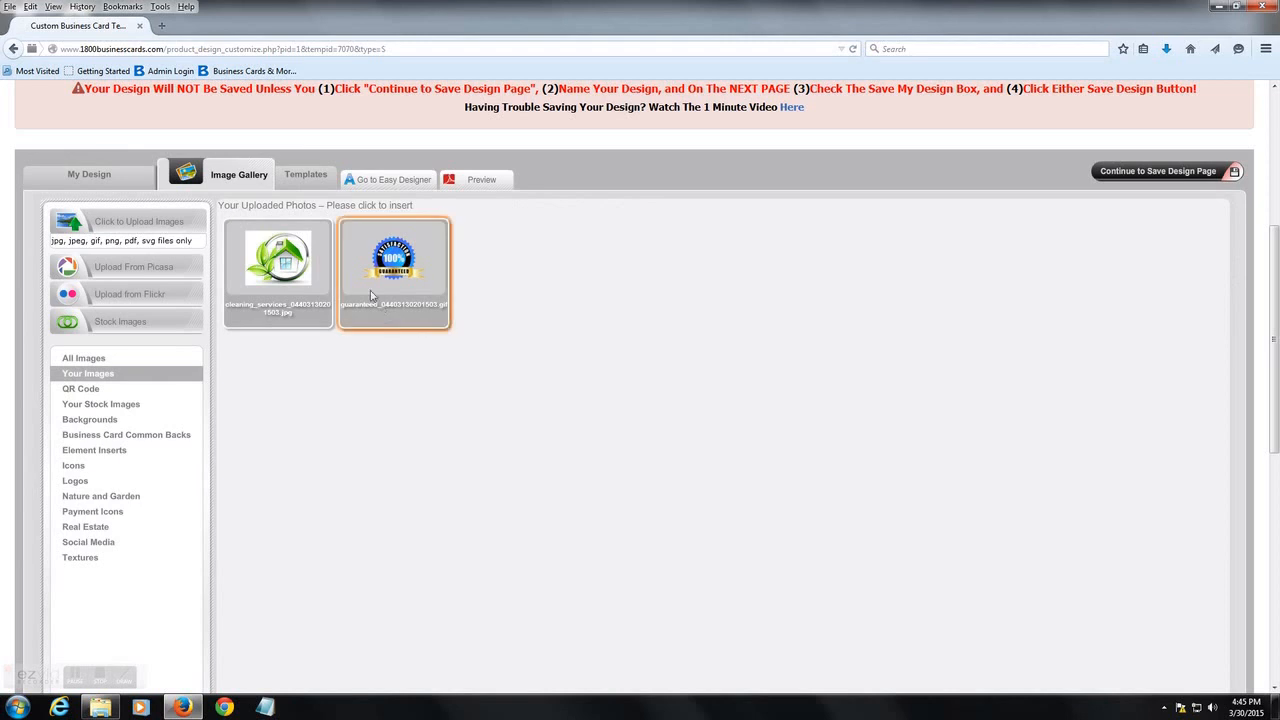
pyautogui.click(112, 174)
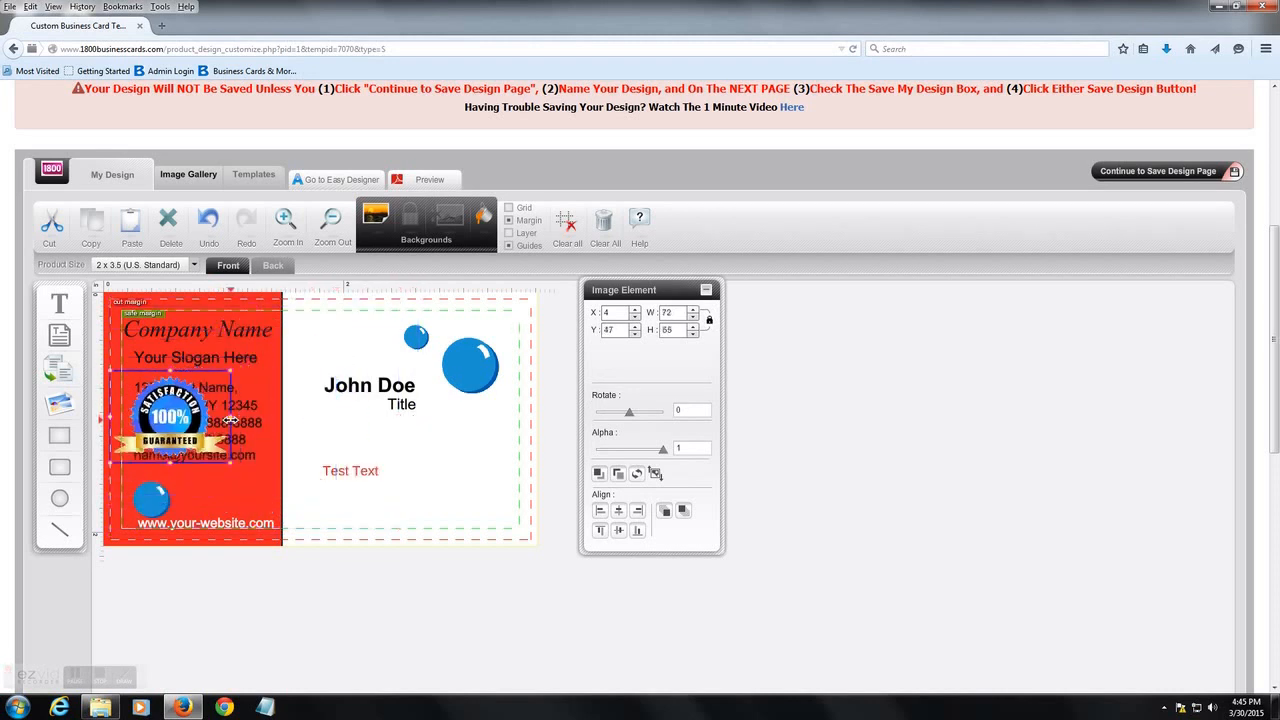
pyautogui.moveTo(170, 415); pyautogui.dragTo(461, 471)
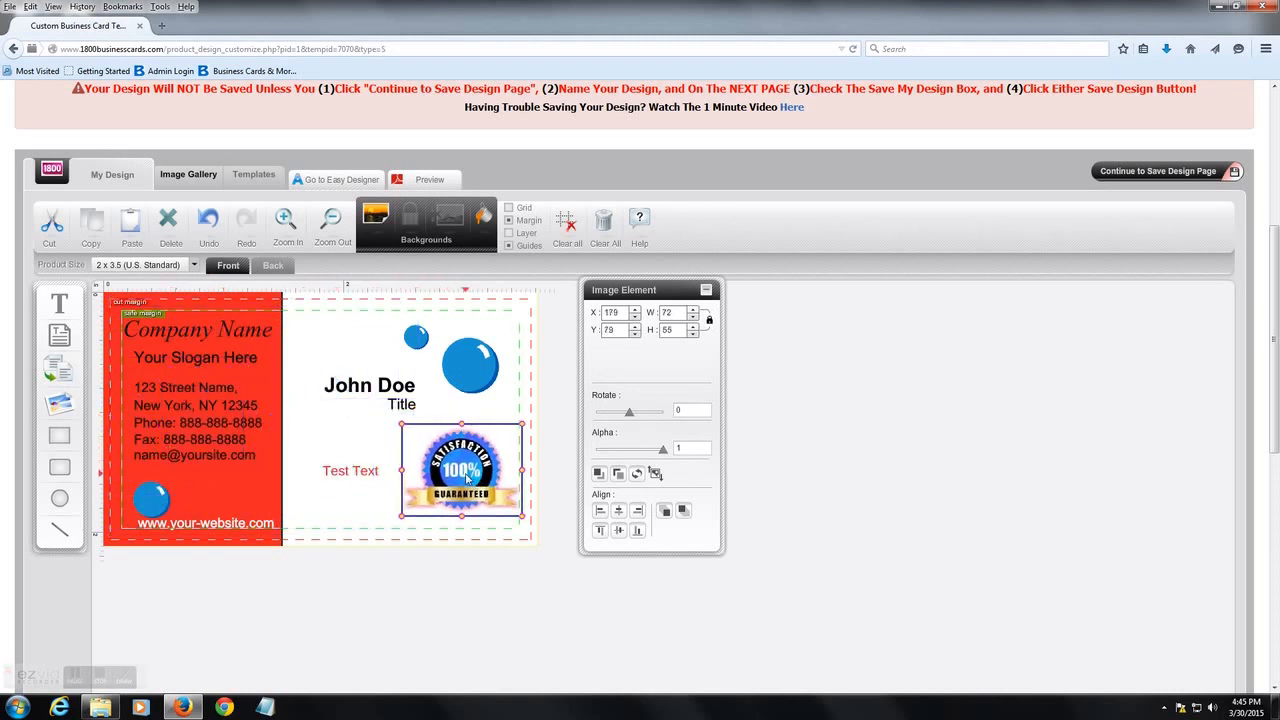
pyautogui.moveTo(460, 470); pyautogui.dragTo(460, 475)
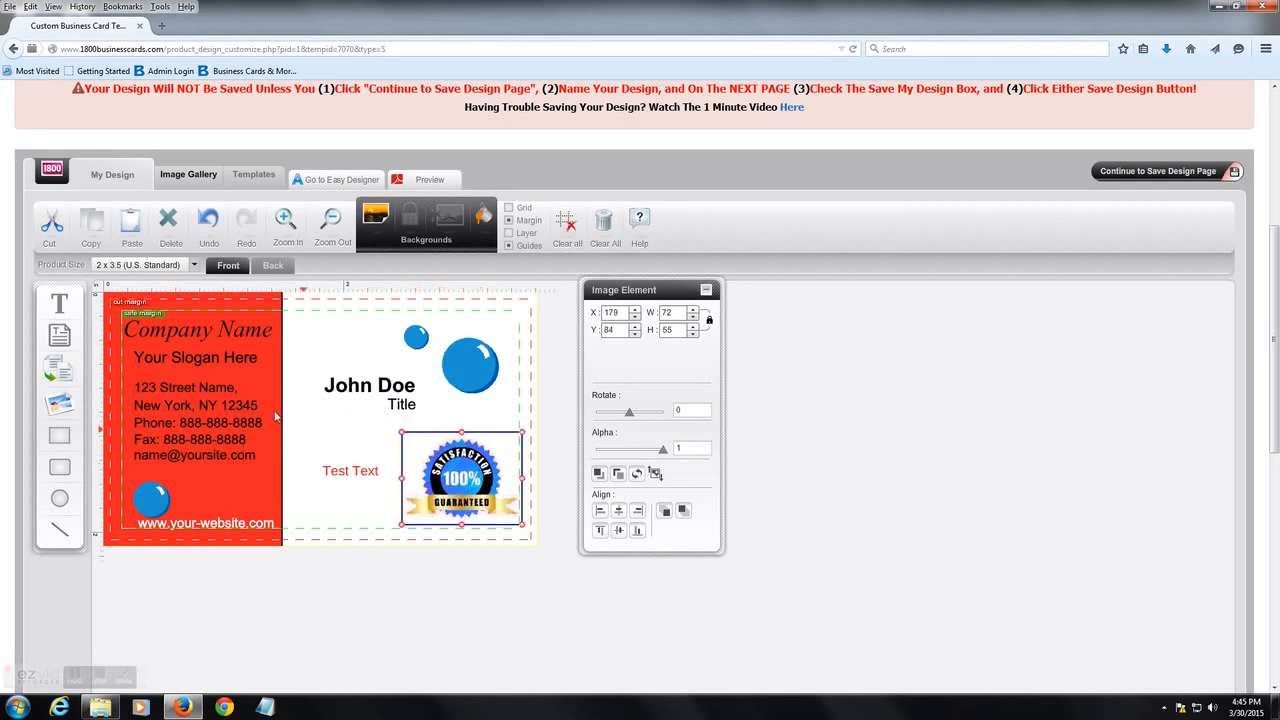
# - Insert the green house stock image and position it near the card's top edge
pyautogui.click(188, 174)
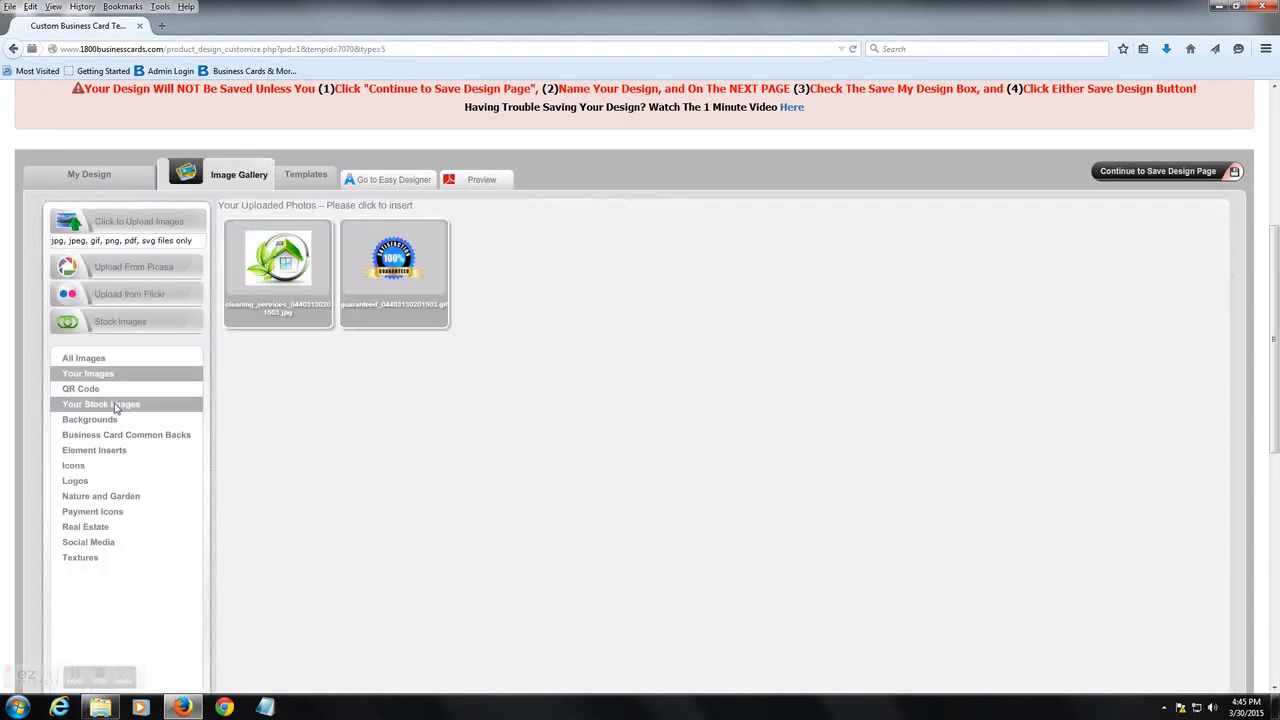
pyautogui.click(278, 258)
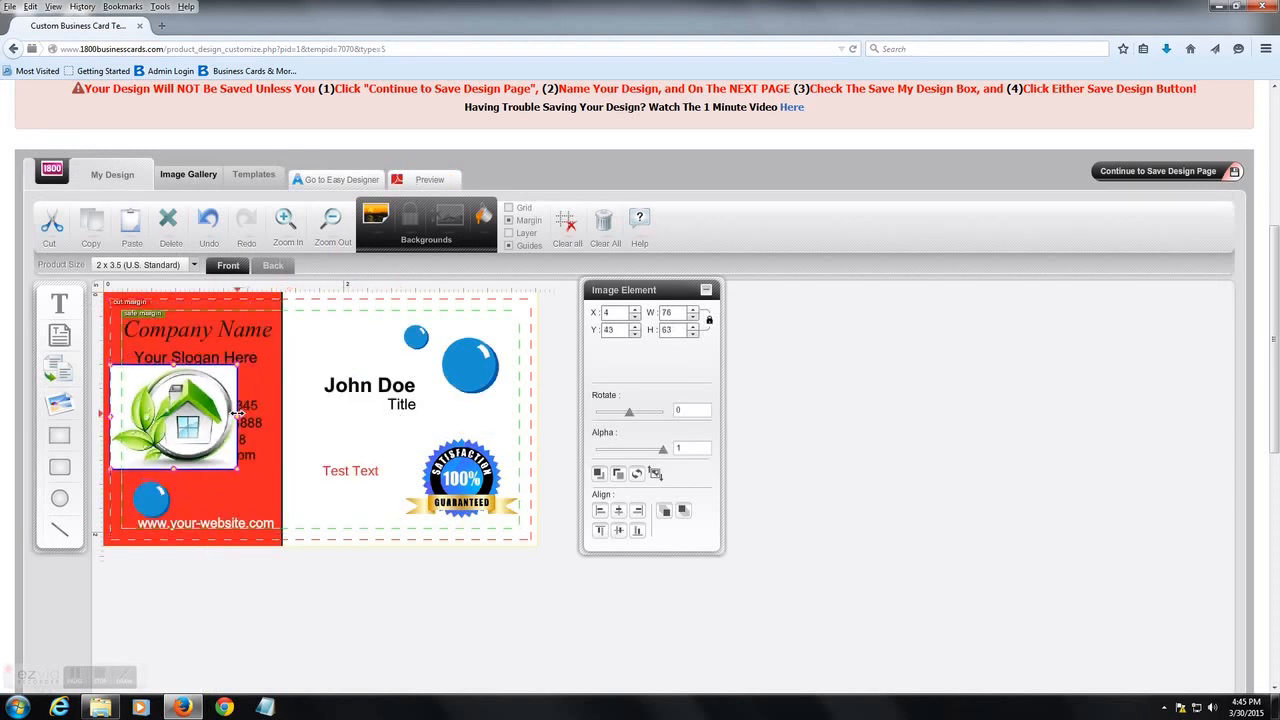
pyautogui.moveTo(172, 420); pyautogui.dragTo(328, 330)
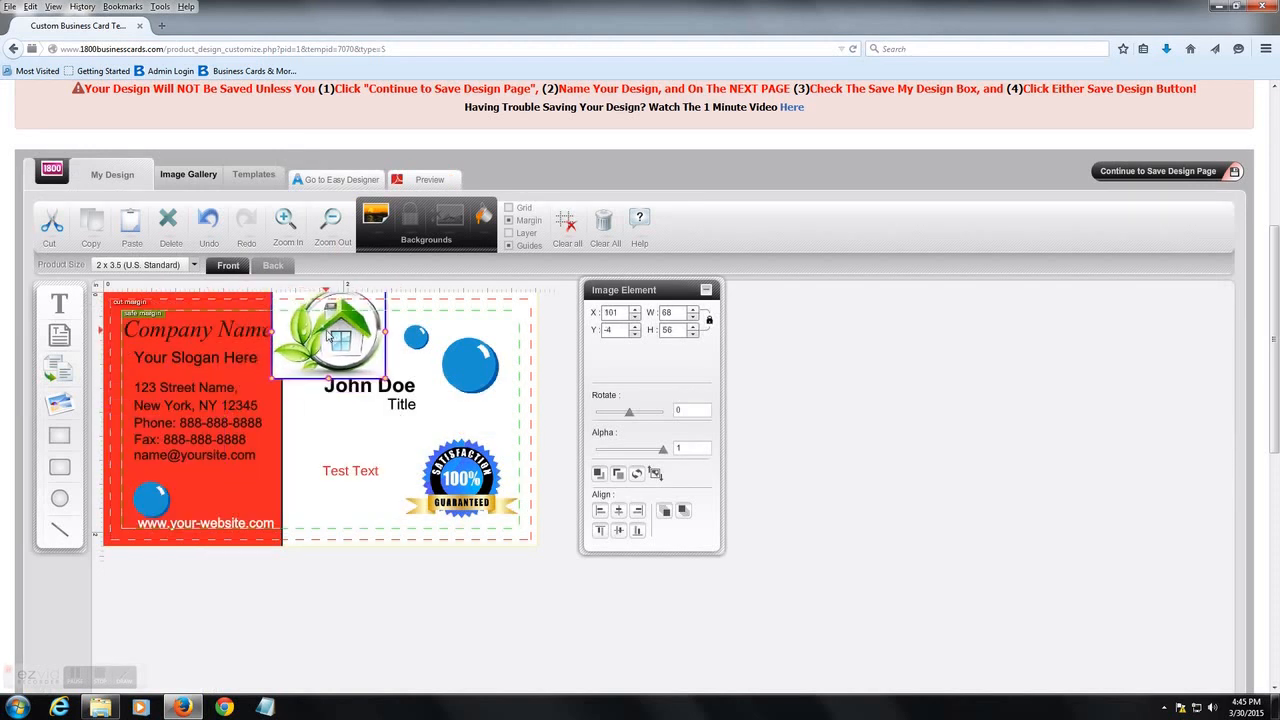
pyautogui.moveTo(330, 330); pyautogui.dragTo(325, 365)
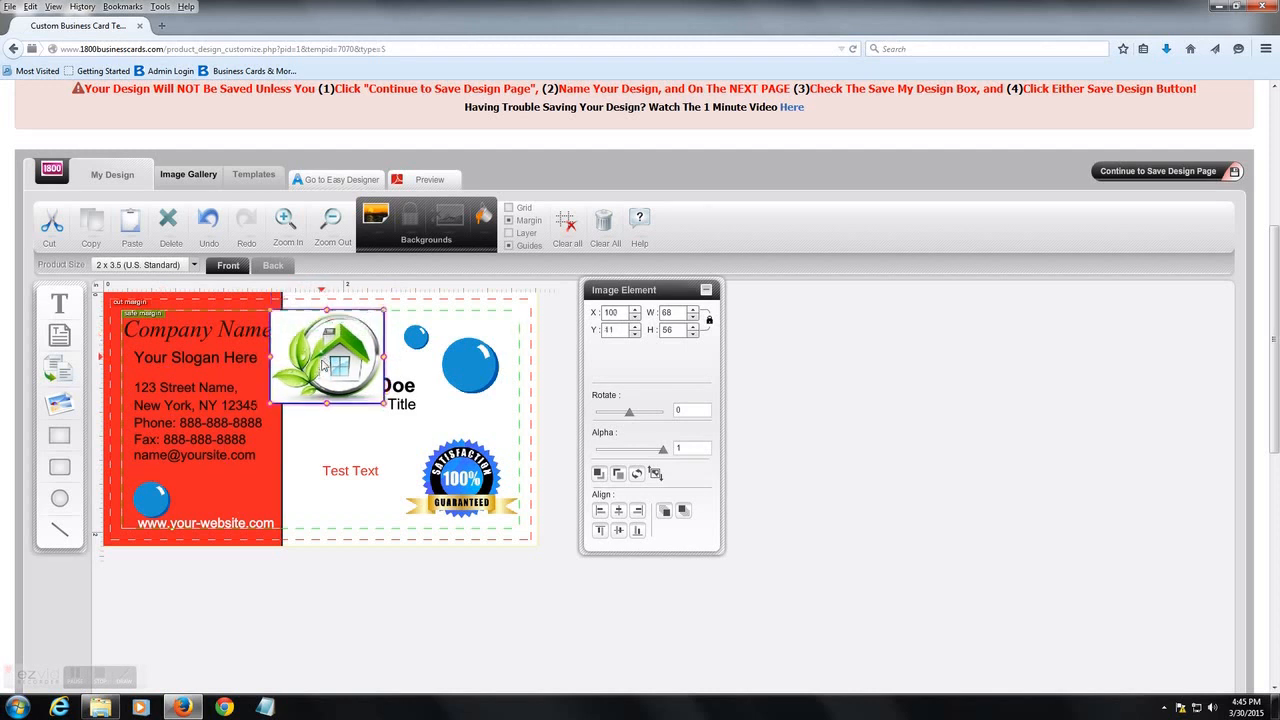
pyautogui.moveTo(330, 365); pyautogui.dragTo(327, 355)
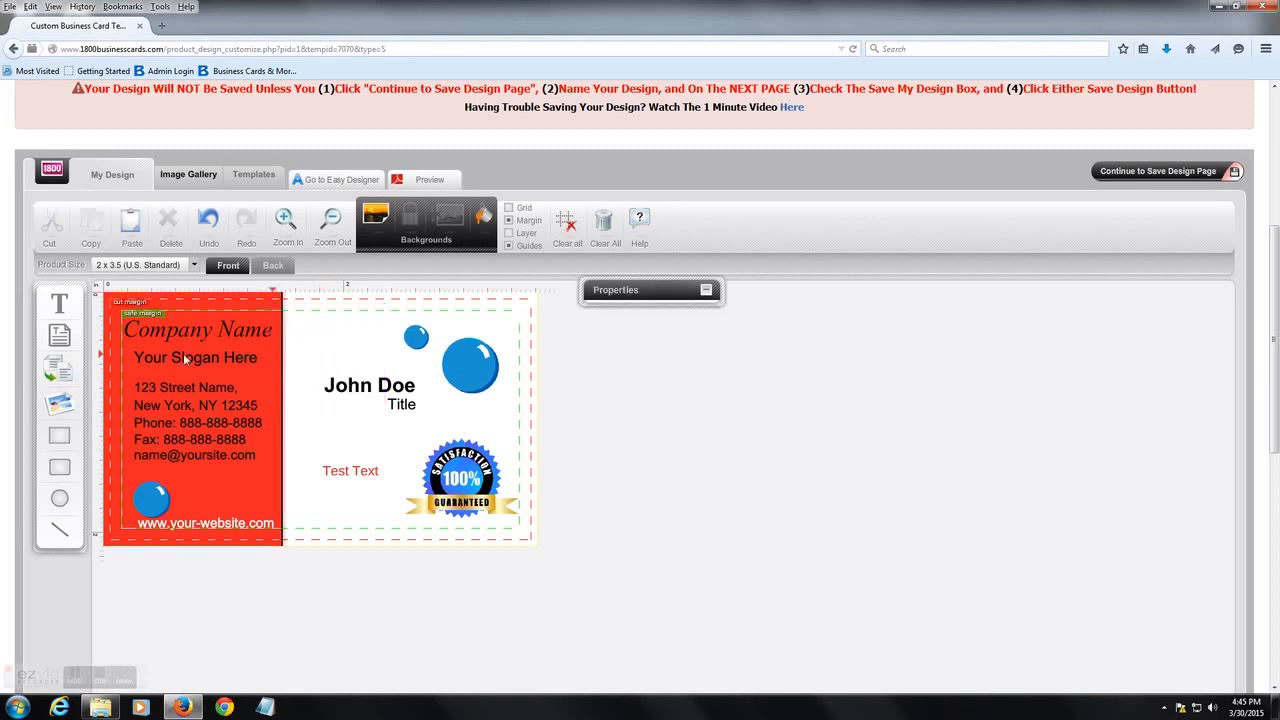
# - Search the Image Gallery's stock images for 'dog' and view the results
pyautogui.click(188, 174)
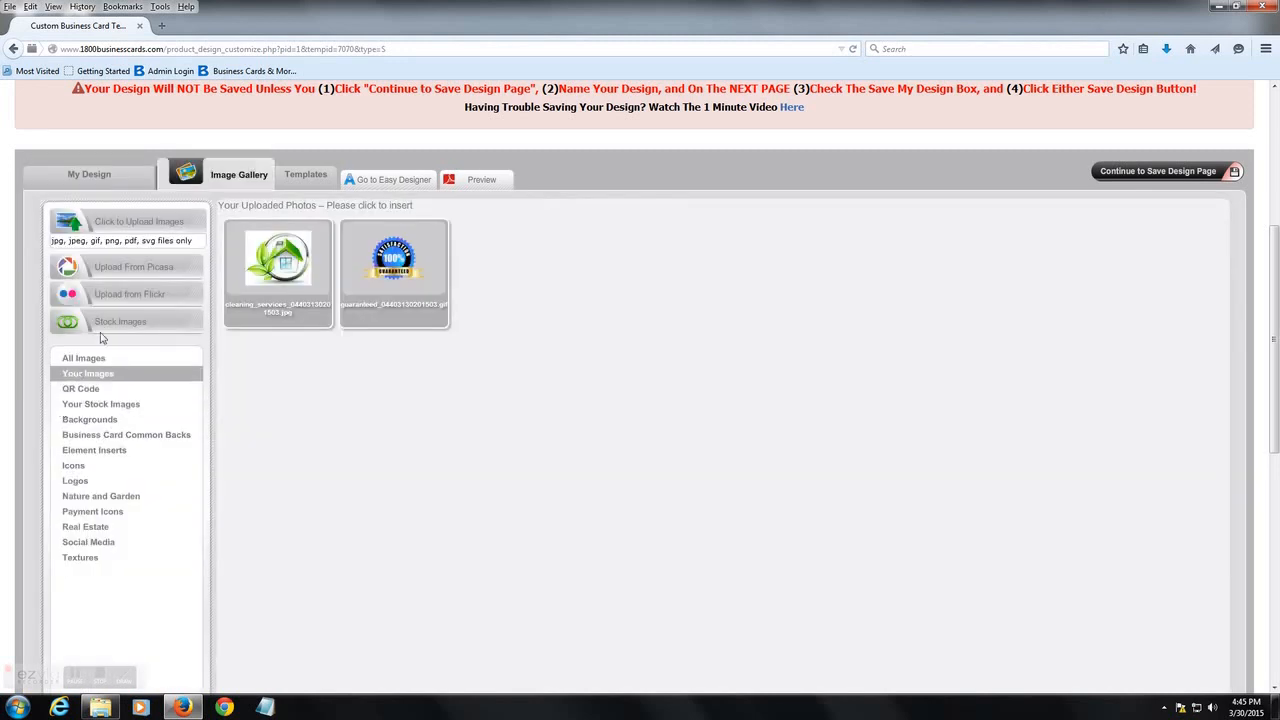
pyautogui.moveTo(129, 299)
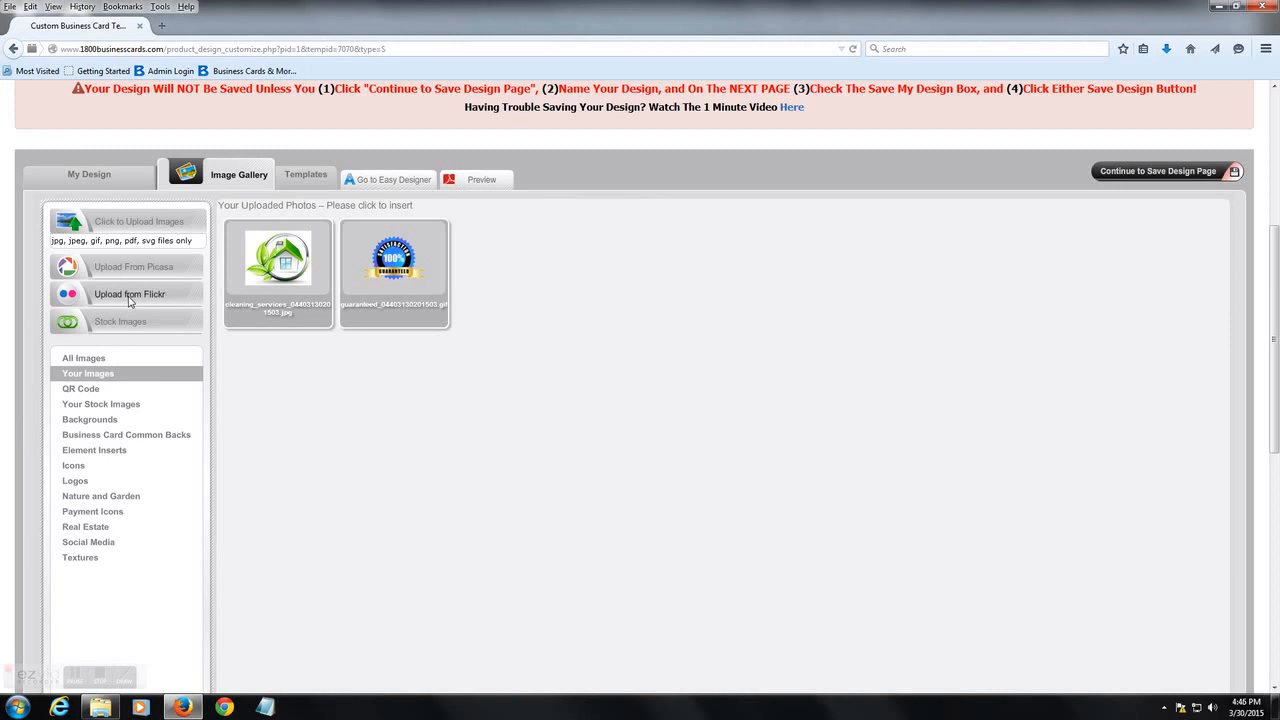
pyautogui.click(120, 321)
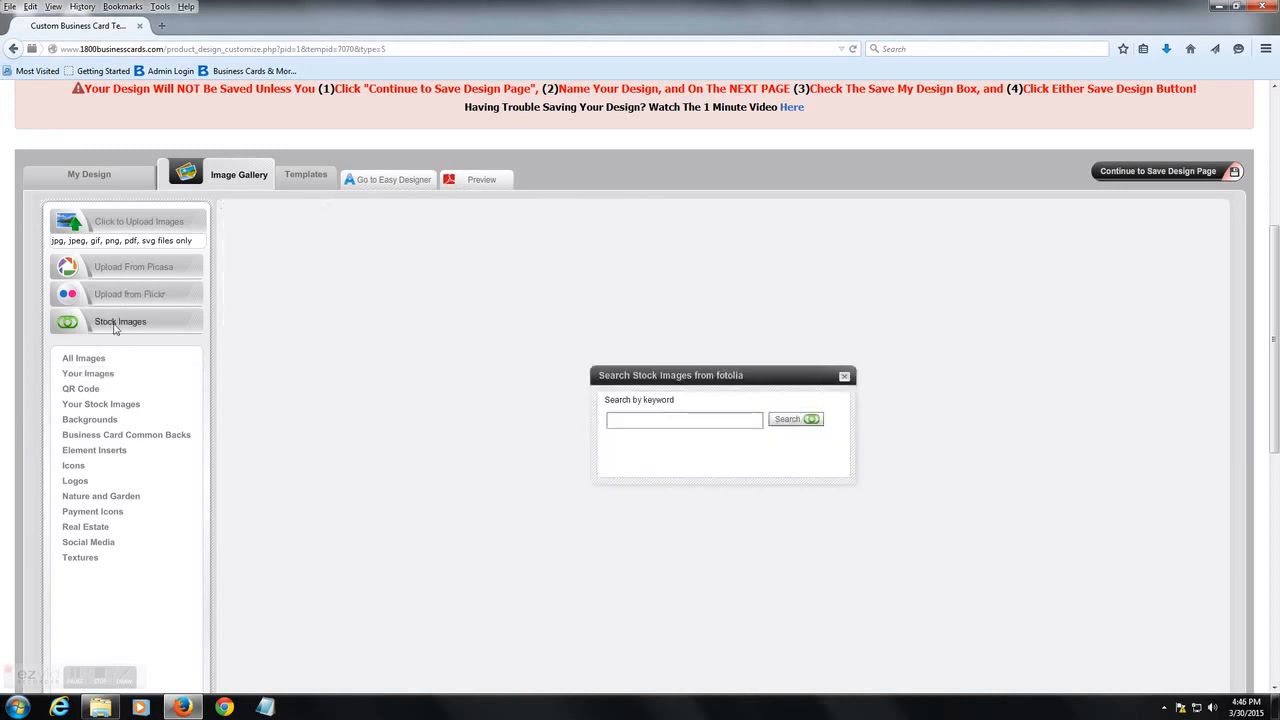
pyautogui.click(683, 419)
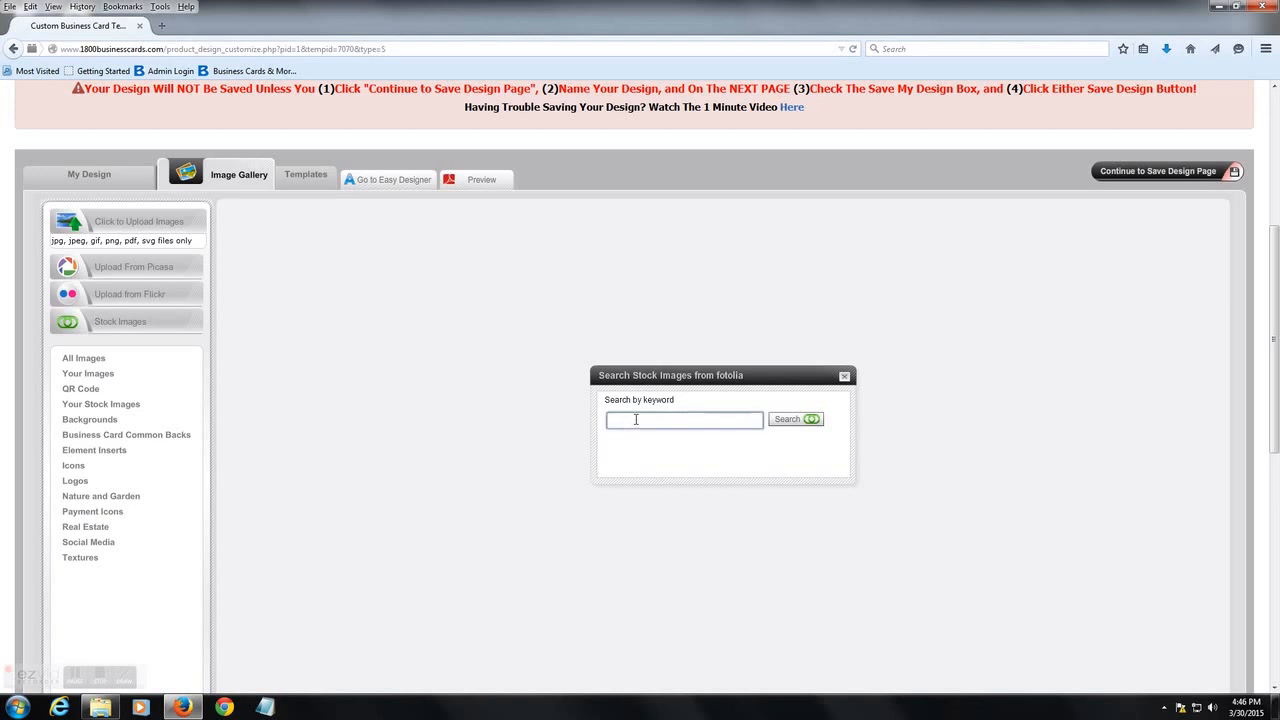
pyautogui.click(683, 419)
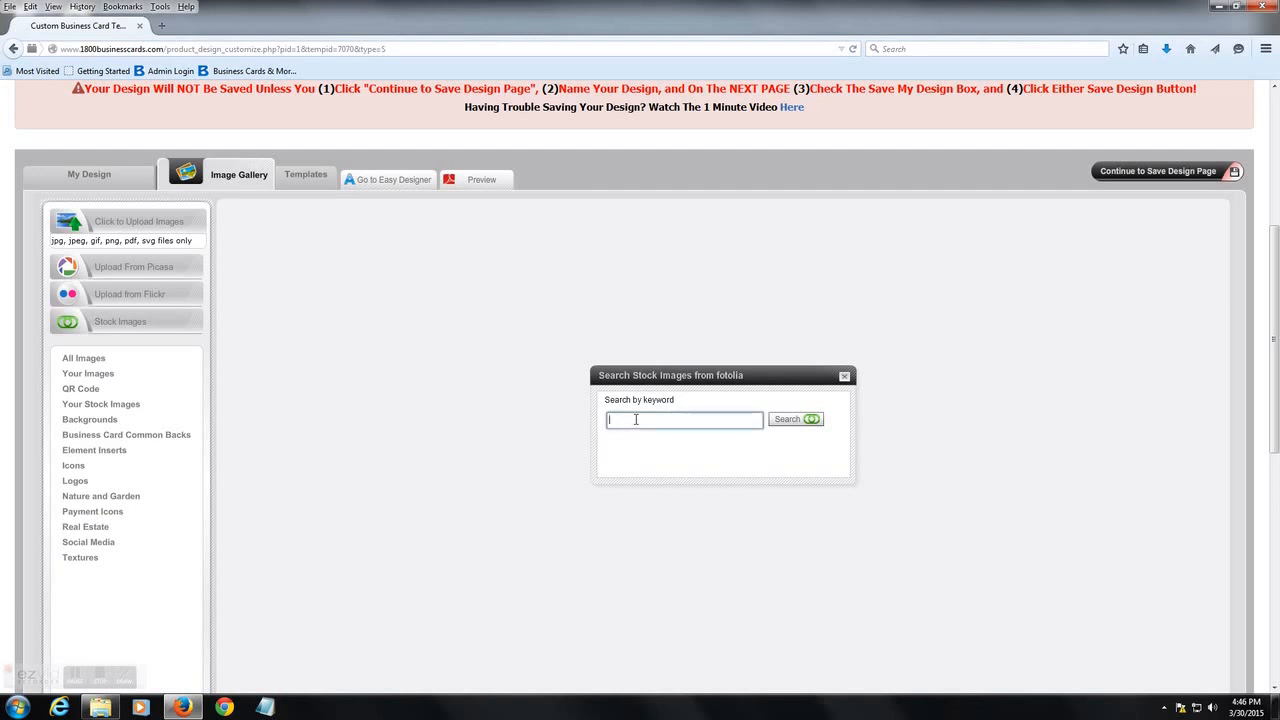
pyautogui.write('dog')
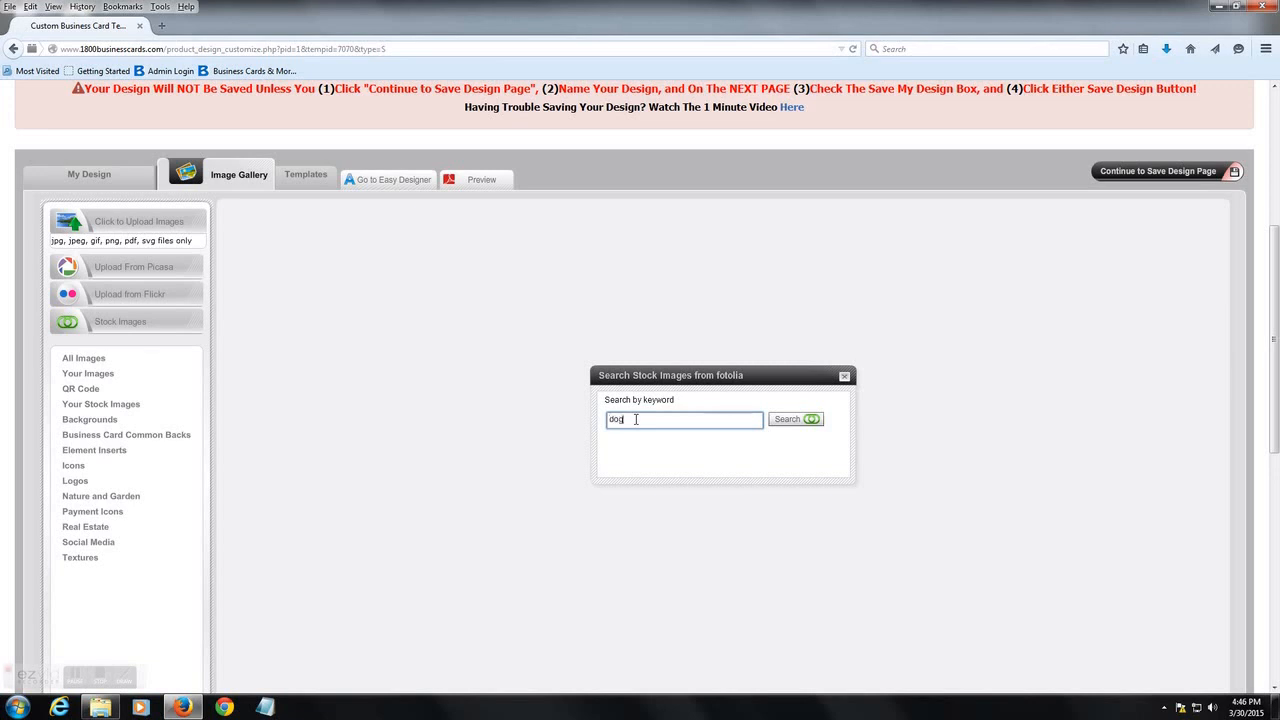
pyautogui.click(796, 419)
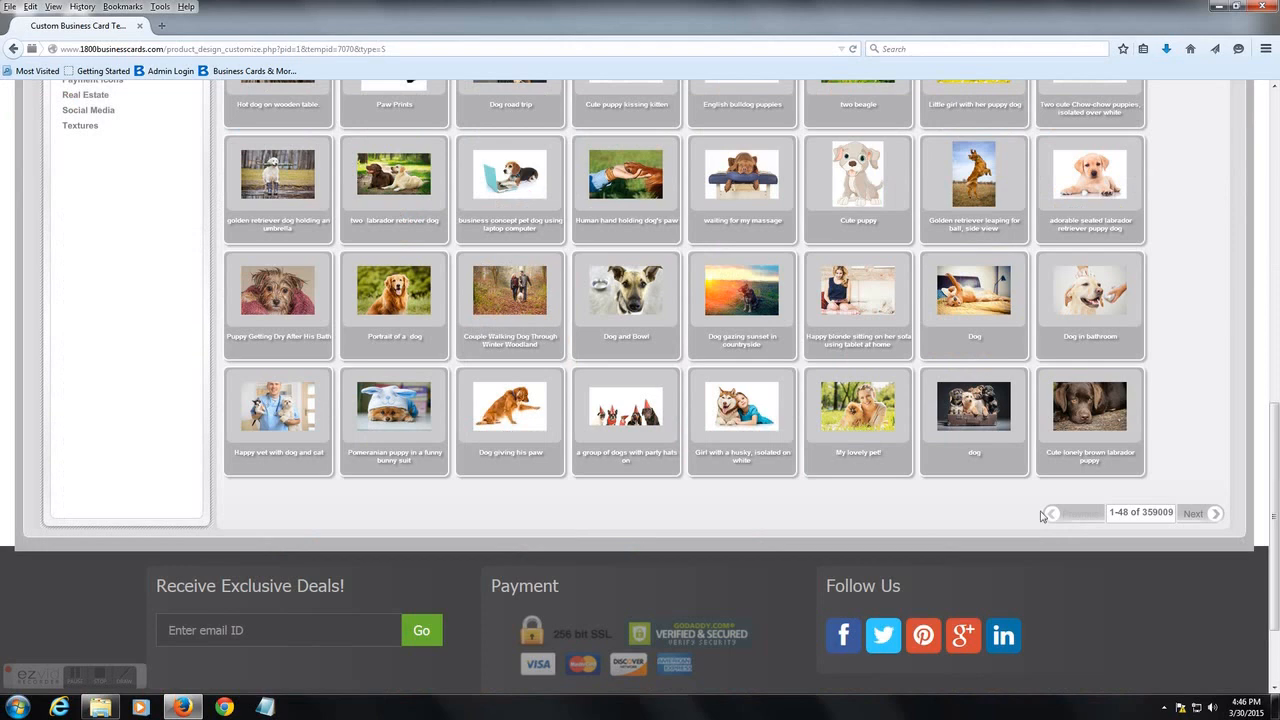
pyautogui.click(625, 420)
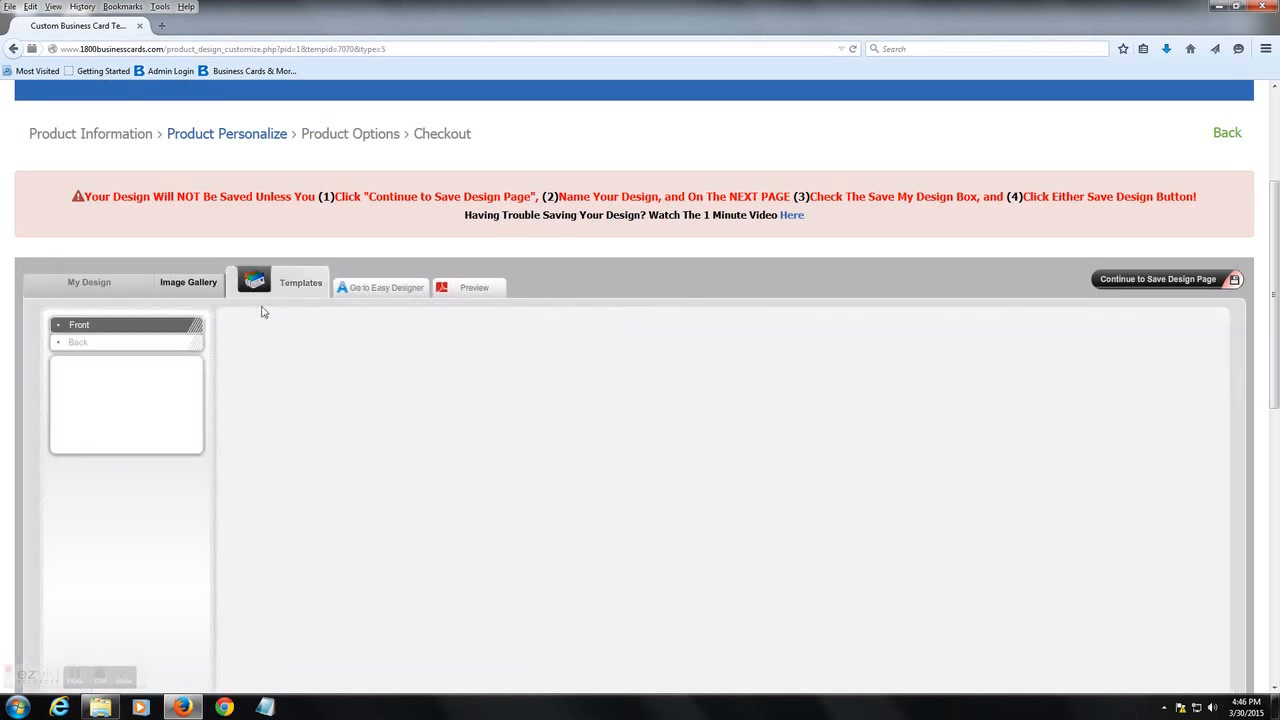
# - Load the All Templates thumbnails, then return to My Design and select the guarantee badge
pyautogui.scroll(-3)
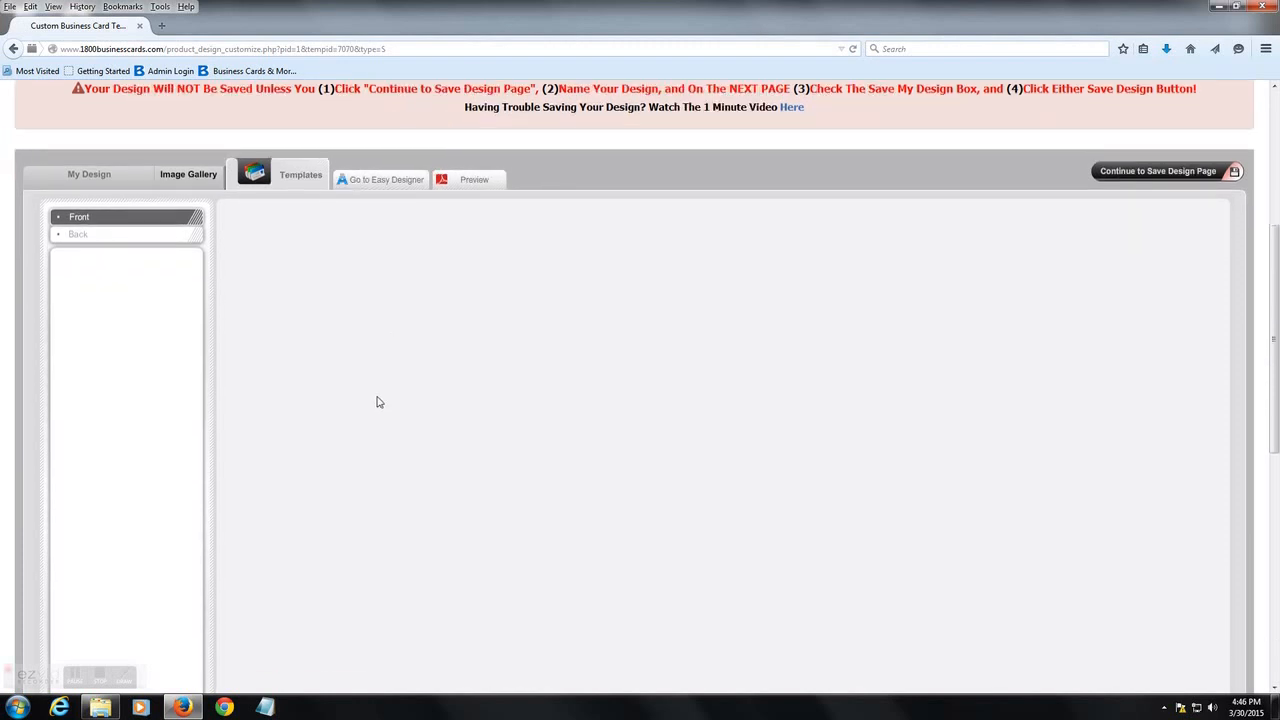
pyautogui.click(300, 174)
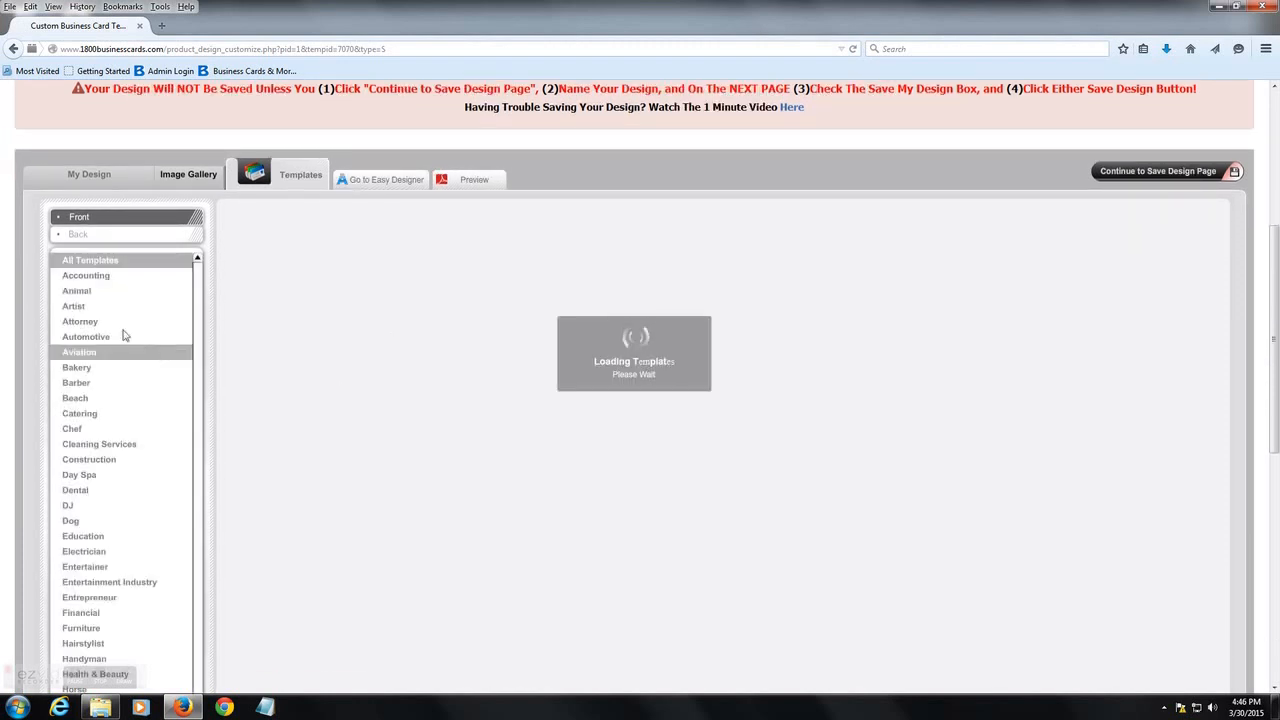
pyautogui.moveTo(407, 463)
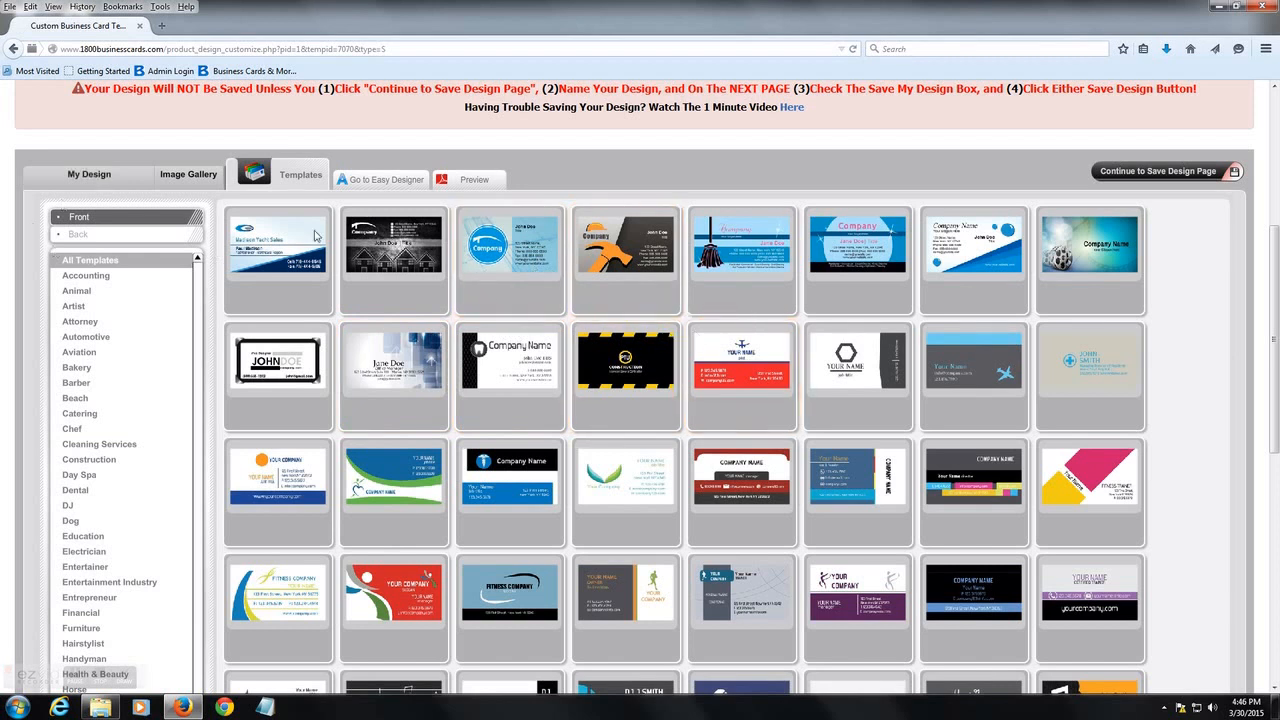
pyautogui.click(278, 260)
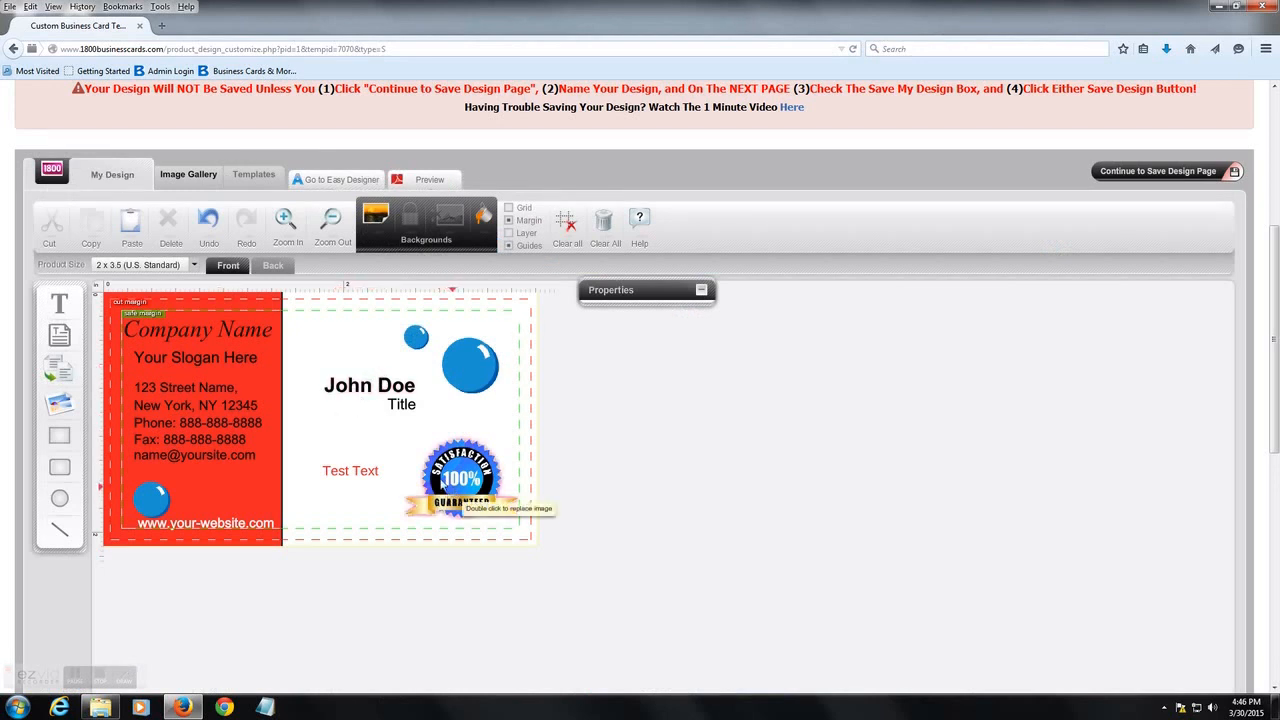
pyautogui.click(455, 472)
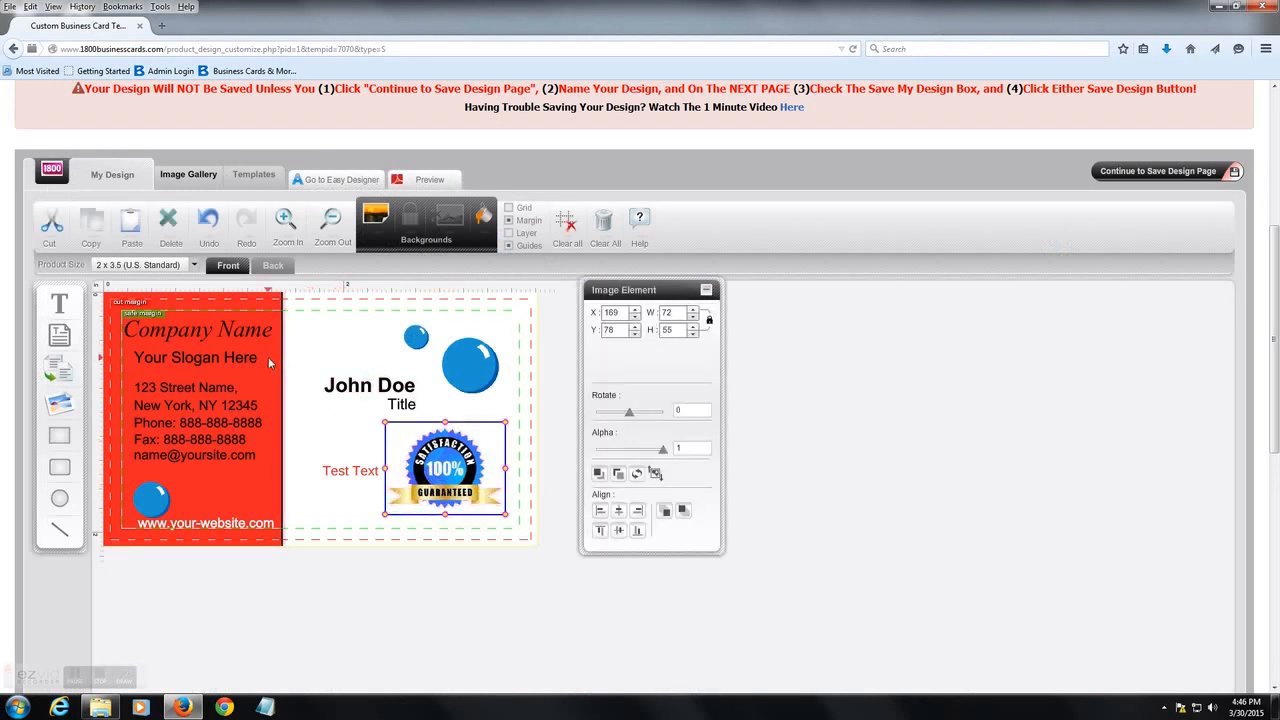